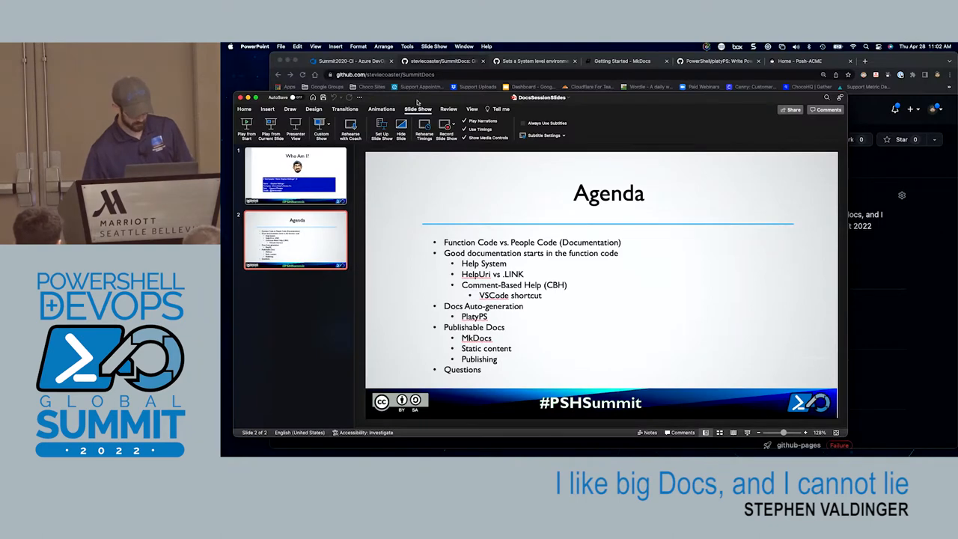
- Leave the PowerPoint agenda slide and bring up the SummitDocs project in Visual Studio Code
{"action": "left_click", "coordinate": [442, 61]}
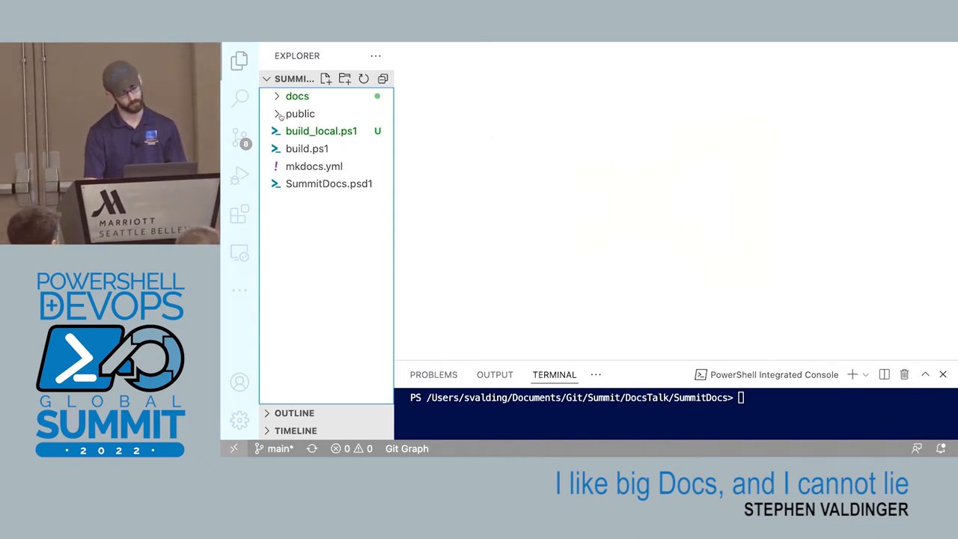
- Expand the public folder to list Get-DadJoke.ps1 and the other function scripts
{"action": "left_click", "coordinate": [300, 113]}
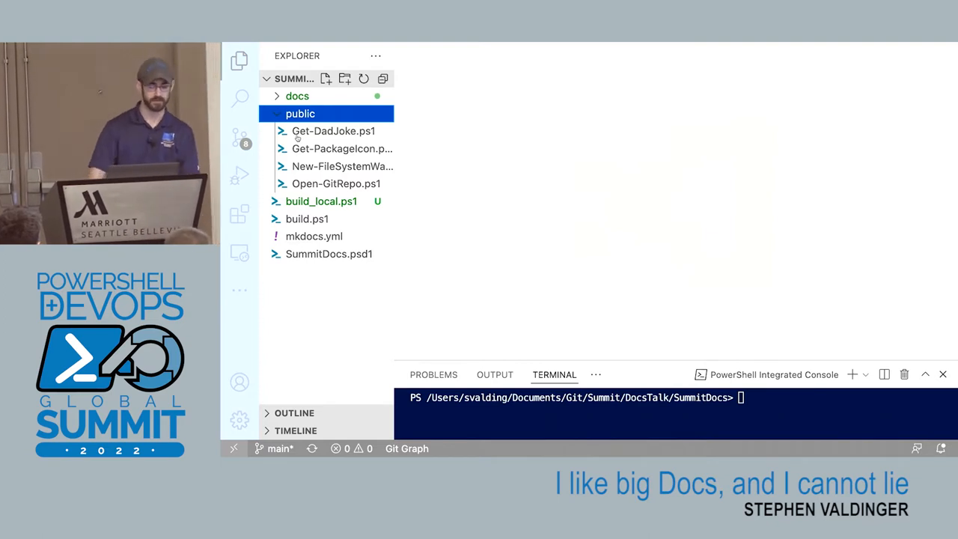
{"action": "mouse_move", "coordinate": [342, 148]}
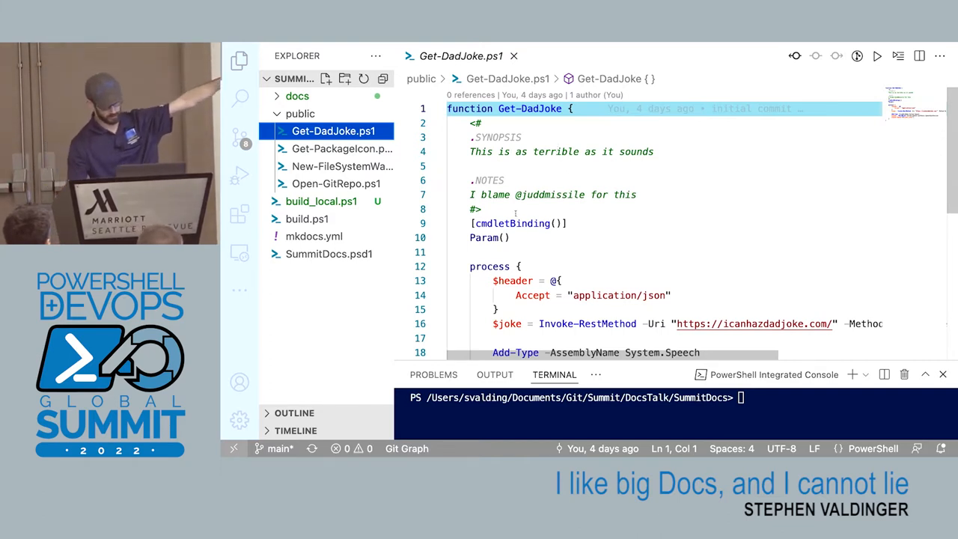
- Highlight Get-DadJoke's help block, then open Get-PackageIcon.ps1 and scroll through its help
{"action": "left_click_drag", "start_coordinate": [475, 123], "coordinate": [482, 209]}
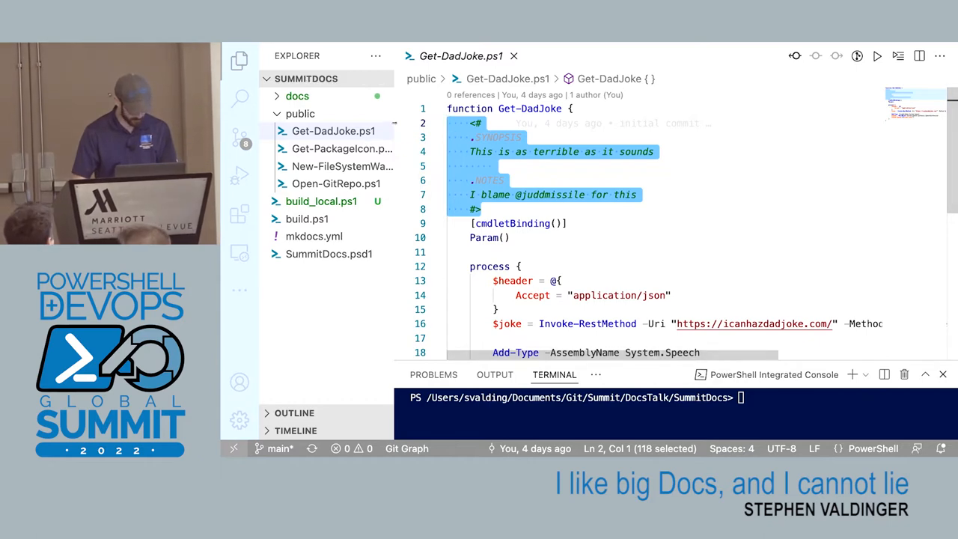
{"action": "left_click", "coordinate": [341, 148]}
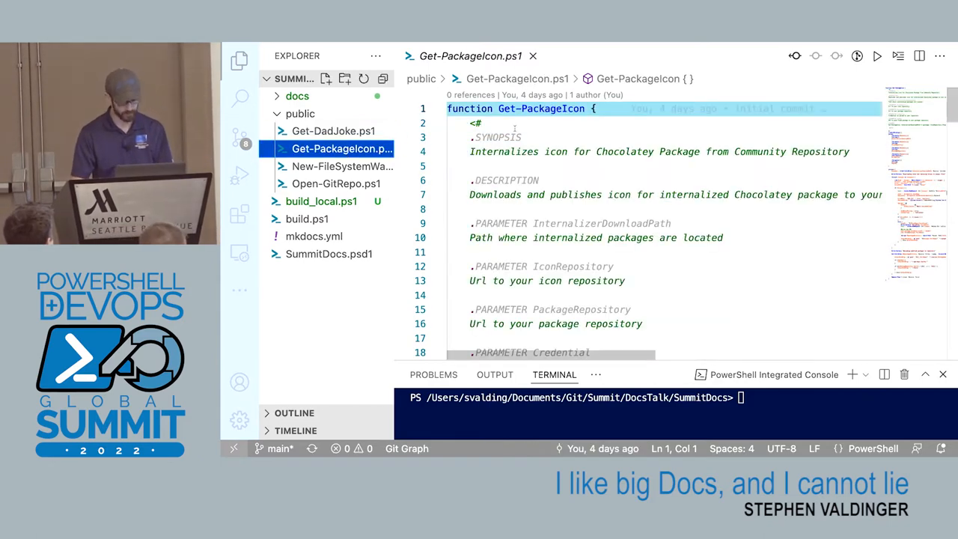
{"action": "scroll", "scroll_direction": "down", "scroll_amount": 3}
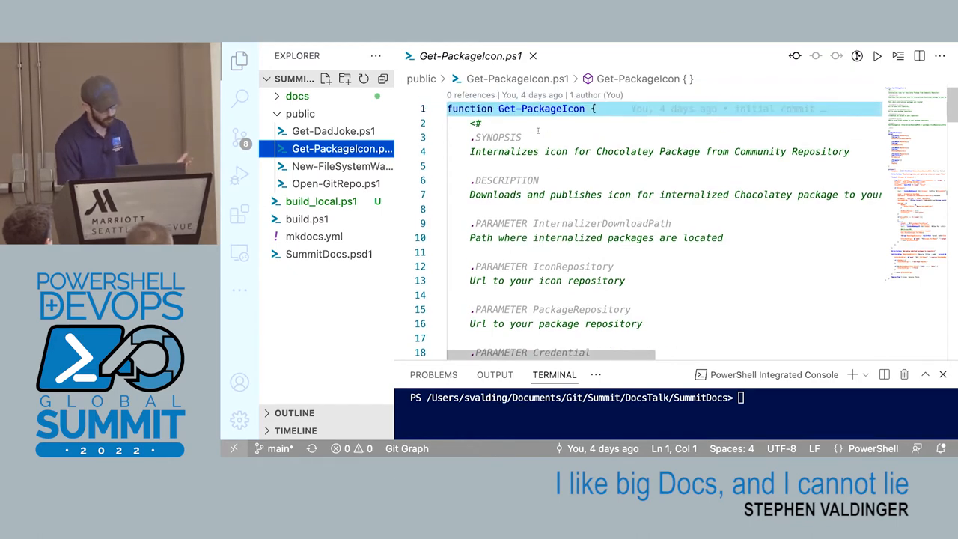
{"action": "scroll", "scroll_direction": "down", "scroll_amount": 3}
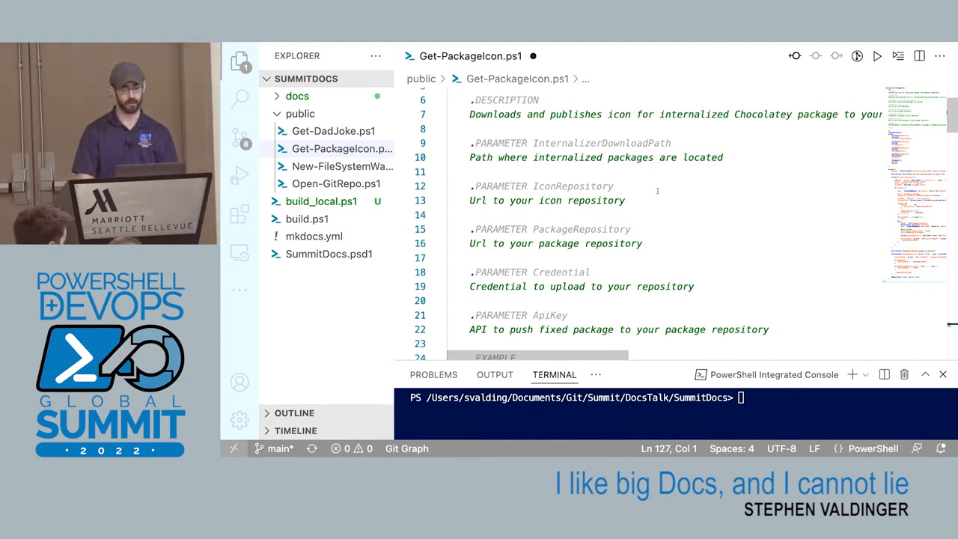
{"action": "scroll", "scroll_direction": "down", "scroll_amount": 3}
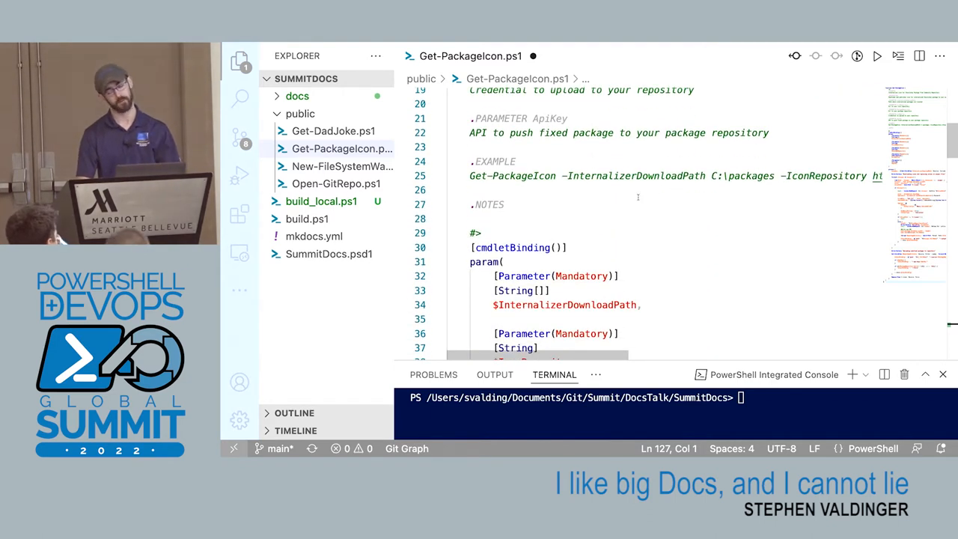
- Add a .LINK under .NOTES to the steviecoaster.dev SummitDocs get-packageicon page
{"action": "left_click", "coordinate": [506, 204]}
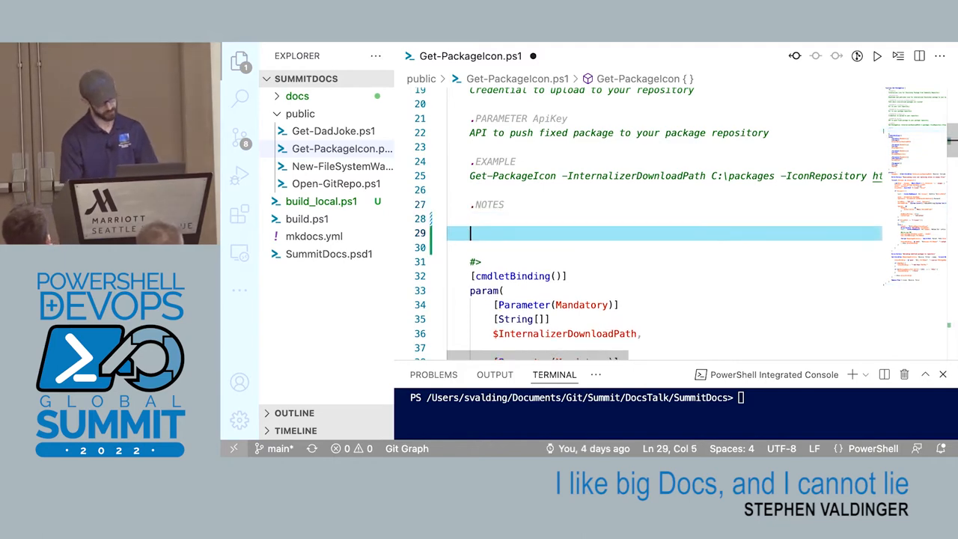
{"action": "type", "text": "."}
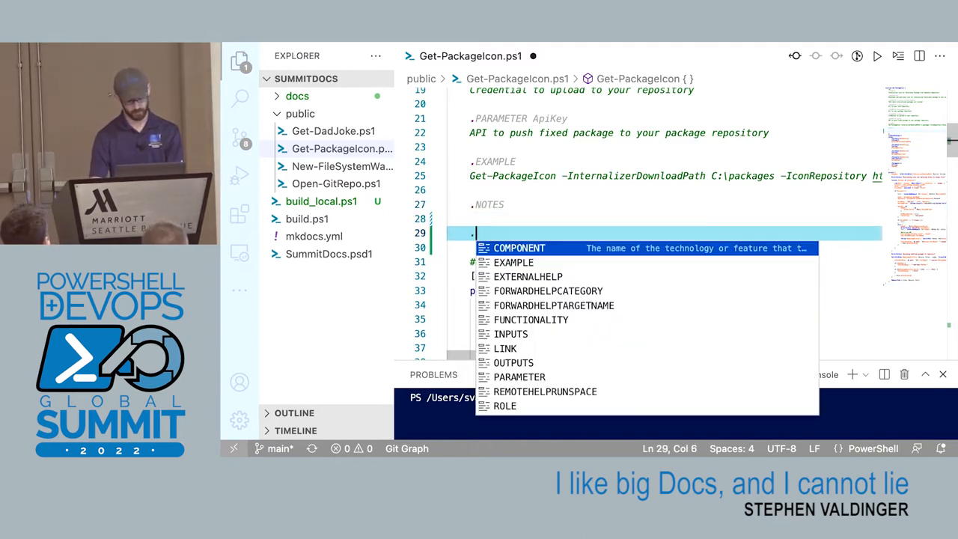
{"action": "type", "text": "LINK"}
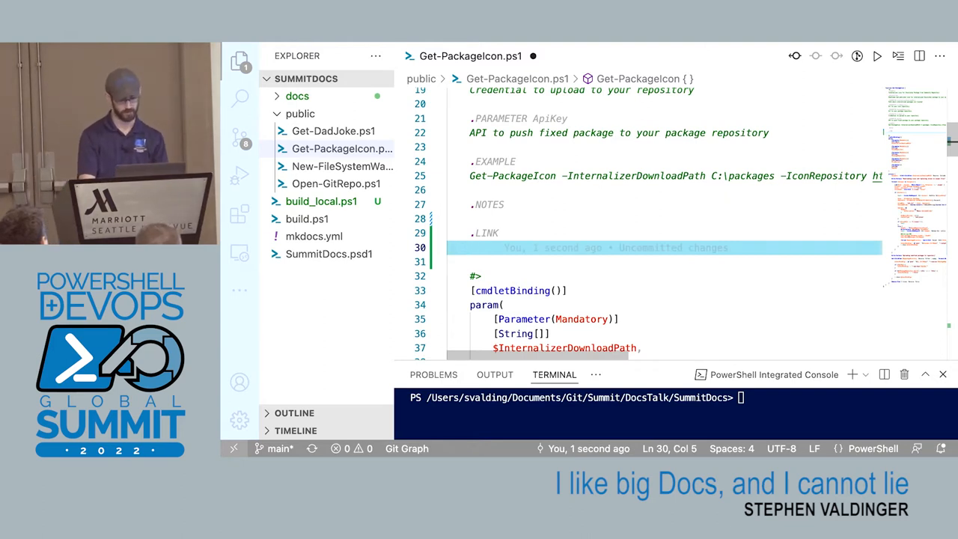
{"action": "type", "text": "https://st"}
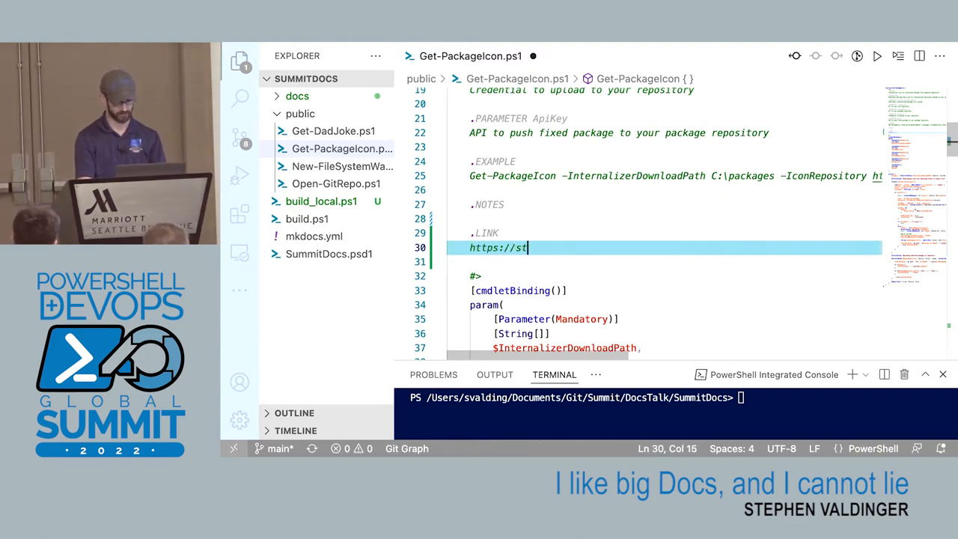
{"action": "type", "text": "eviecoa"}
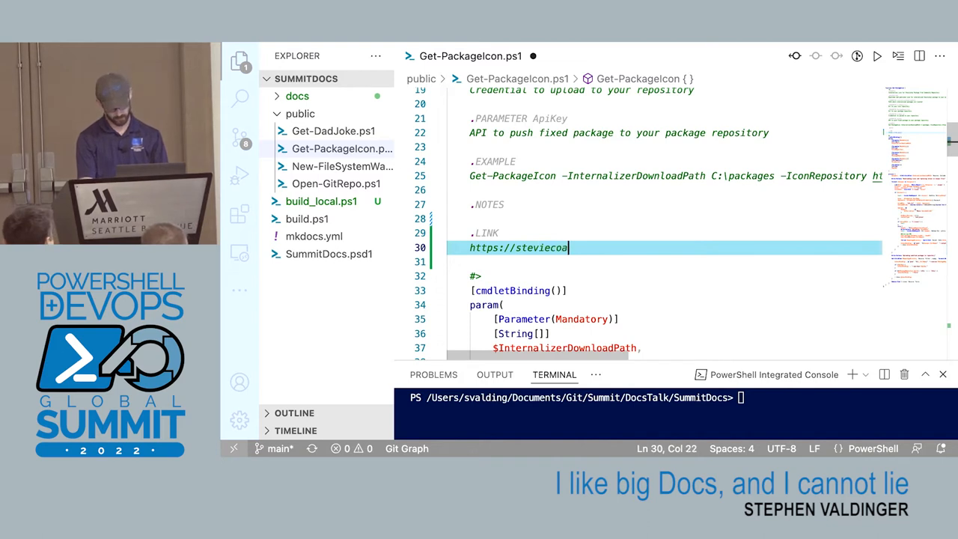
{"action": "type", "text": "ster.dev/SummitDocs/"}
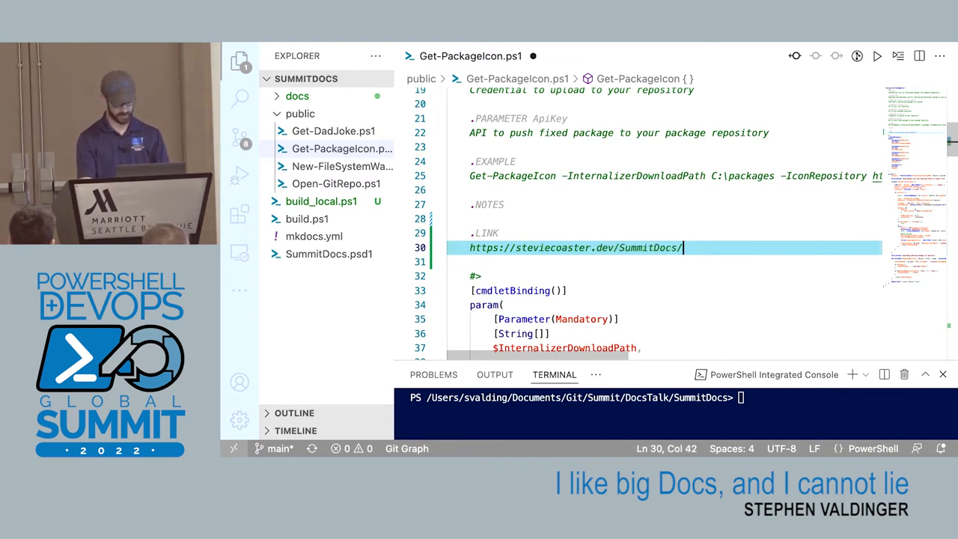
{"action": "type", "text": "get-pack"}
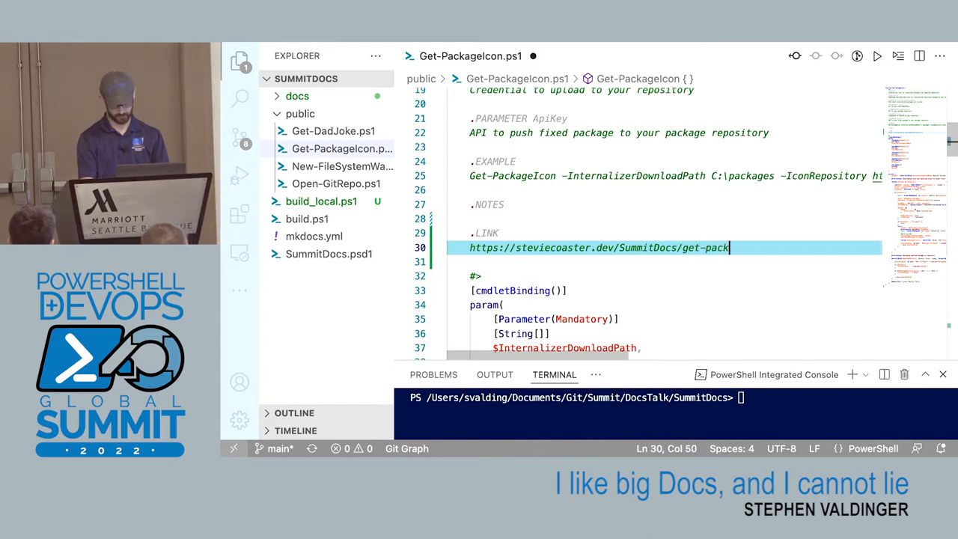
{"action": "type", "text": "ageicon"}
{"action": "type", "text": "."}
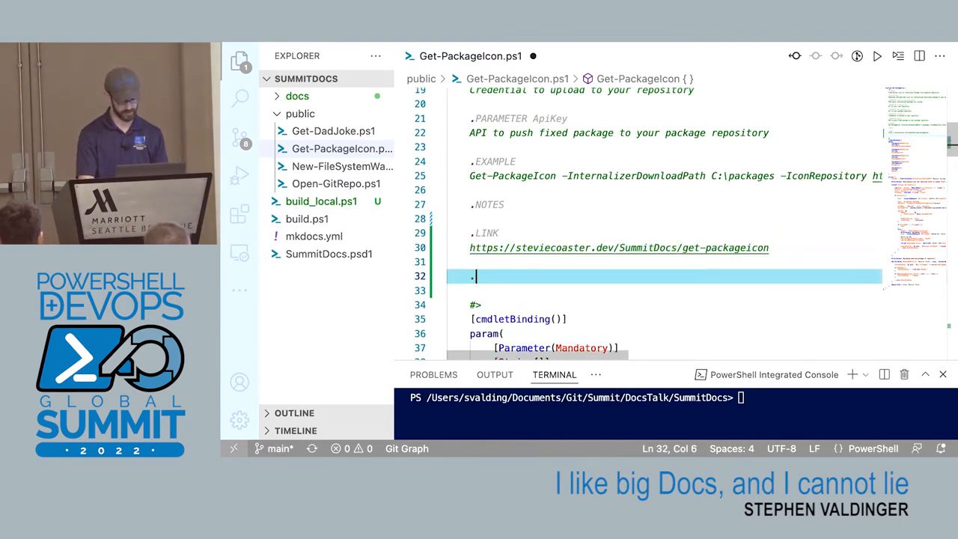
- Add a second .LINK pointing to docs.chocolatey.org/create-package
{"action": "type", "text": "LINK"}
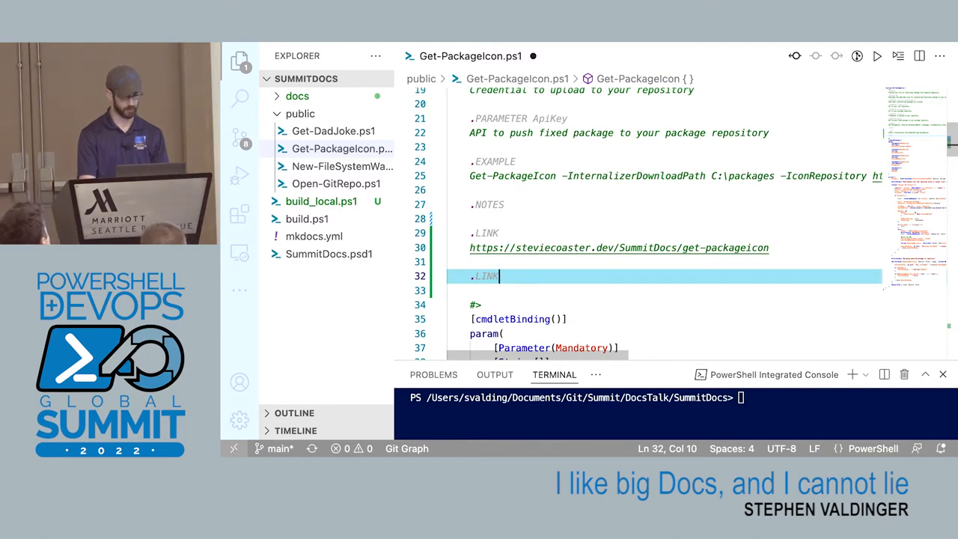
{"action": "type", "text": "doc"}
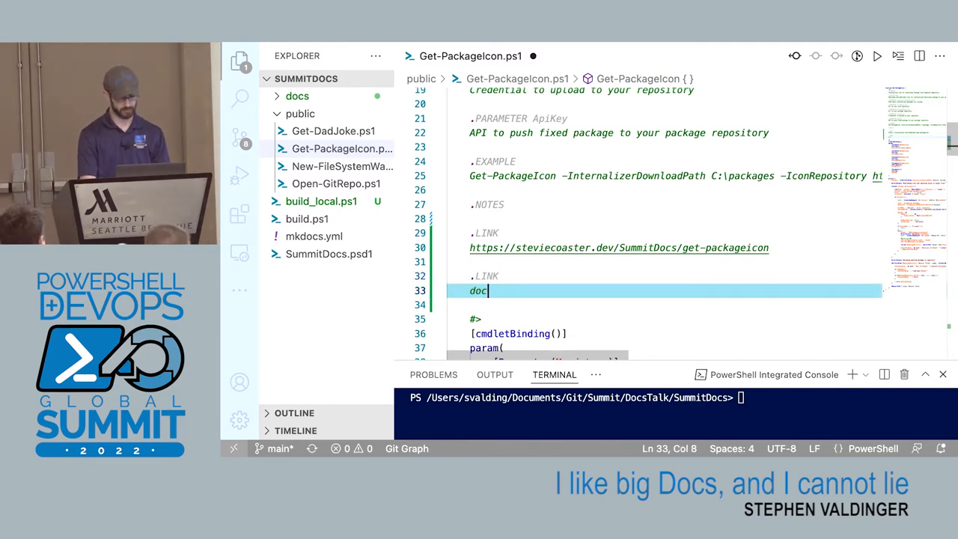
{"action": "type", "text": ".chocolat"}
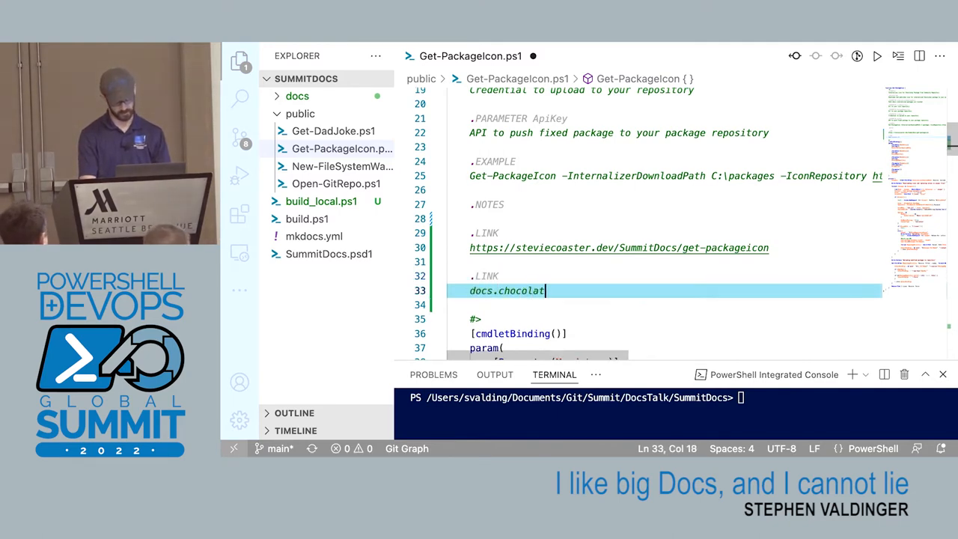
{"action": "type", "text": "ey.org"}
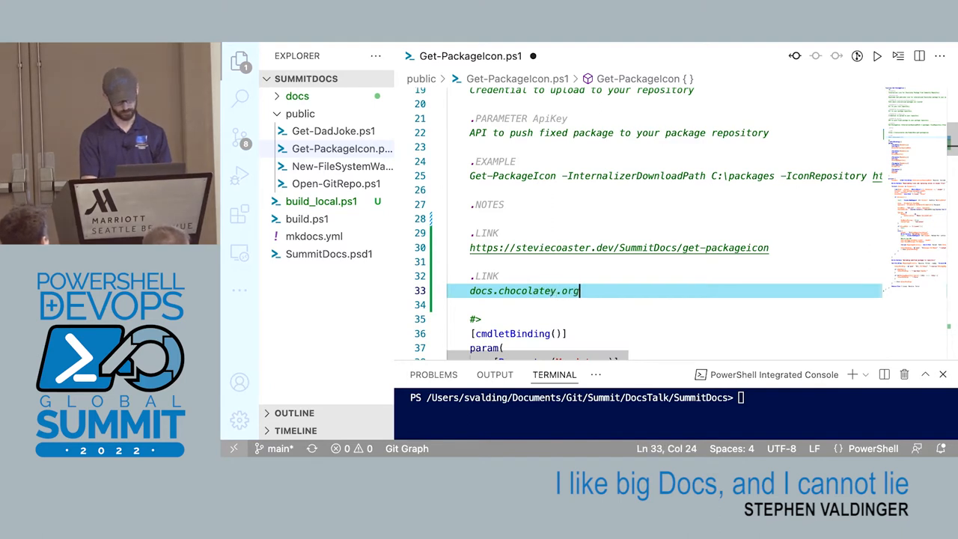
{"action": "type", "text": "/create-"}
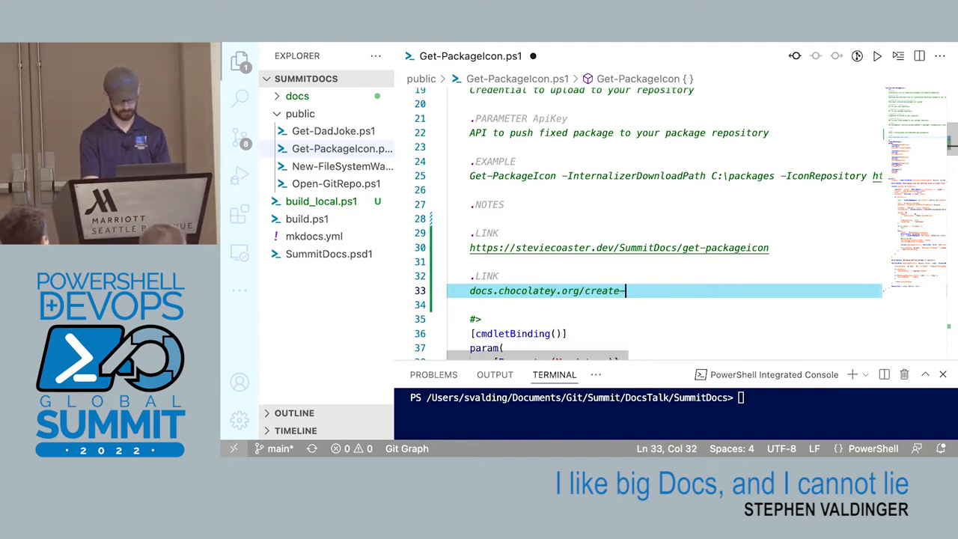
{"action": "type", "text": "package"}
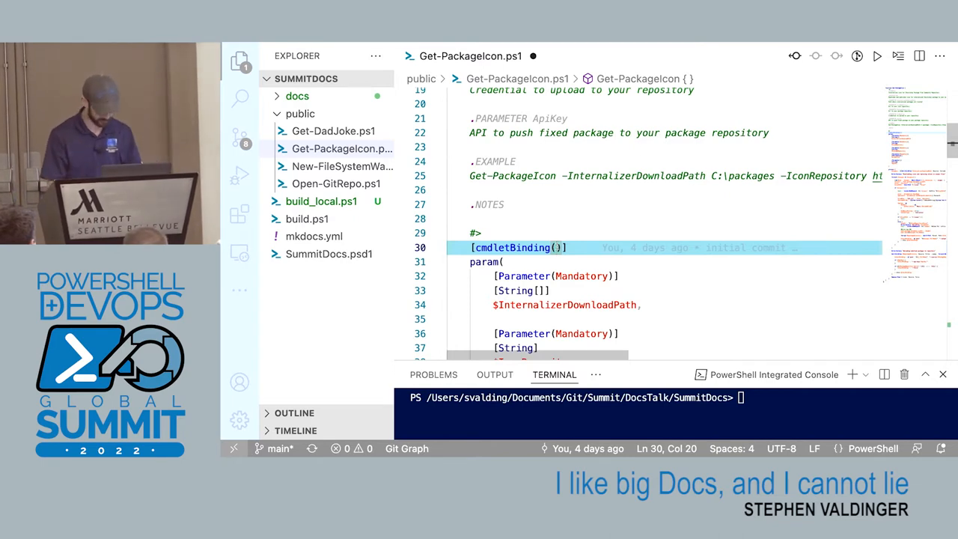
{"action": "type", "text": "He"}
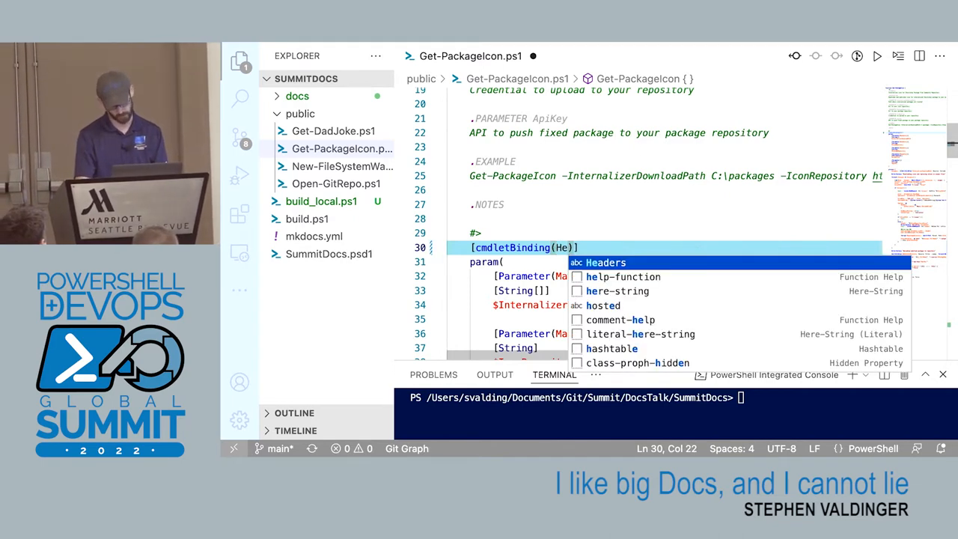
{"action": "type", "text": "lpUri ="}
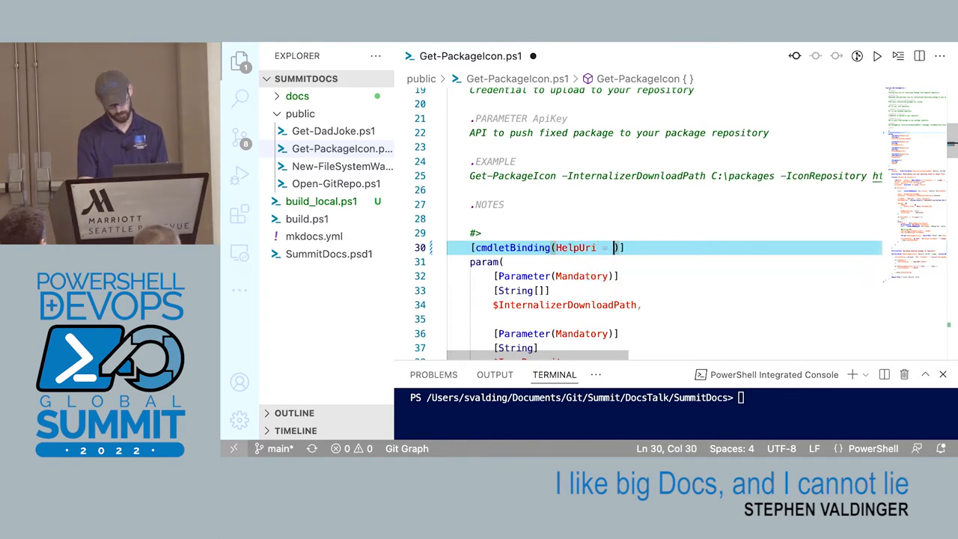
{"action": "type", "text": "'https:'"}
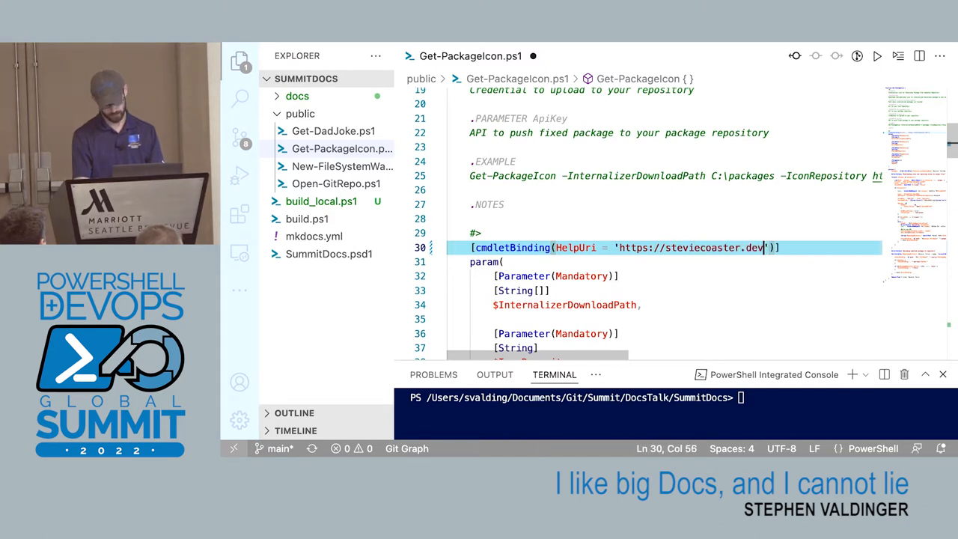
{"action": "type", "text": "/"}
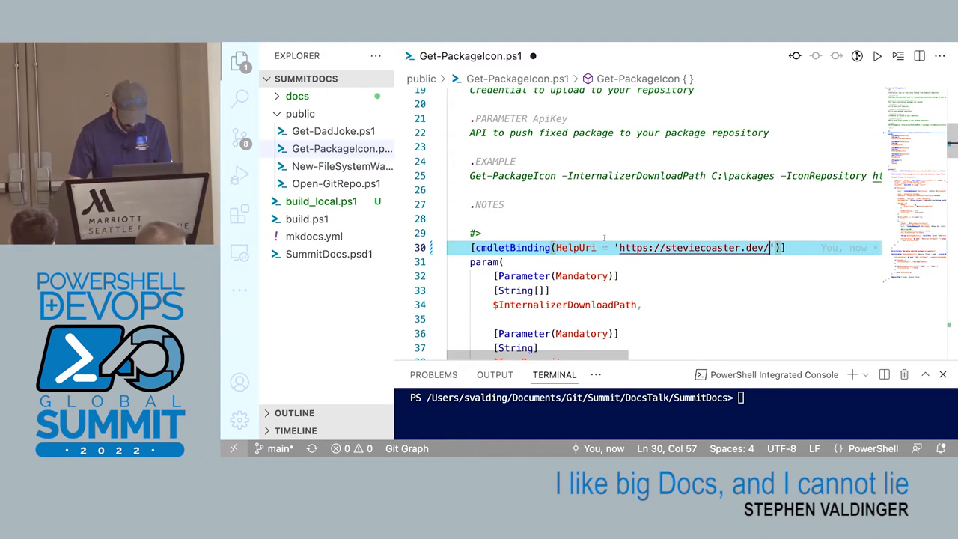
{"action": "mouse_move", "coordinate": [688, 247]}
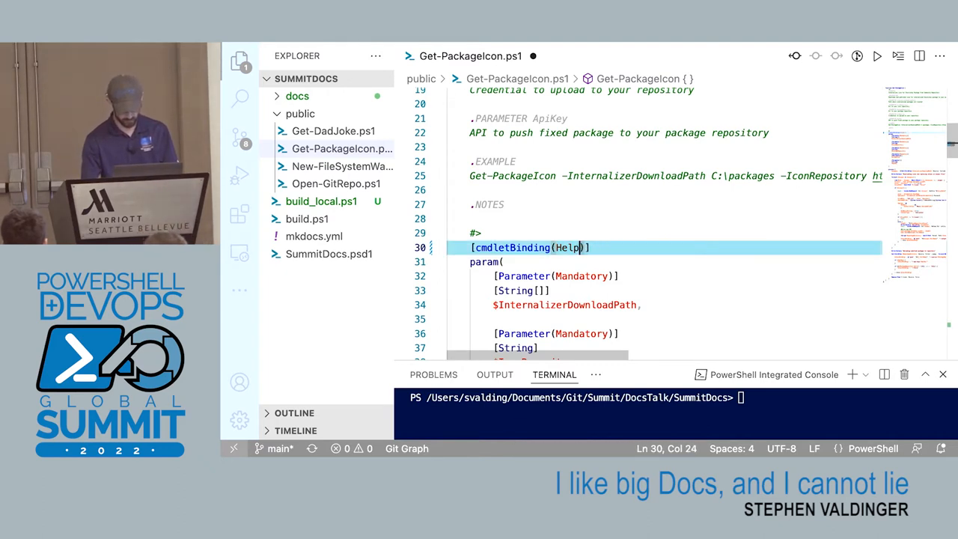
- Remove the HelpUri argument and close Get-PackageIcon.ps1, raising the save prompt
{"action": "key", "text": "BackSpace"}
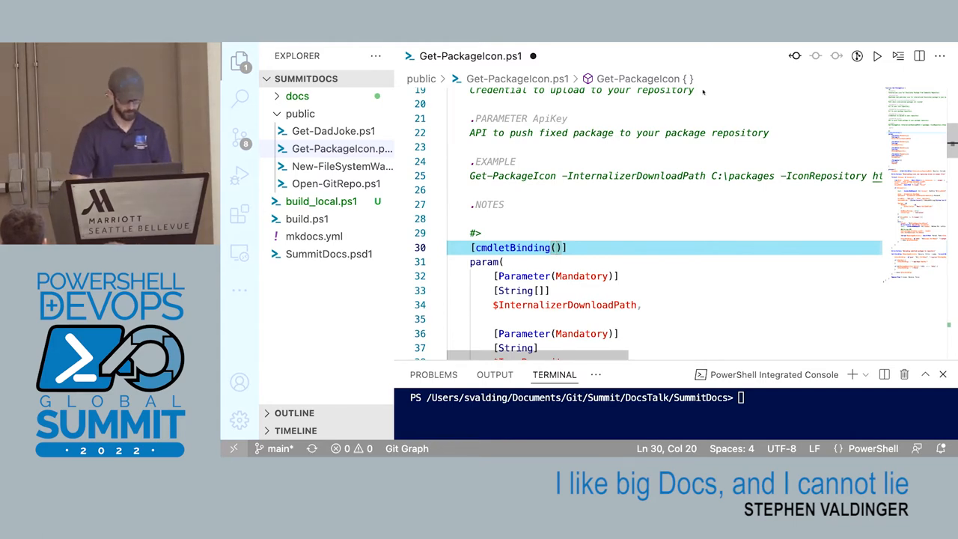
{"action": "left_click", "coordinate": [533, 56]}
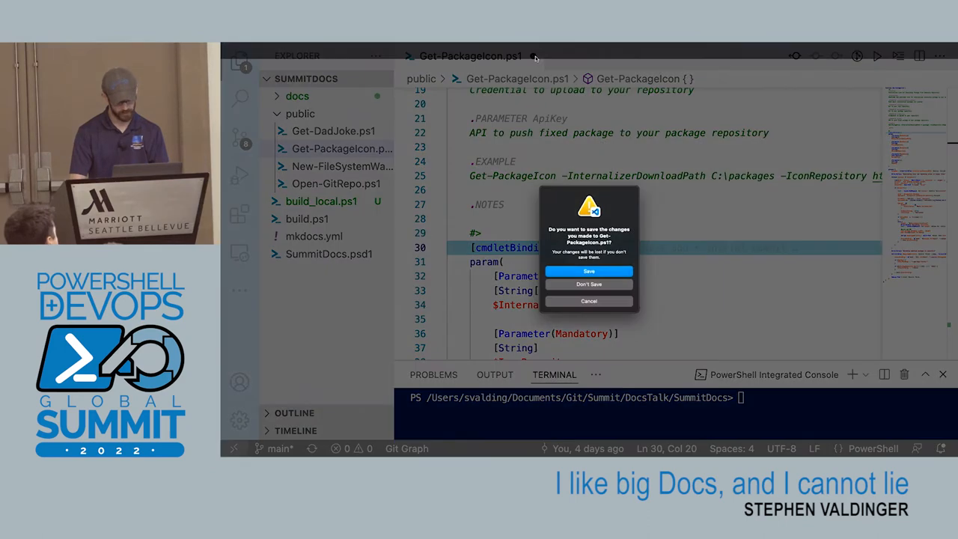
- Discard the Get-PackageIcon.ps1 edits with Don't Save and start a ./ terminal command
{"action": "left_click", "coordinate": [588, 284]}
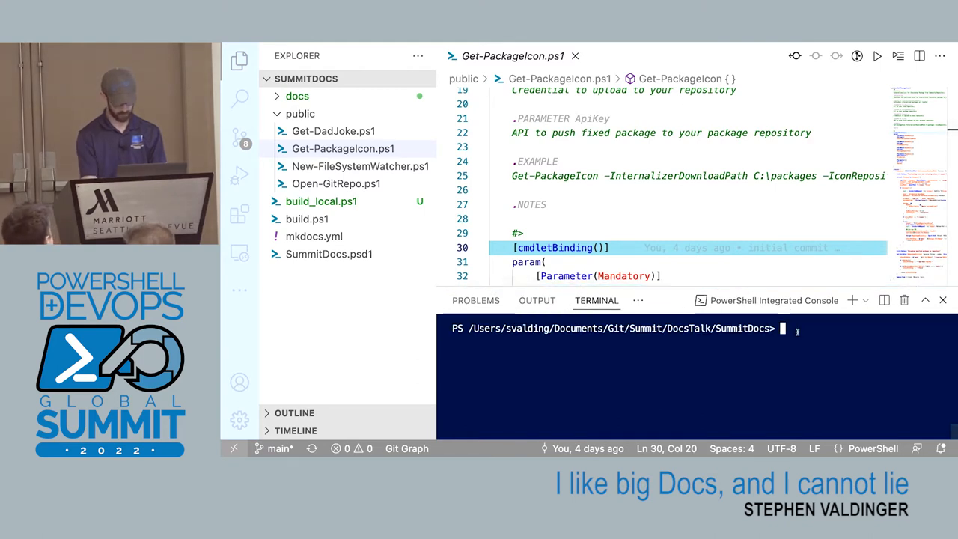
{"action": "type", "text": "./build_local.ps1"}
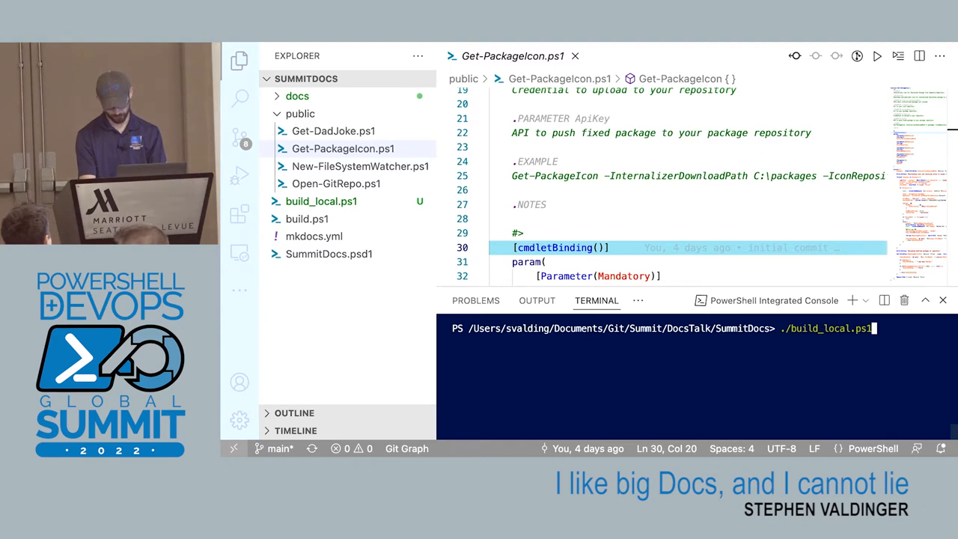
- Run ./build_local.ps1 -Build and inspect the generated SummitDocs.psm1 and SummitDocs.psd1
{"action": "type", "text": "-Build"}
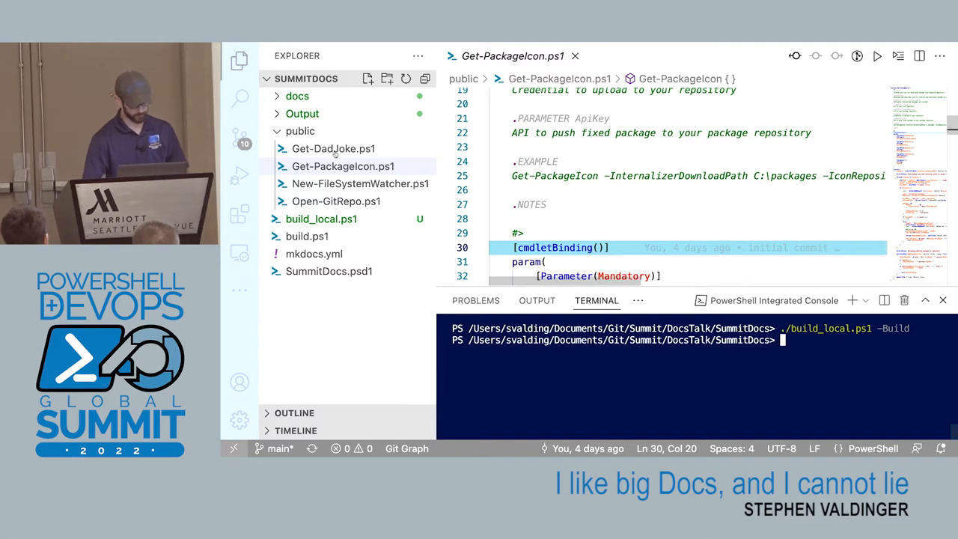
{"action": "left_click", "coordinate": [303, 113]}
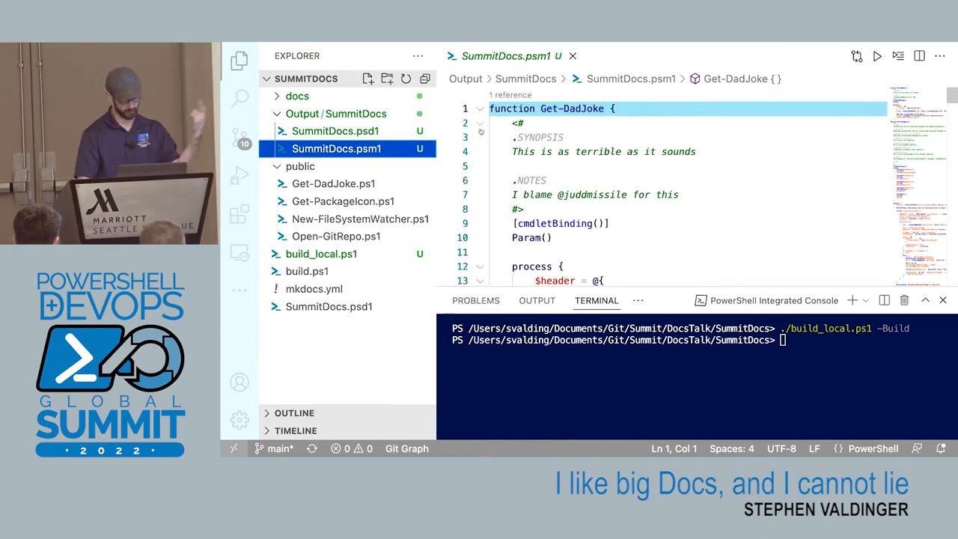
{"action": "scroll", "scroll_direction": "down", "scroll_amount": 3}
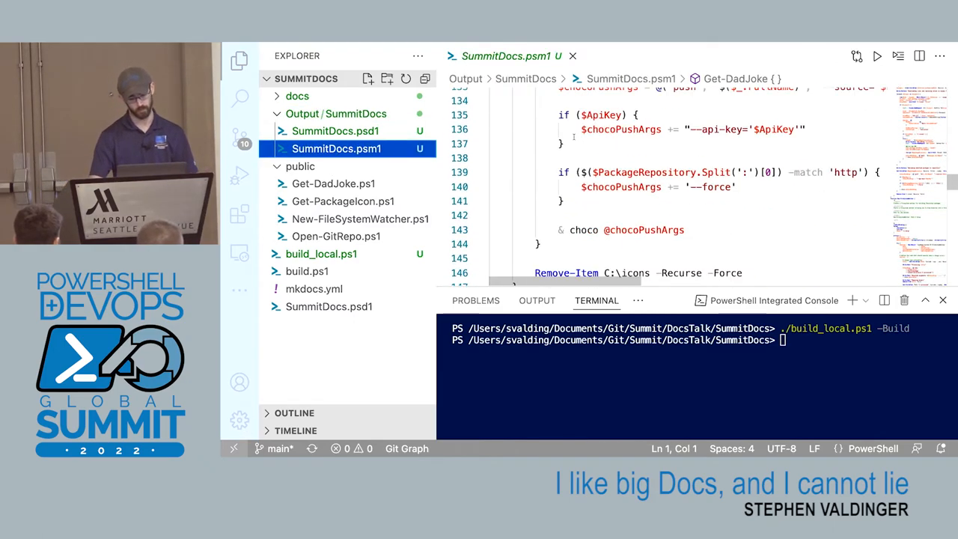
{"action": "scroll", "scroll_direction": "down", "scroll_amount": 3}
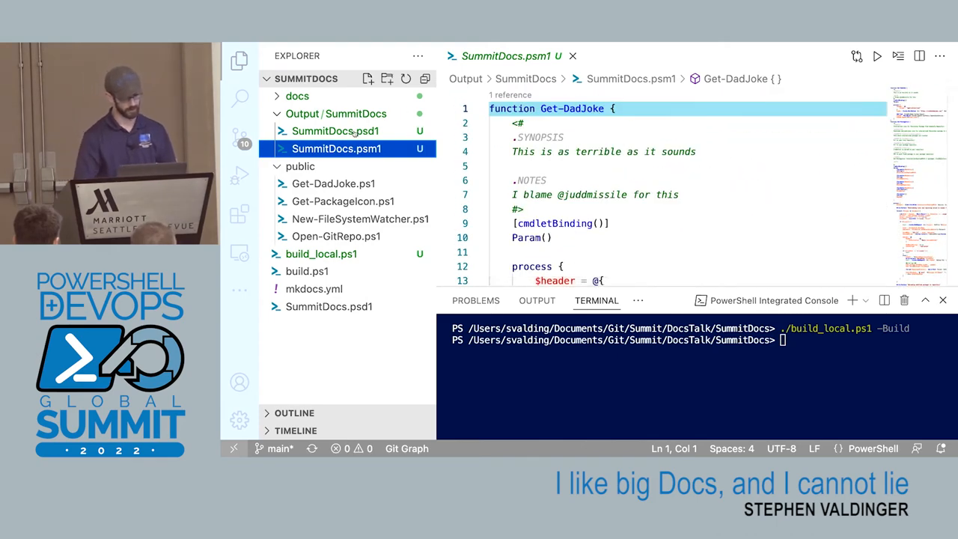
{"action": "left_click", "coordinate": [335, 130]}
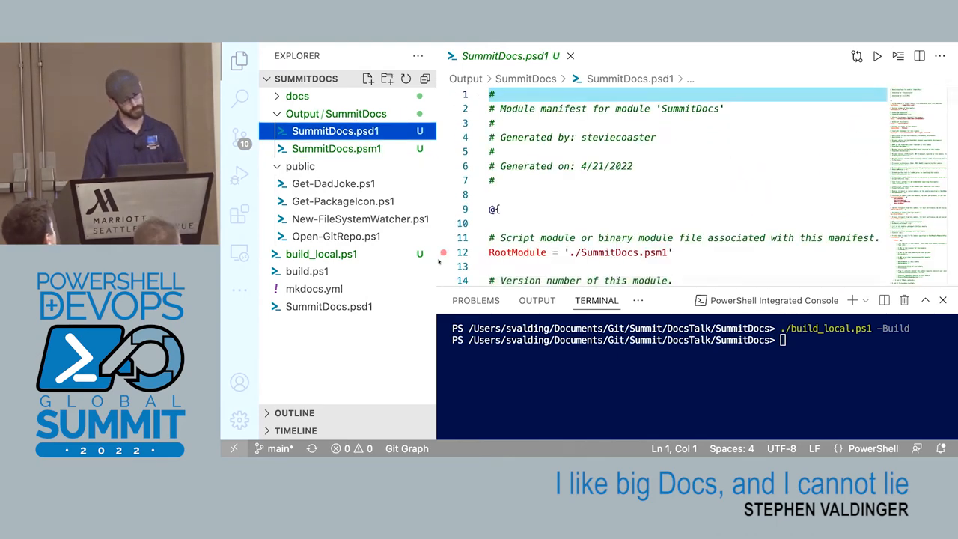
{"action": "scroll", "scroll_direction": "down", "scroll_amount": 3}
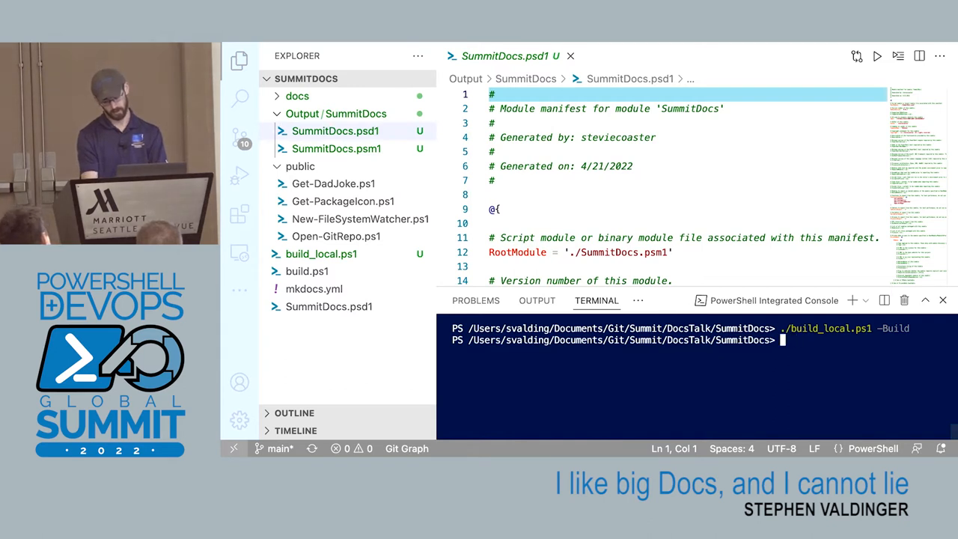
- Import ./Output/SummitDocs/SummitDocs.psd1 and list its functions with gcm -module SummitDocs
{"action": "type", "text": "Import-Module ./Output/"}
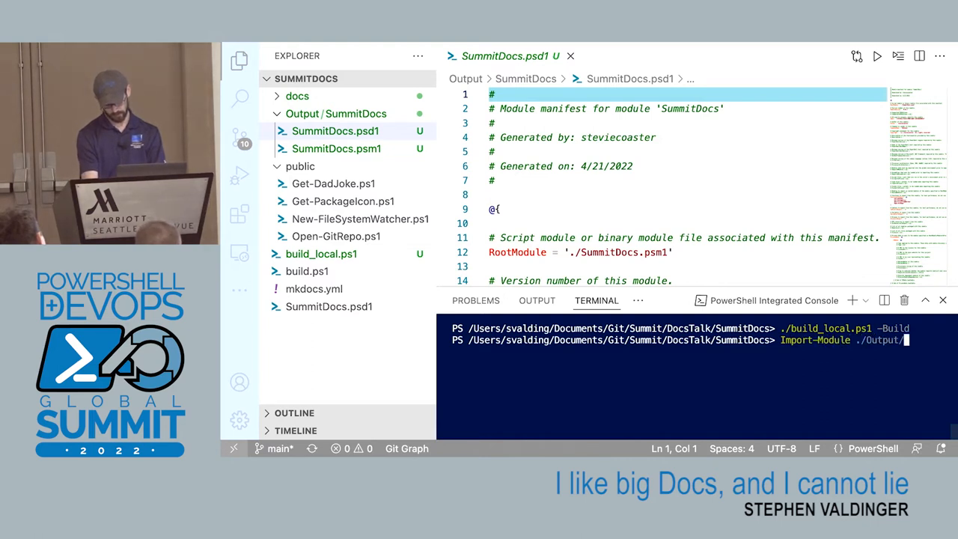
{"action": "type", "text": "SummitDocs/SummitDocs.psd1 -Force"}
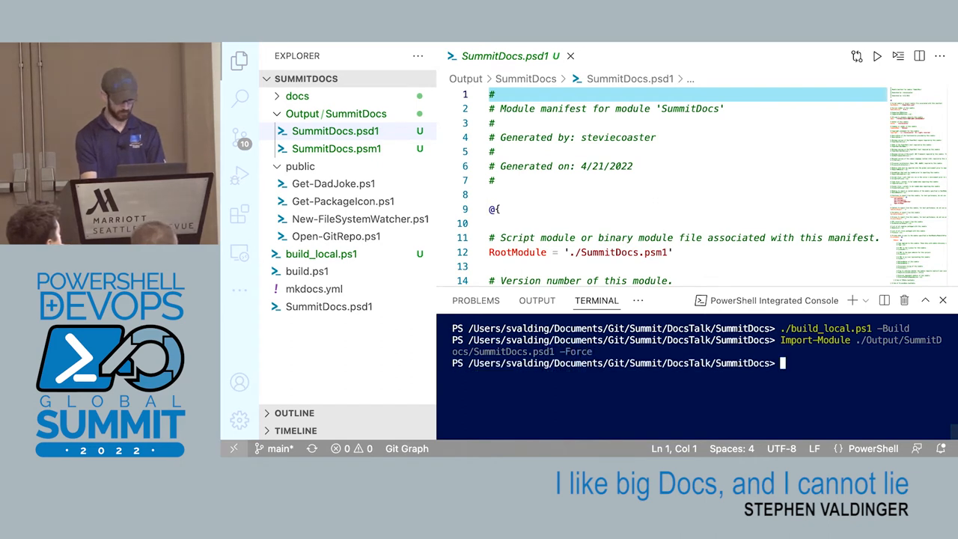
{"action": "type", "text": "gcm -"}
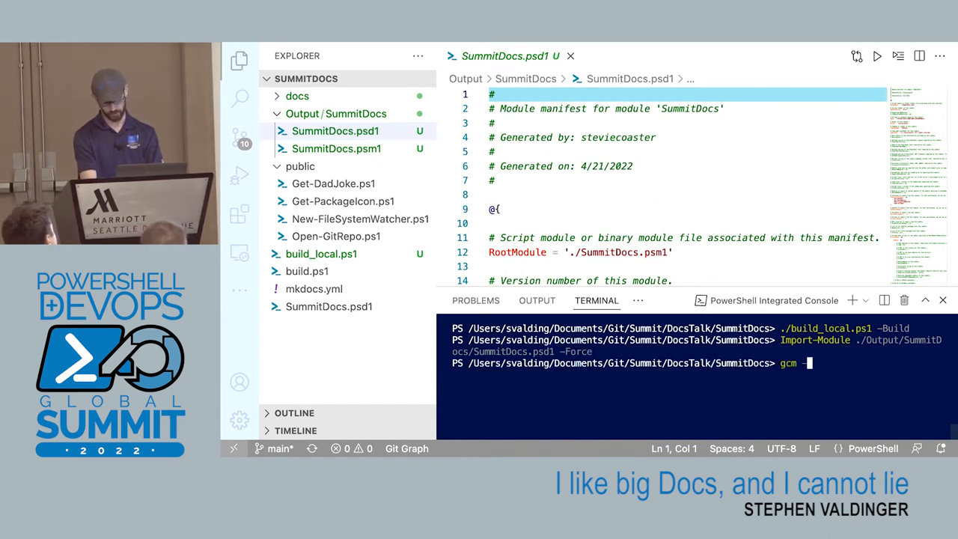
{"action": "type", "text": "-module SummitDocs"}
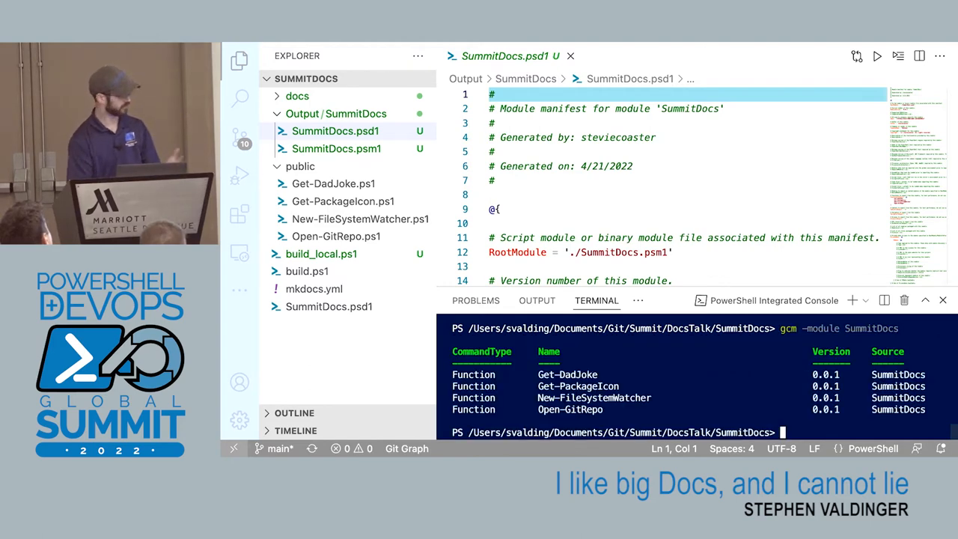
{"action": "type", "text": "G"}
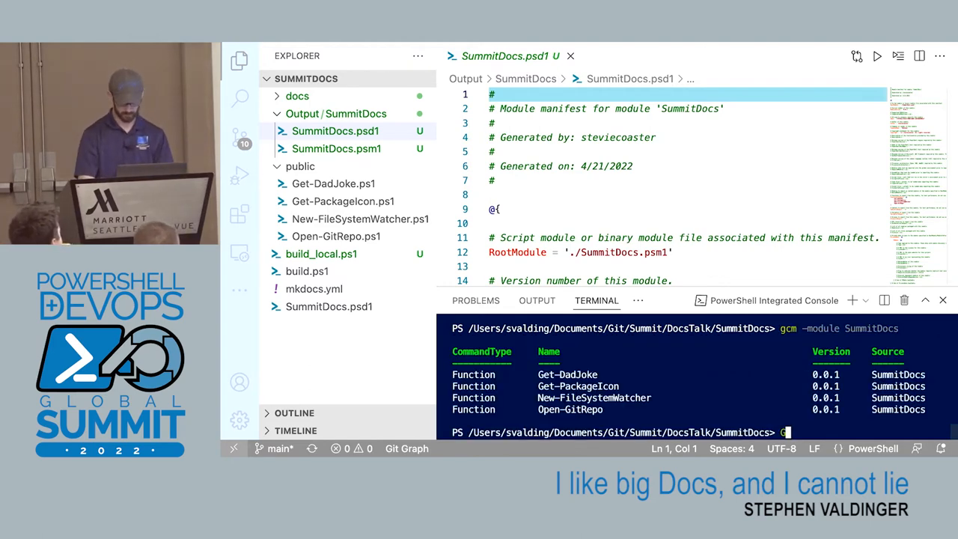
{"action": "type", "text": "Get-DadJo"}
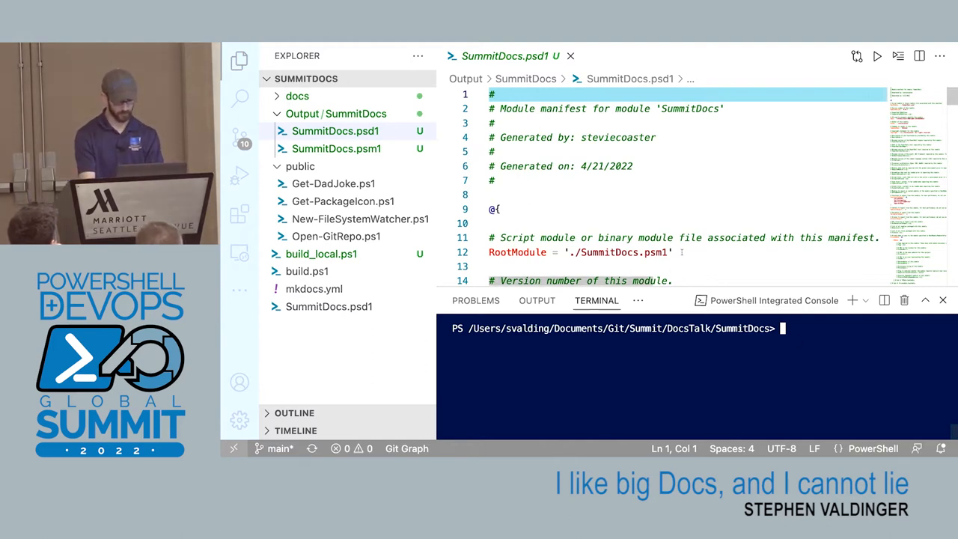
- Run ./build_local.ps1 with the -Generate switch
{"action": "type", "text": "./build"}
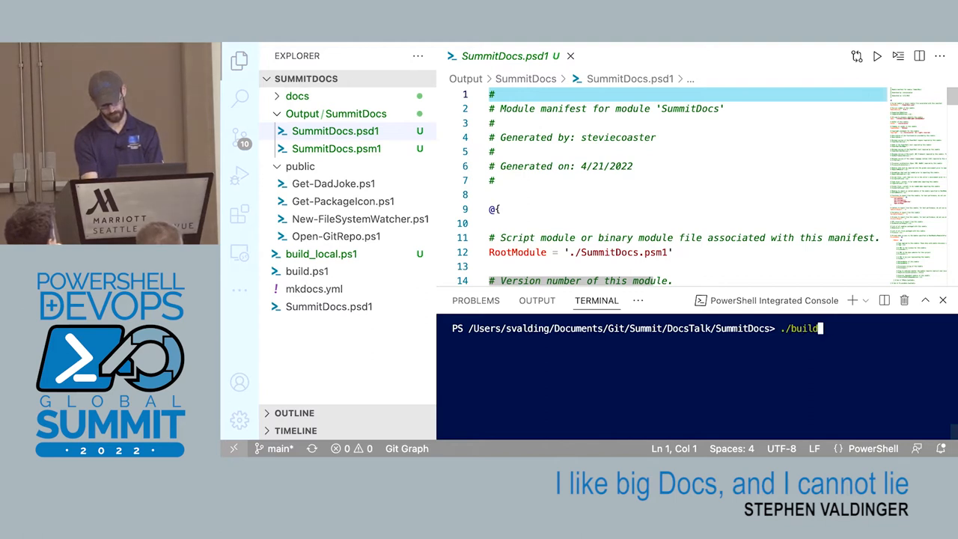
{"action": "type", "text": "_local.ps1 -"}
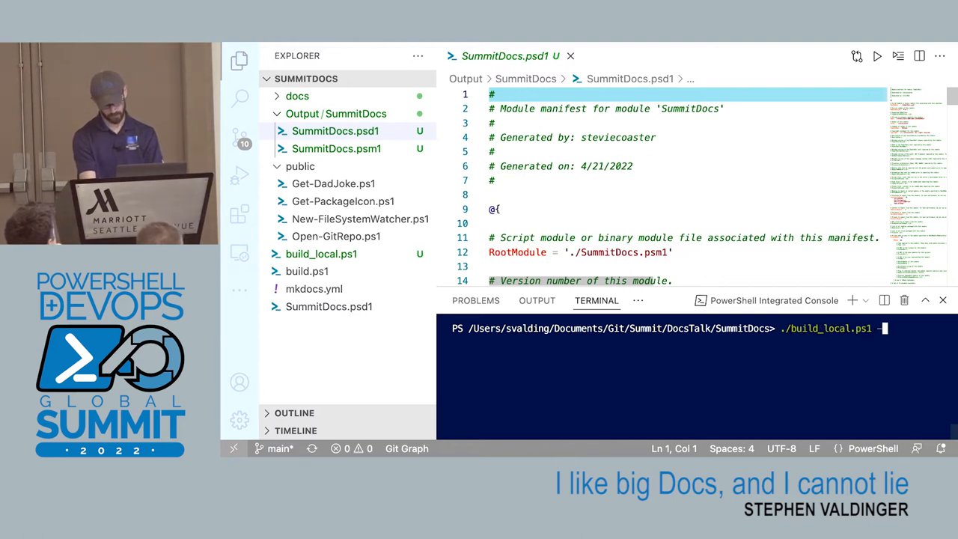
{"action": "type", "text": "-Gener"}
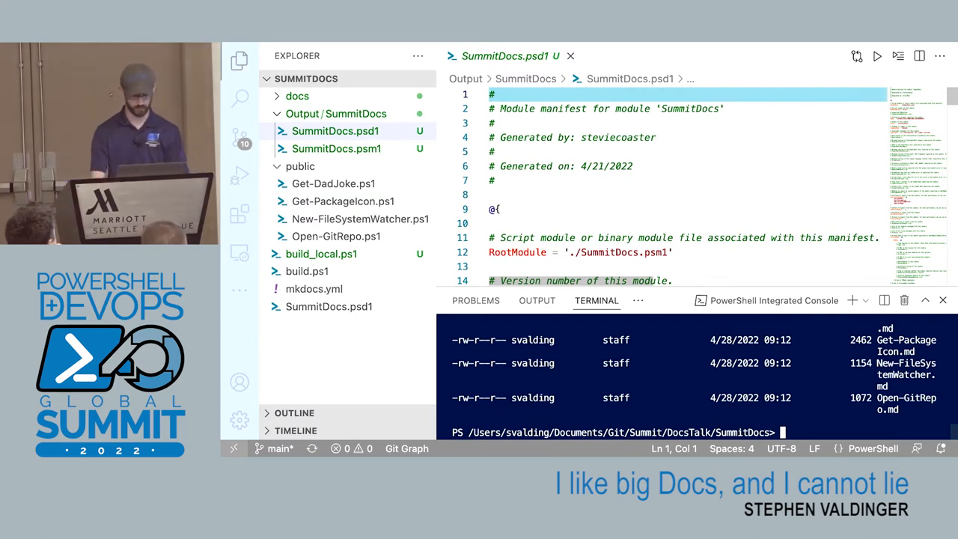
- Run New-MarkdownHelp -Module SummitDocs -OutputFolder ./example to create the markdown help pages
{"action": "type", "text": "New-"}
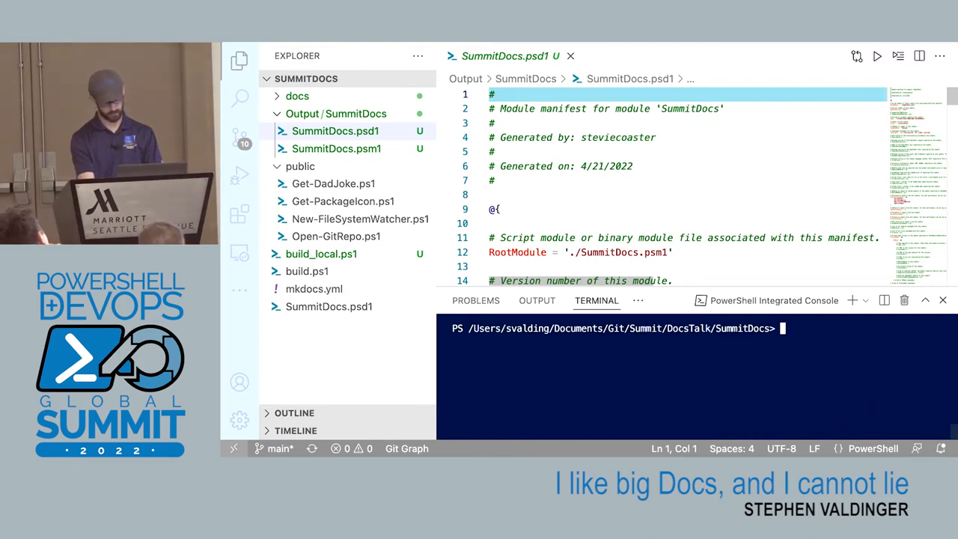
{"action": "type", "text": "New-MarkdownHelp"}
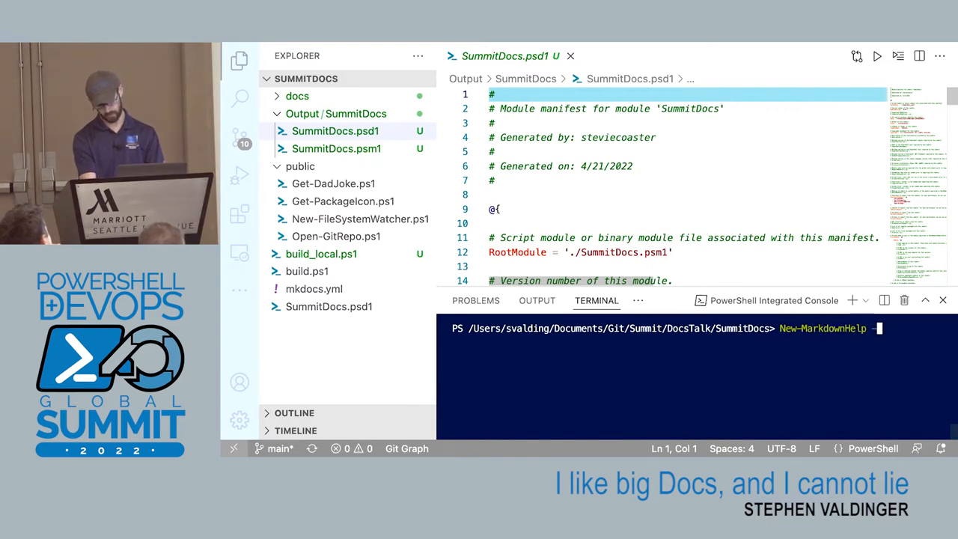
{"action": "type", "text": "-Module Summi"}
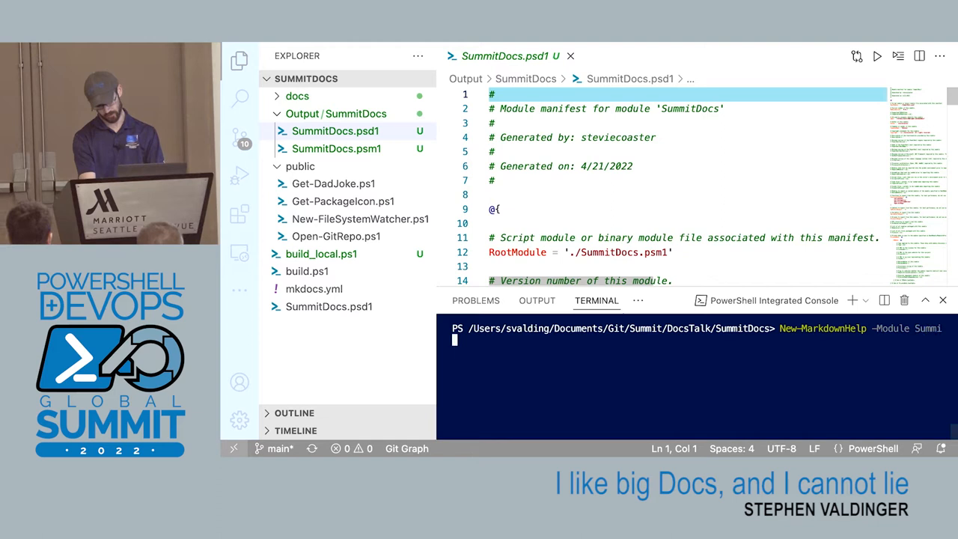
{"action": "type", "text": "tD-"}
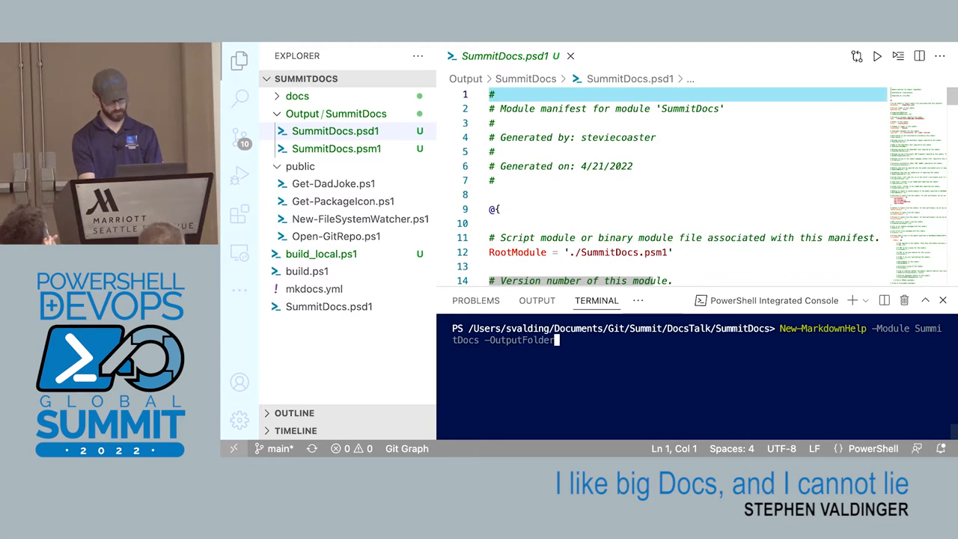
{"action": "type", "text": "./"}
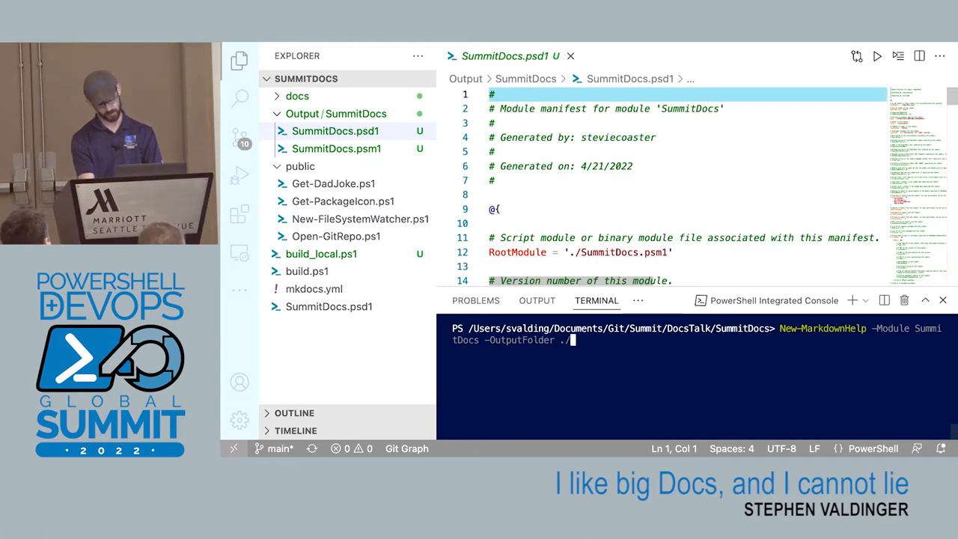
{"action": "type", "text": "example"}
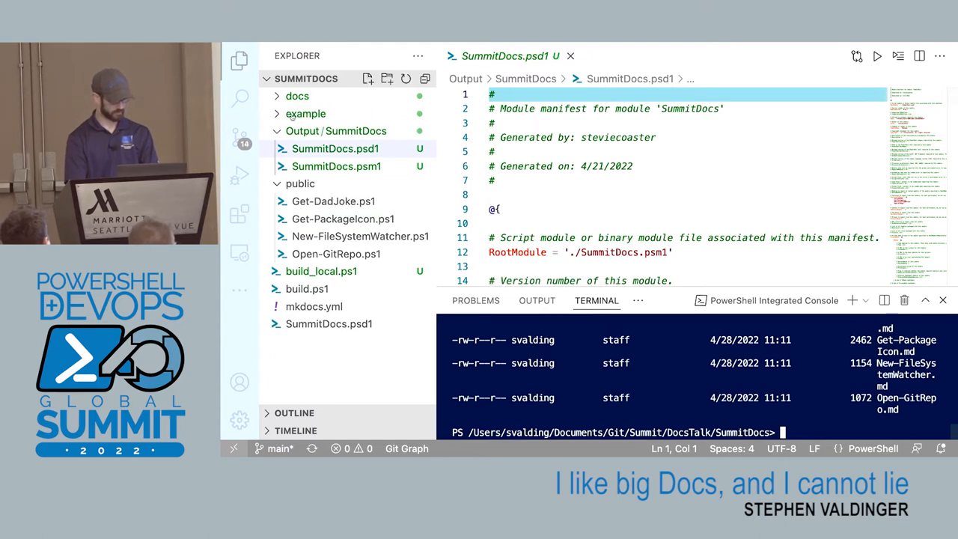
- Open example/Get-DadJoke.md and scroll through its front matter, title and synopsis
{"action": "left_click", "coordinate": [305, 113]}
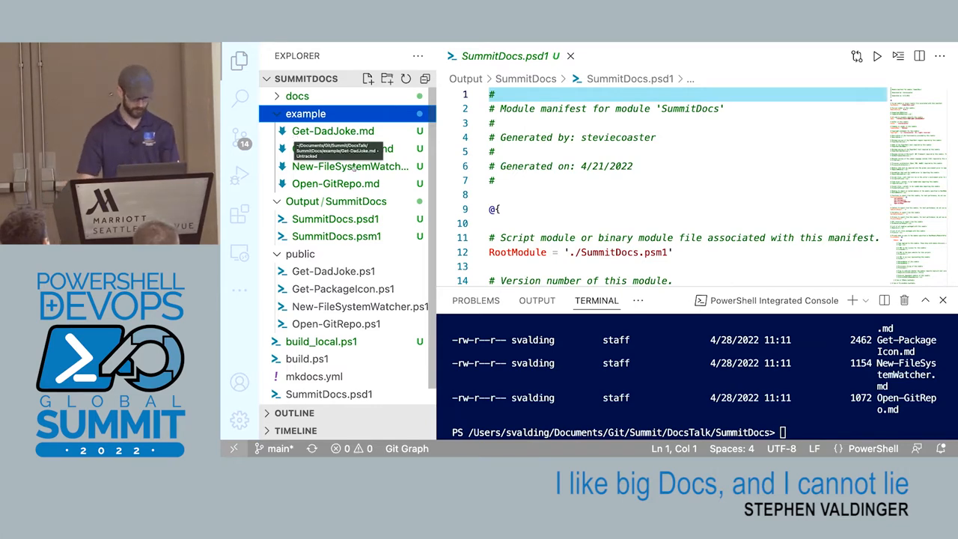
{"action": "left_click", "coordinate": [333, 131]}
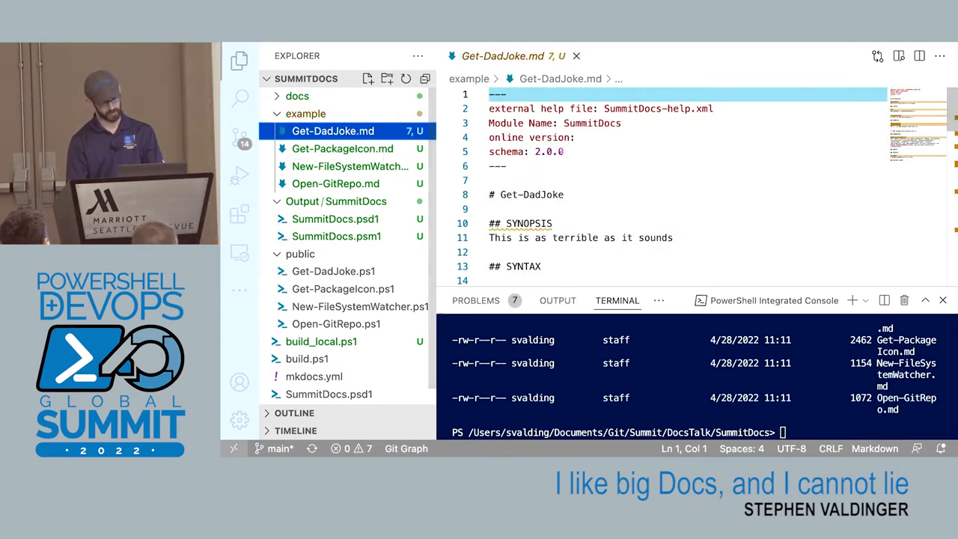
{"action": "scroll", "scroll_direction": "down", "scroll_amount": 3}
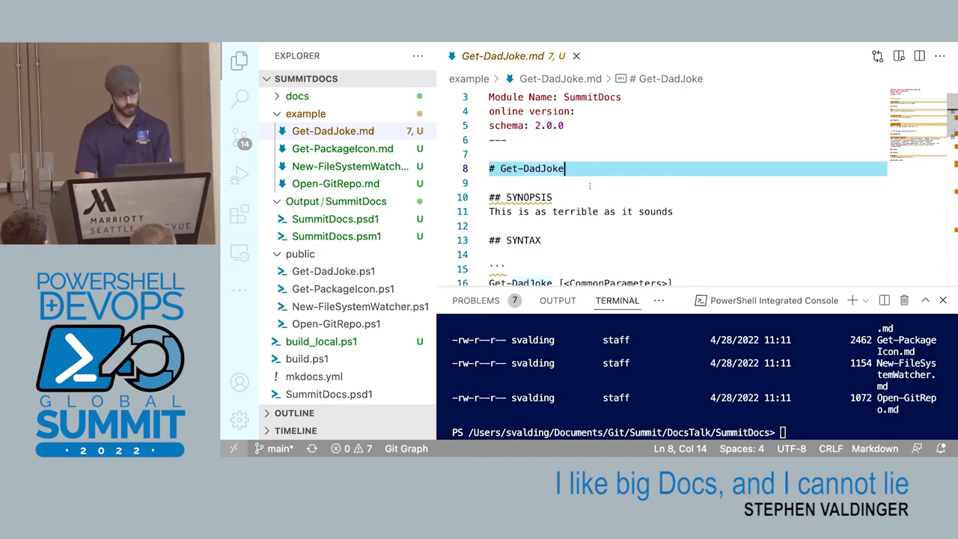
- Highlight the '{{ Fill in the Description }}' placeholder, then open public/Get-DadJoke.ps1
{"action": "scroll", "scroll_direction": "down", "scroll_amount": 3}
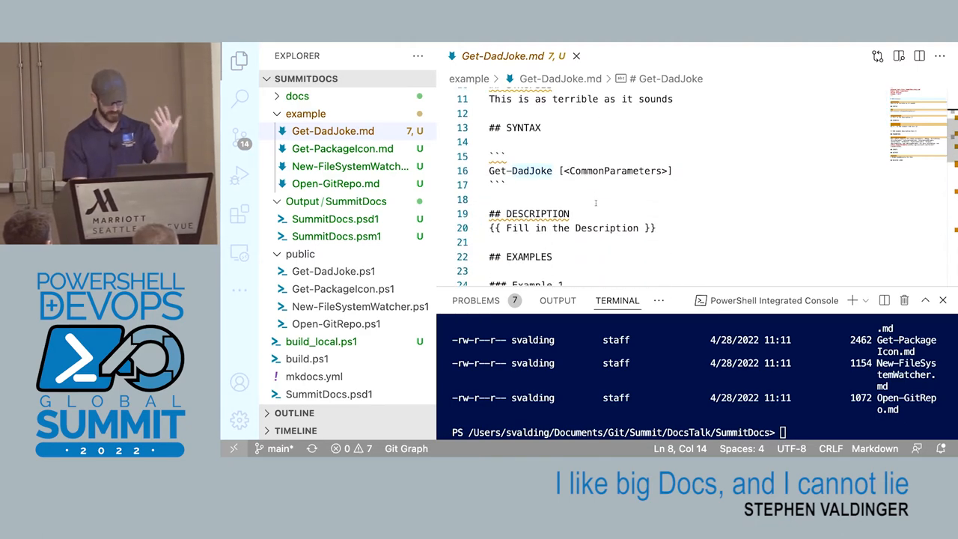
{"action": "scroll", "scroll_direction": "down", "scroll_amount": 3}
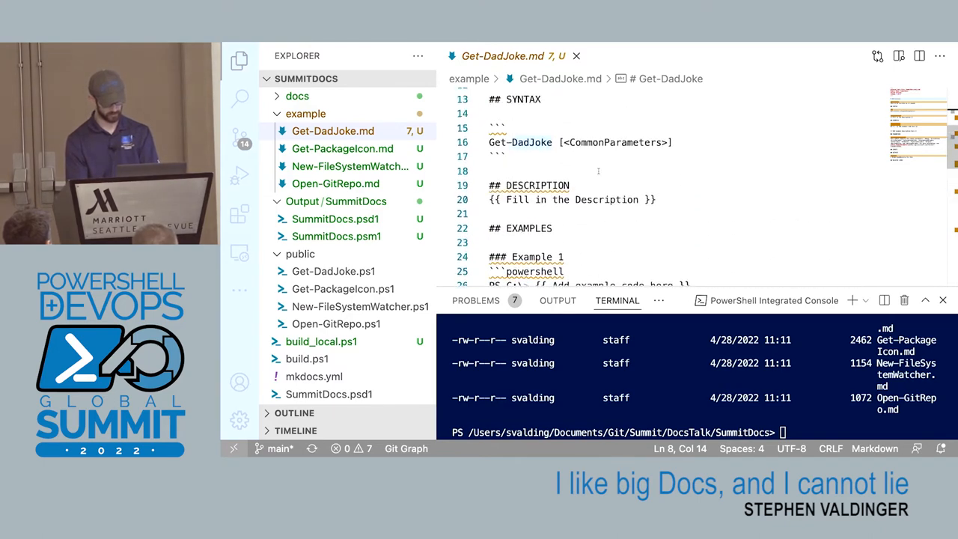
{"action": "left_click_drag", "start_coordinate": [548, 199], "coordinate": [655, 199]}
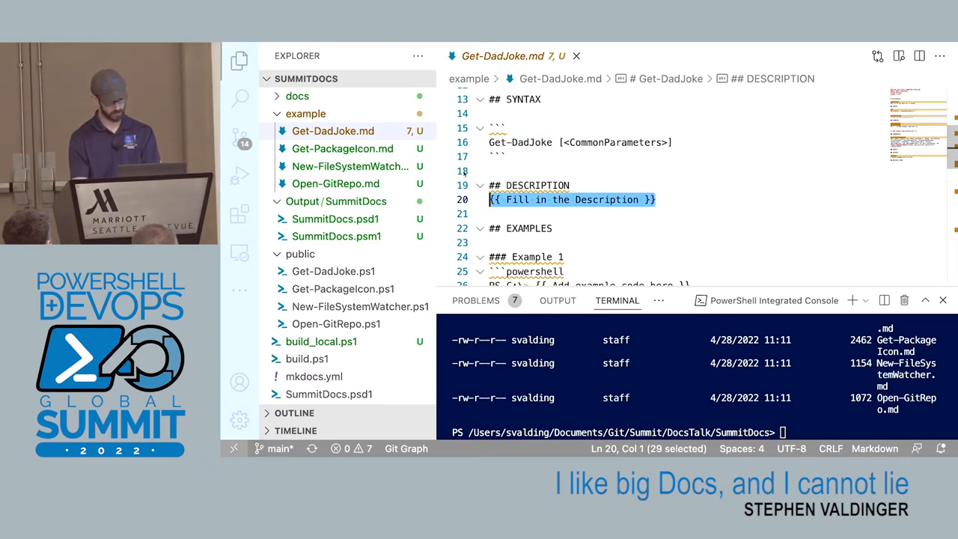
{"action": "left_click", "coordinate": [333, 131]}
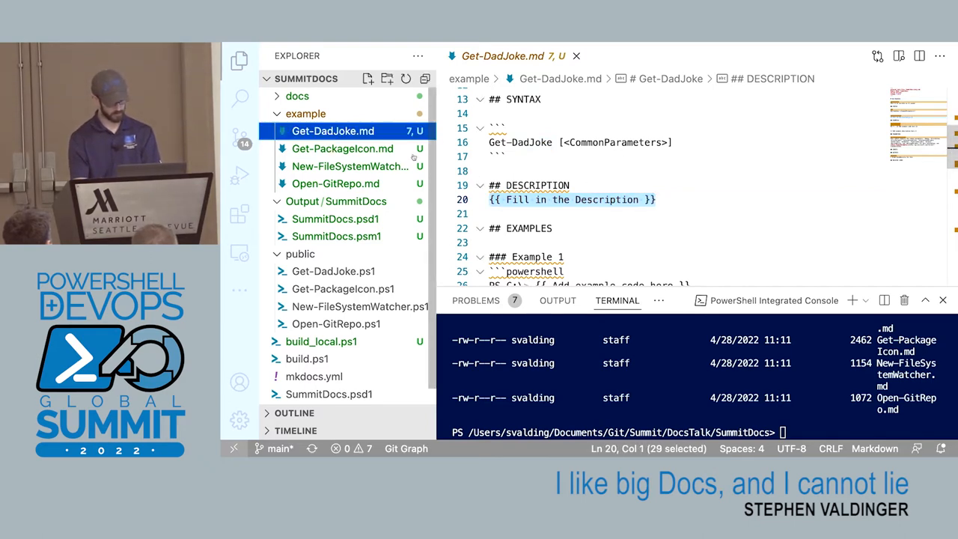
{"action": "left_click", "coordinate": [333, 271]}
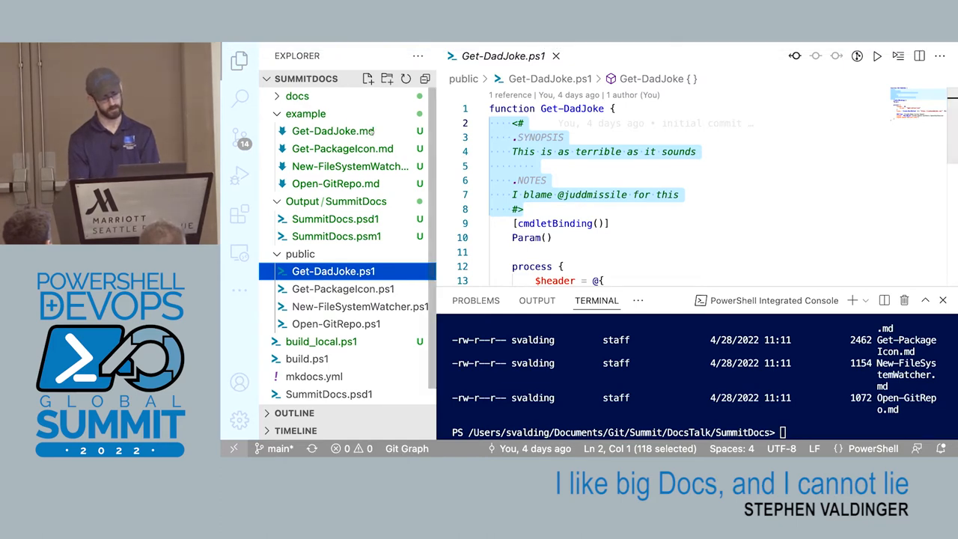
- Switch back to Get-DadJoke.md and begin entering New-Markdown in the terminal
{"action": "left_click", "coordinate": [333, 131]}
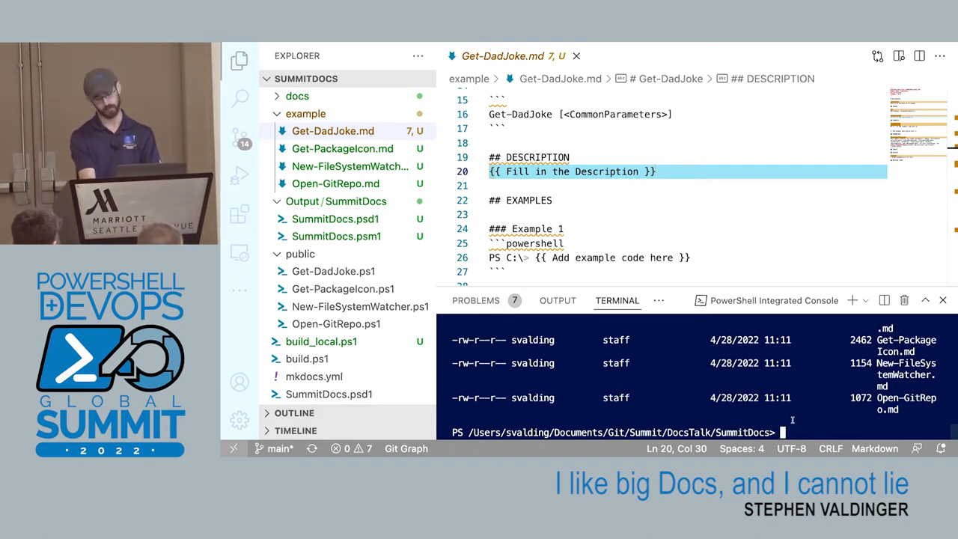
{"action": "type", "text": "New-MarkdownHelp"}
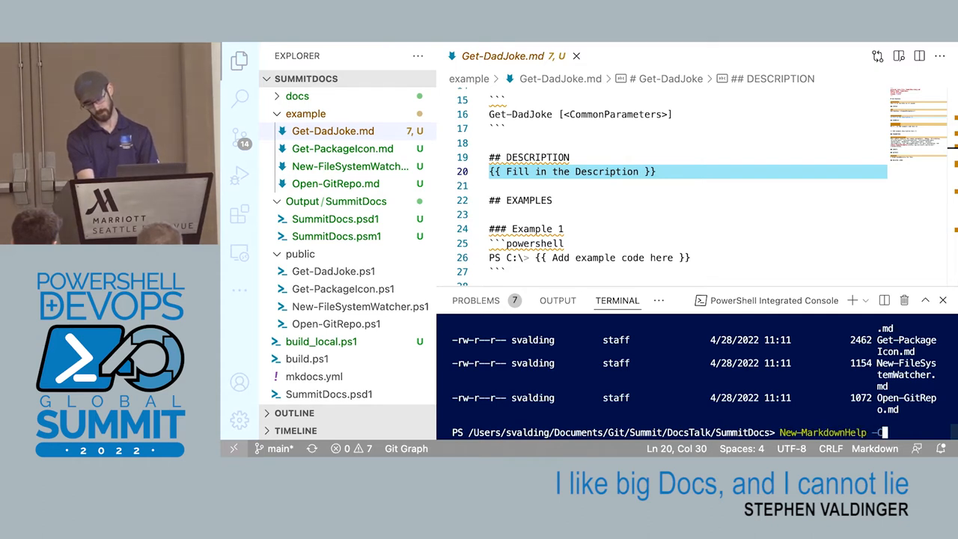
{"action": "type", "text": "-Command"}
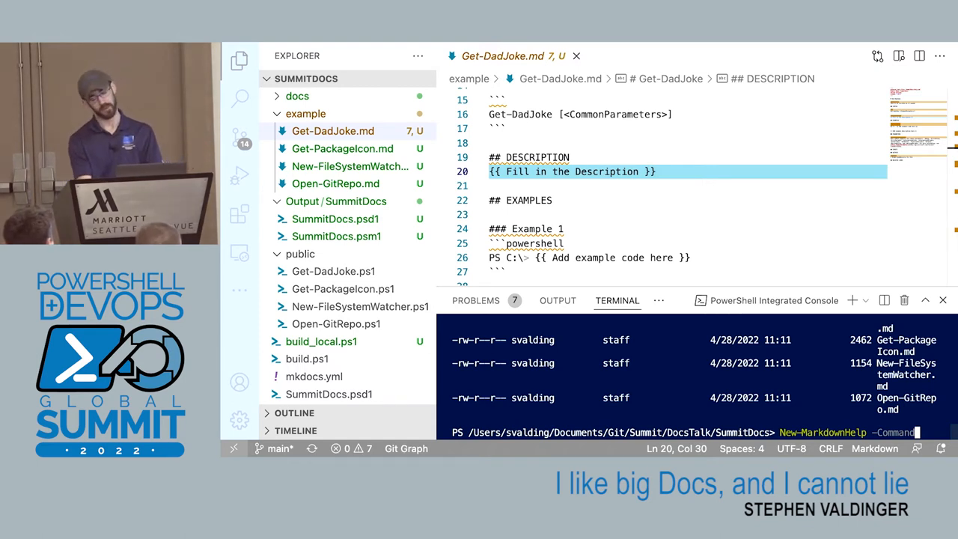
{"action": "key", "text": "Backspace"}
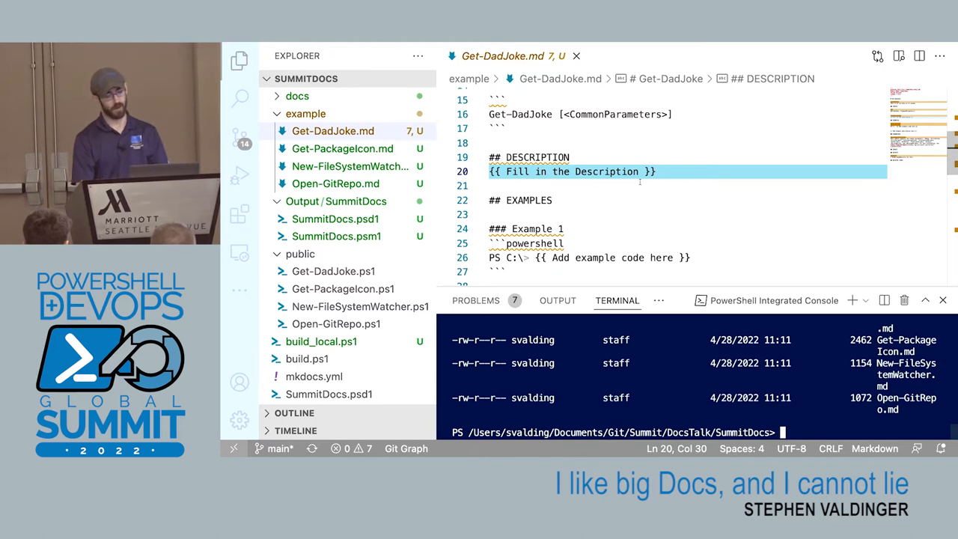
{"action": "mouse_move", "coordinate": [682, 88]}
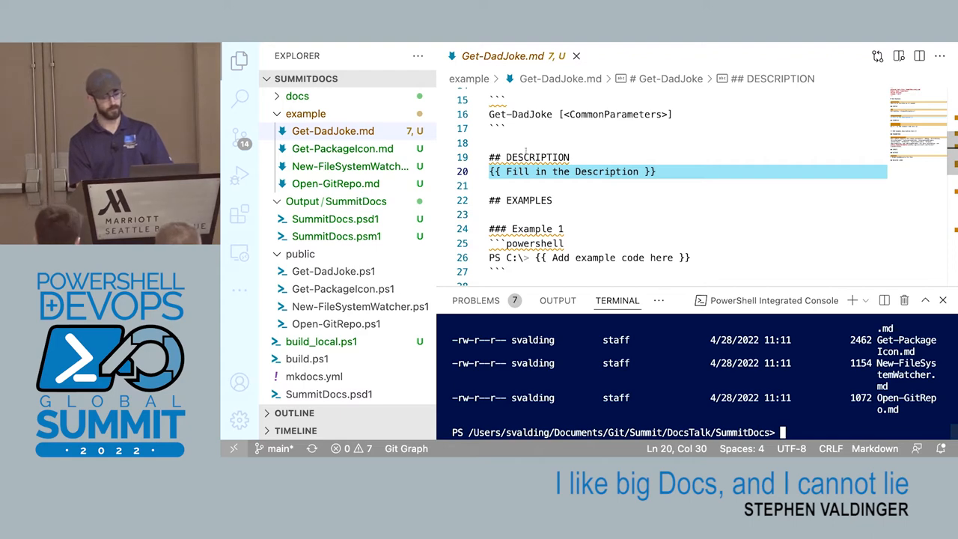
- View Get-PackageIcon.ps1 as a reference for a fuller help block
{"action": "scroll", "scroll_direction": "down", "scroll_amount": 3}
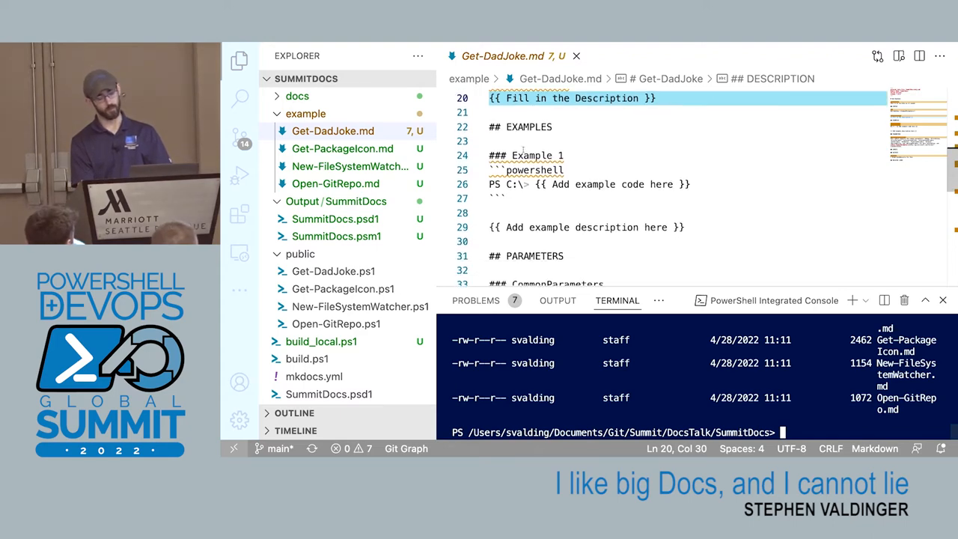
{"action": "scroll", "scroll_direction": "up", "scroll_amount": 3}
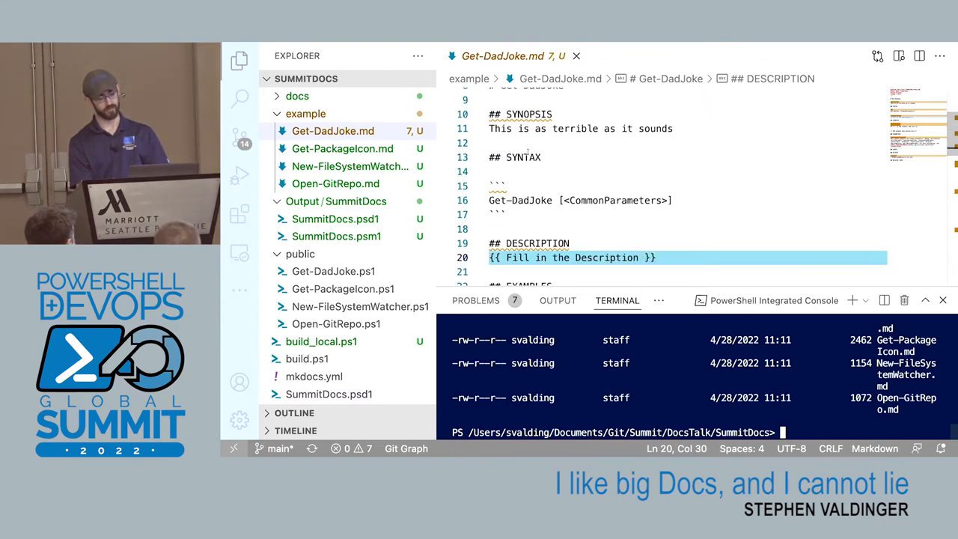
{"action": "left_click", "coordinate": [343, 288]}
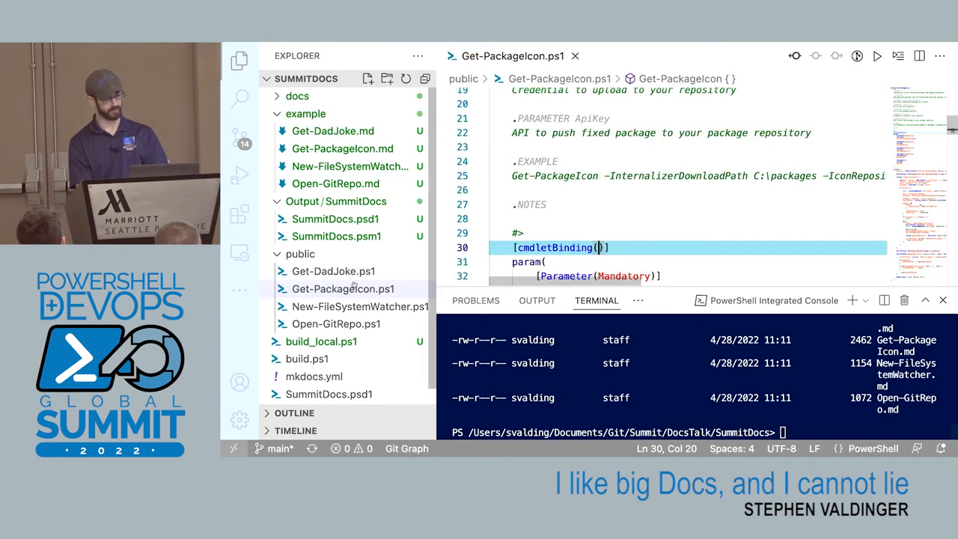
- Add a .DESCRIPTION keyword to Get-DadJoke.ps1's comment-based help
{"action": "left_click", "coordinate": [333, 271]}
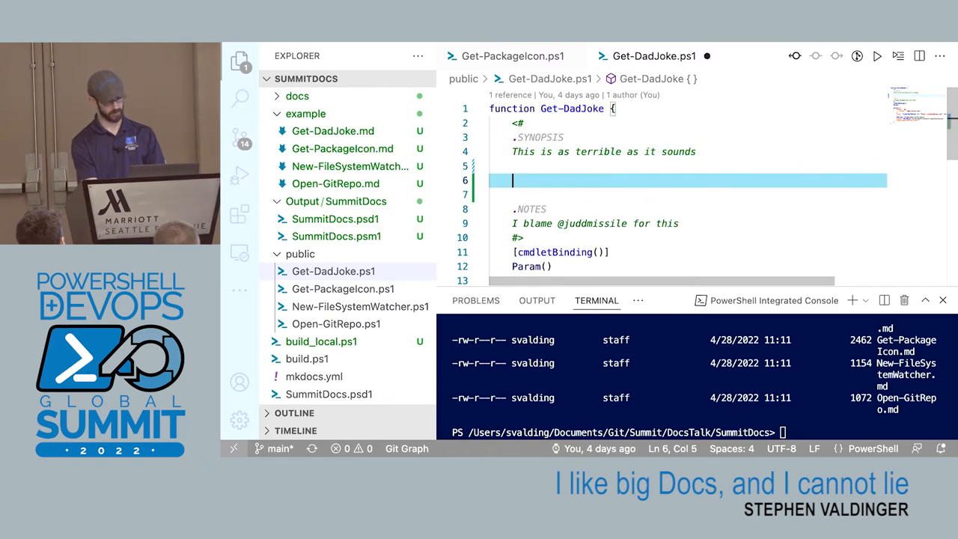
{"action": "type", "text": ".DES"}
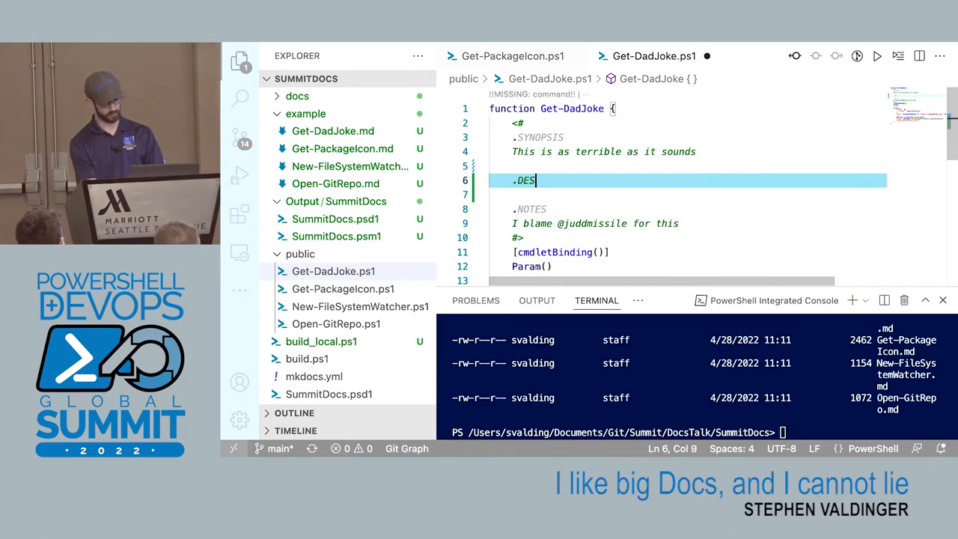
{"action": "type", "text": "CRIPTION"}
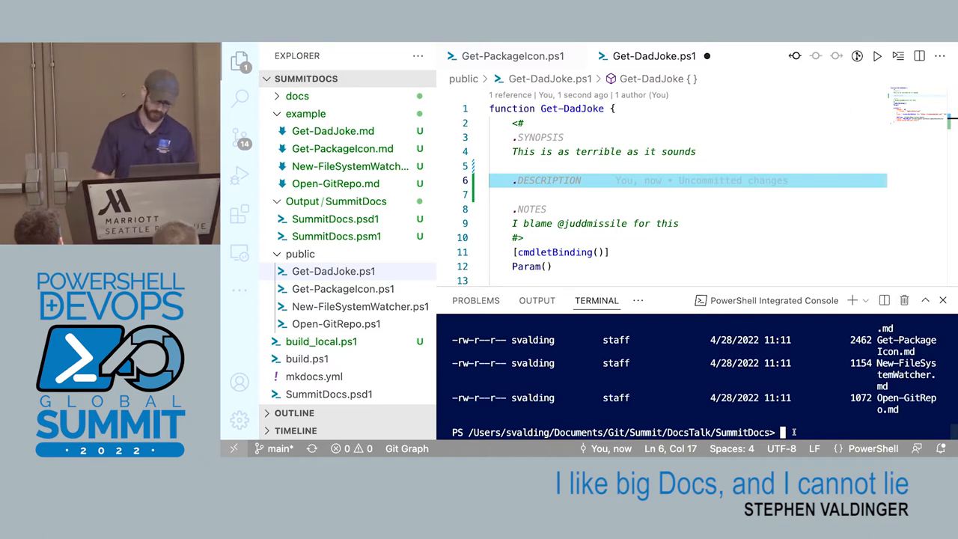
{"action": "mouse_move", "coordinate": [591, 359]}
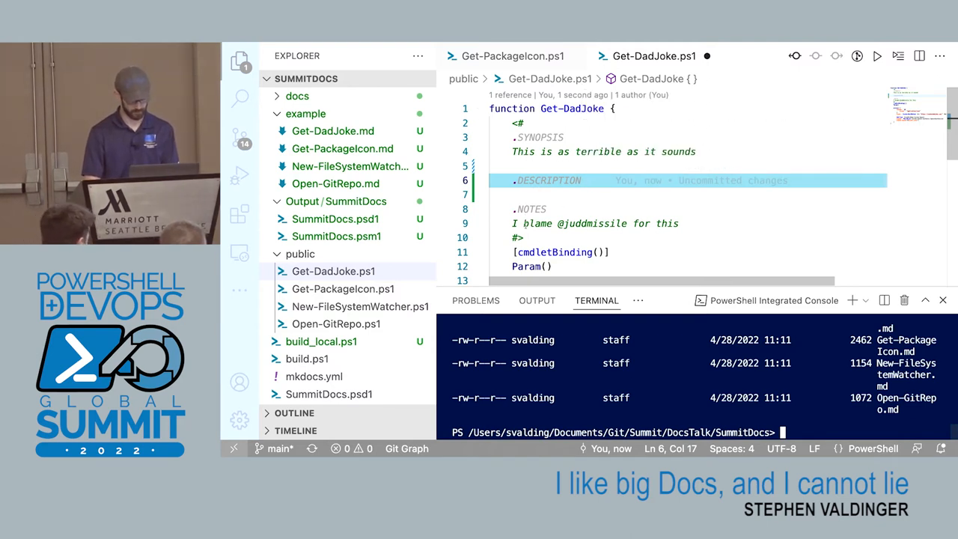
- Fill Get-DadJoke's help sections with gibberish placeholder text and keep the file open
{"action": "left_click_drag", "start_coordinate": [516, 123], "coordinate": [524, 238]}
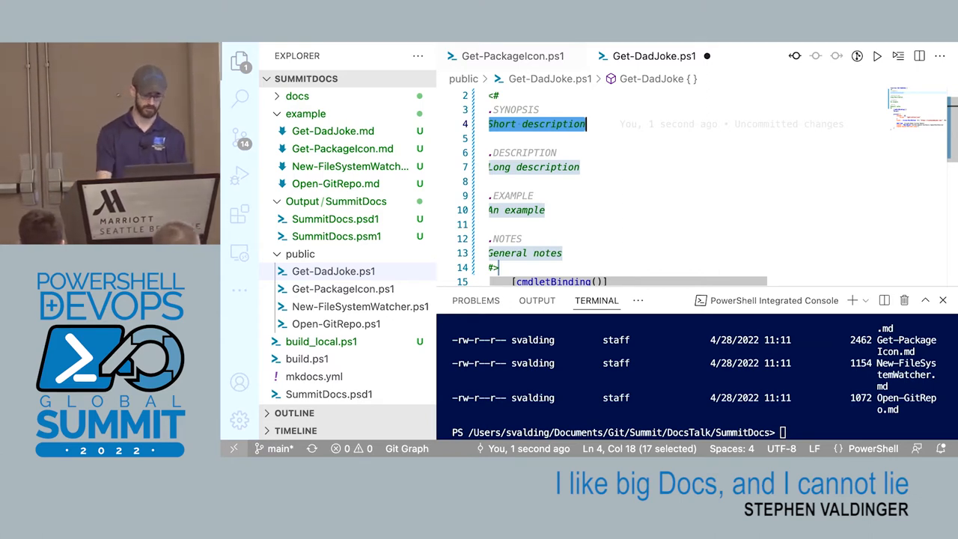
{"action": "type", "text": "owefjoweijfjewjfoiwe"}
{"action": "left_click", "coordinate": [536, 167]}
{"action": "type", "text": "oiewjfojweoifjweoifj"}
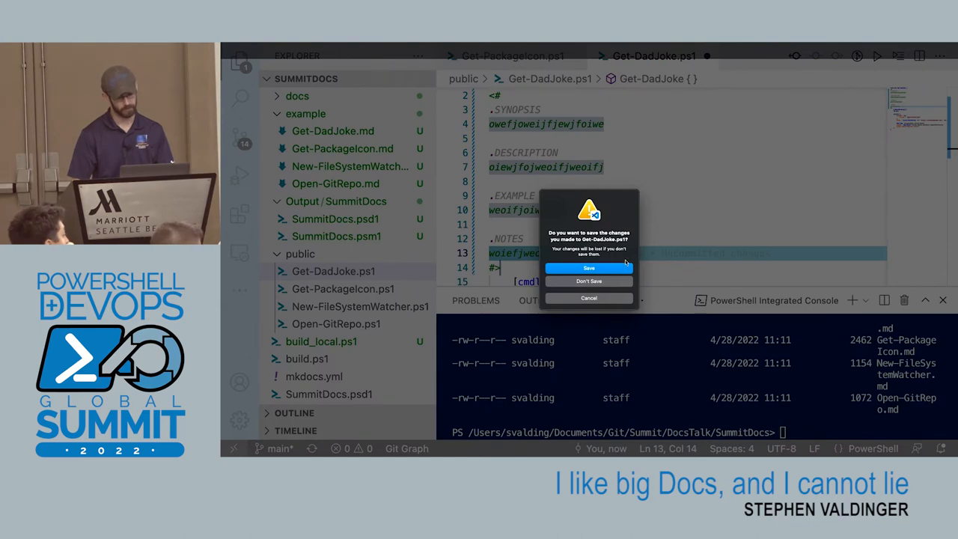
{"action": "left_click", "coordinate": [589, 281]}
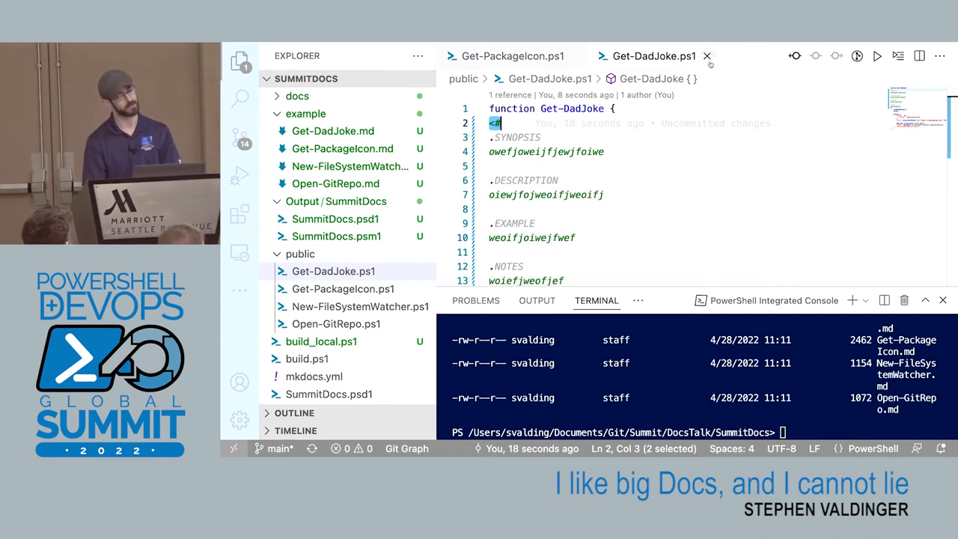
{"action": "mouse_move", "coordinate": [707, 56]}
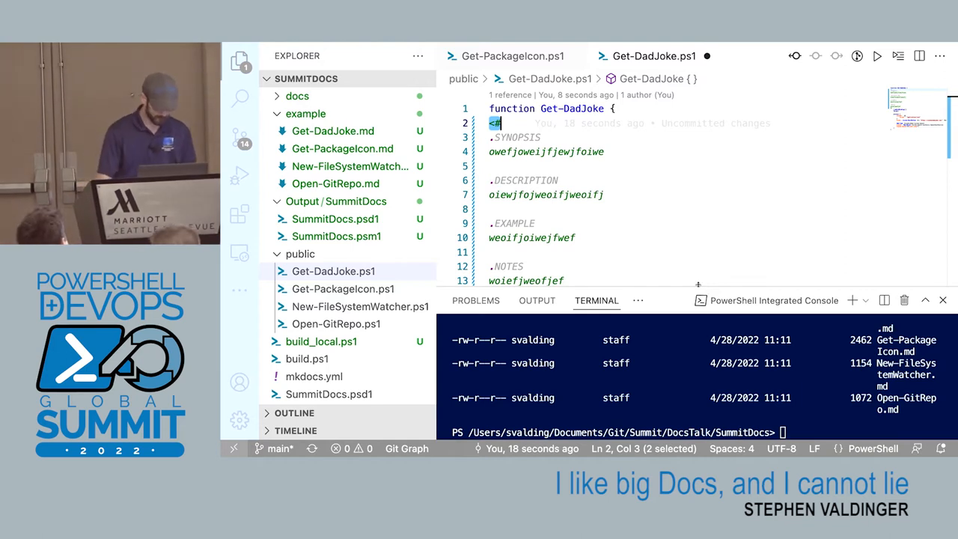
- Delete the example folder, then quit VS Code and answer the unsaved-changes prompt
{"action": "right_click", "coordinate": [333, 271]}
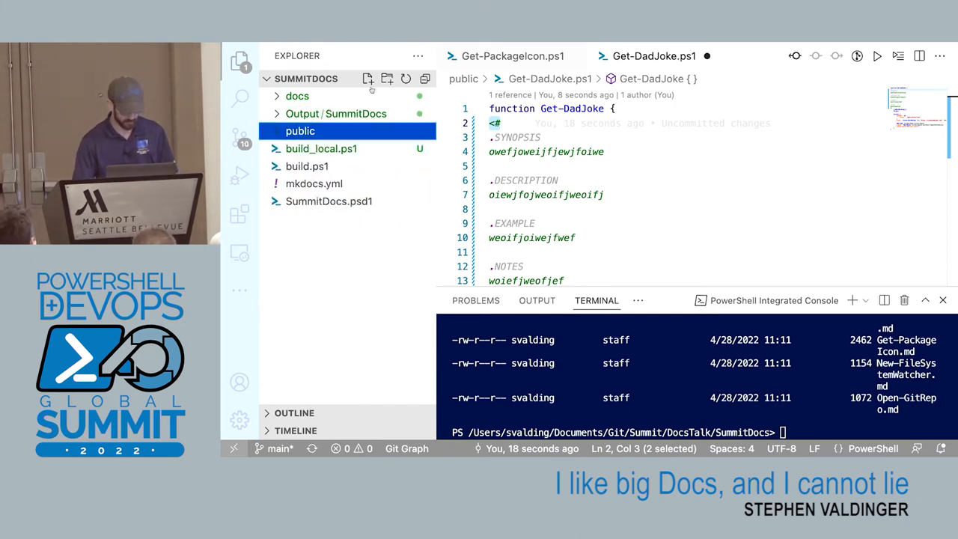
{"action": "left_click", "coordinate": [707, 56]}
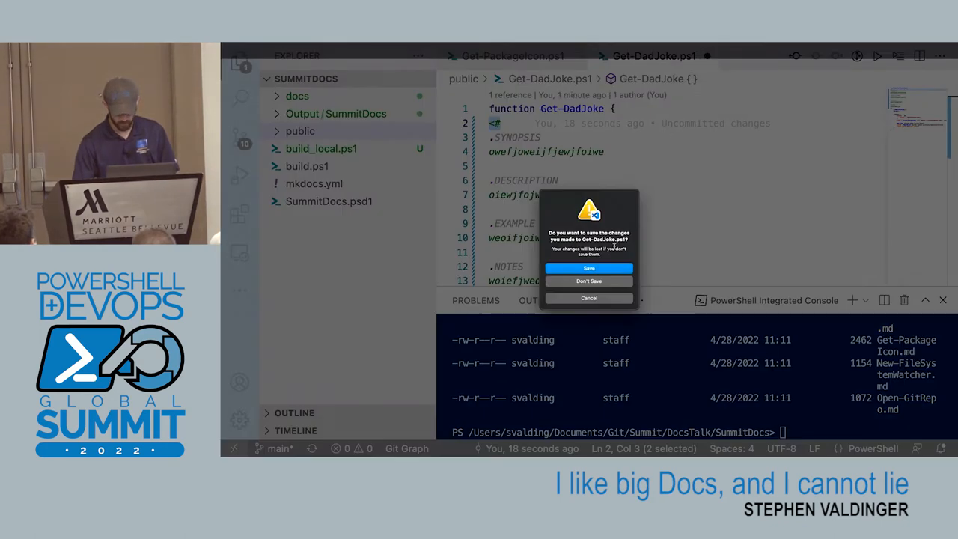
{"action": "left_click", "coordinate": [589, 281]}
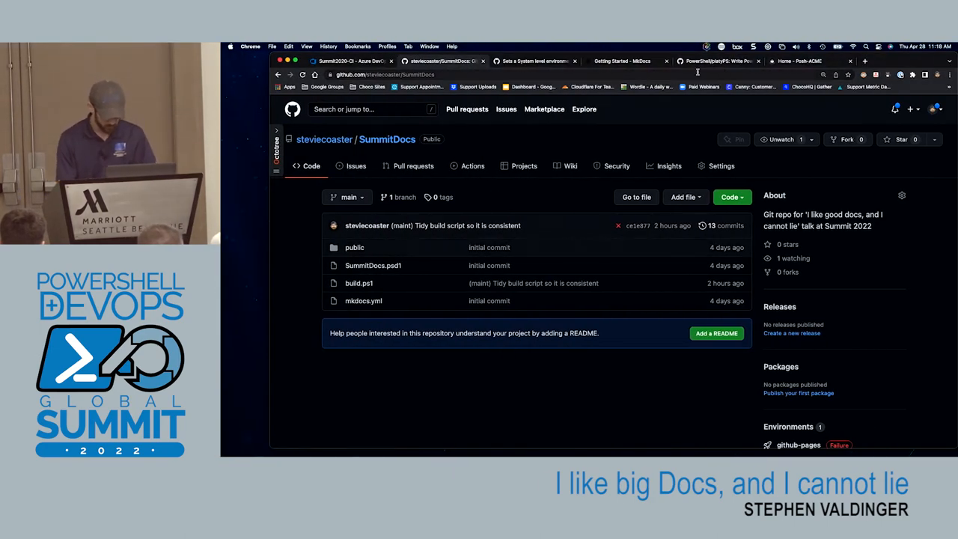
{"action": "left_click", "coordinate": [621, 61]}
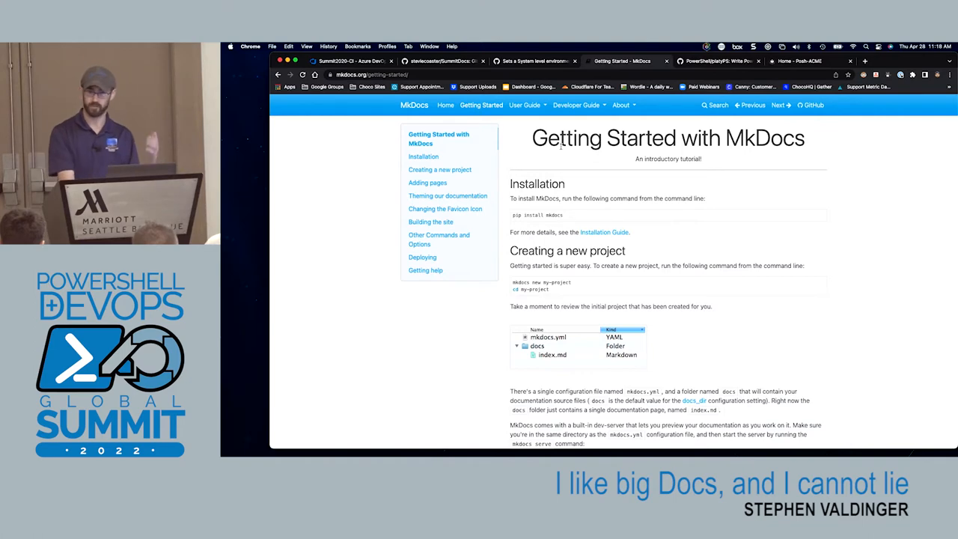
{"action": "scroll", "scroll_direction": "down", "scroll_amount": 3}
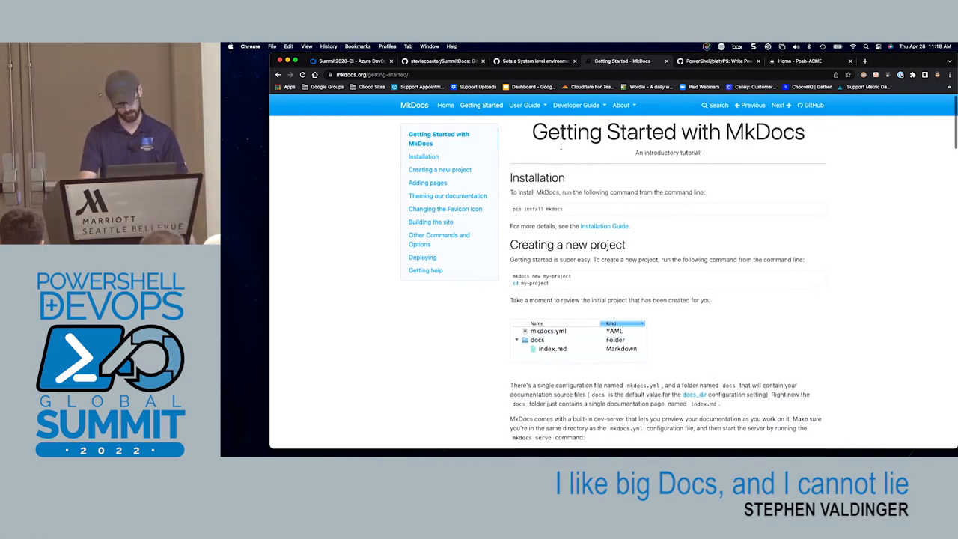
{"action": "scroll", "scroll_direction": "down", "scroll_amount": 3}
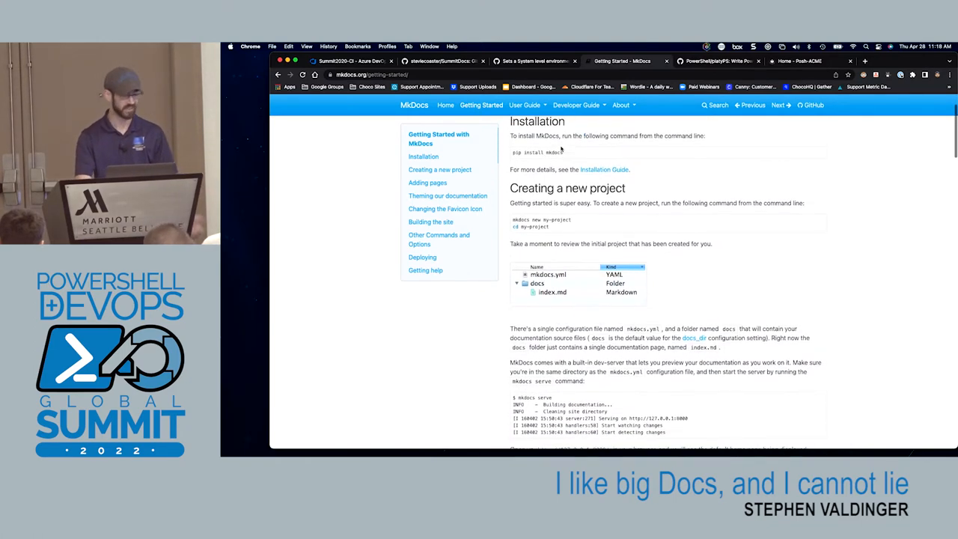
{"action": "scroll", "scroll_direction": "down", "scroll_amount": 3}
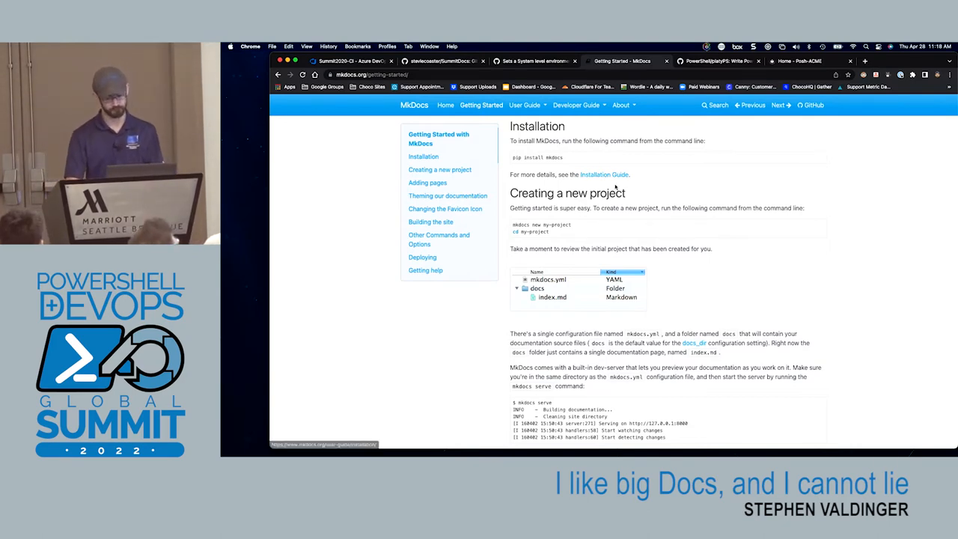
{"action": "scroll", "scroll_direction": "down", "scroll_amount": 3}
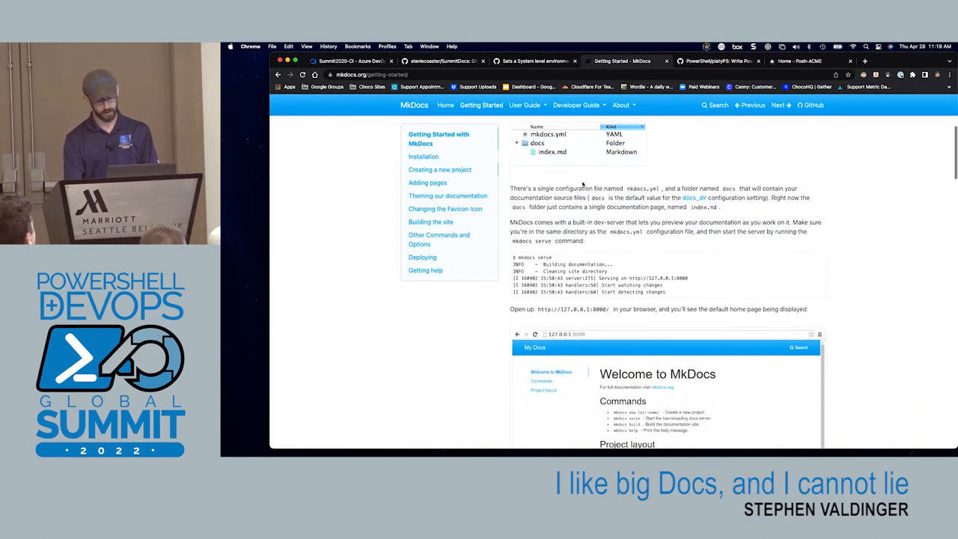
{"action": "scroll", "scroll_direction": "down", "scroll_amount": 3}
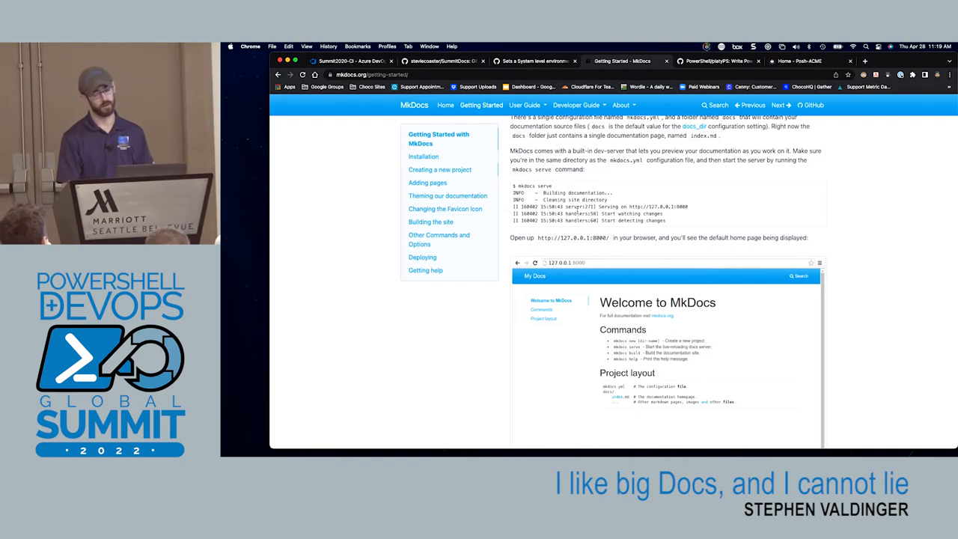
{"action": "scroll", "scroll_direction": "down", "scroll_amount": 3}
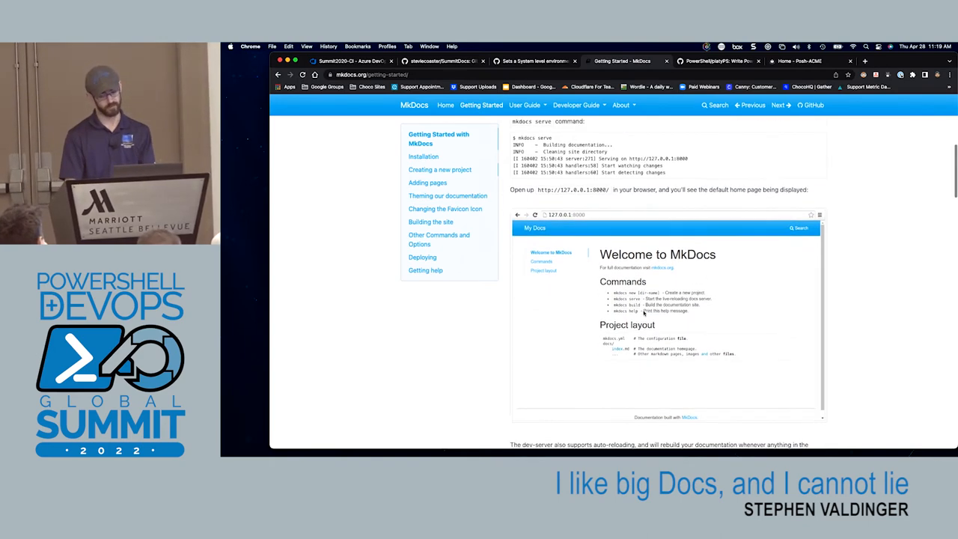
{"action": "scroll", "scroll_direction": "down", "scroll_amount": 3}
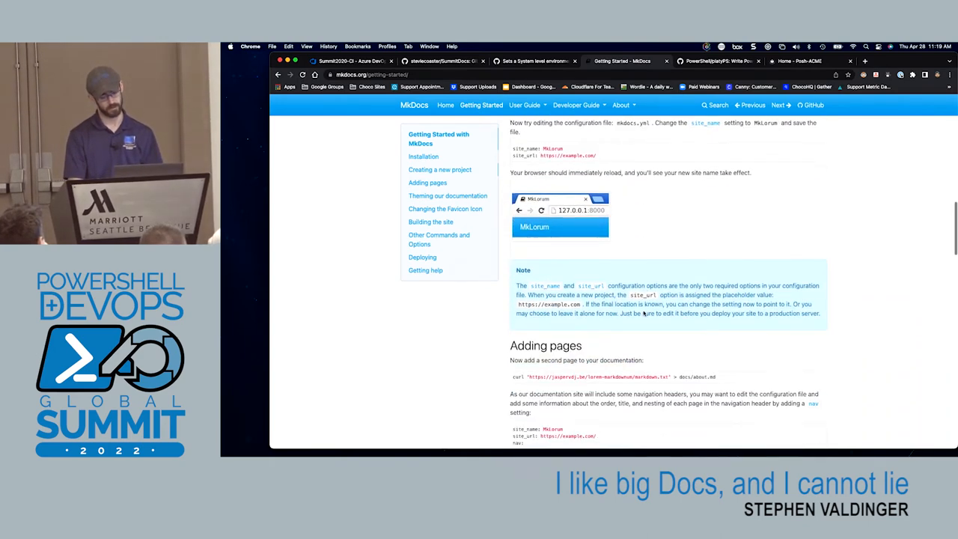
{"action": "scroll", "scroll_direction": "down", "scroll_amount": 3}
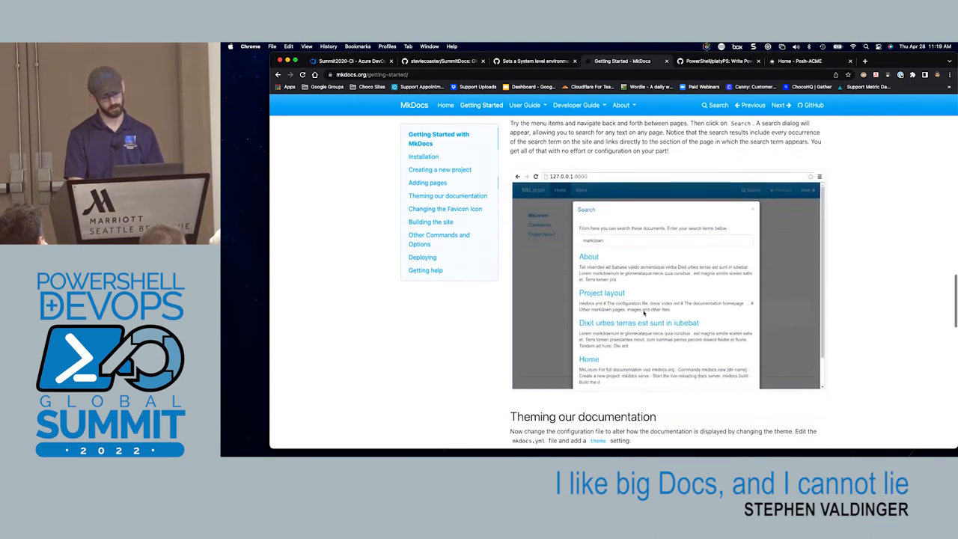
{"action": "scroll", "scroll_direction": "down", "scroll_amount": 3}
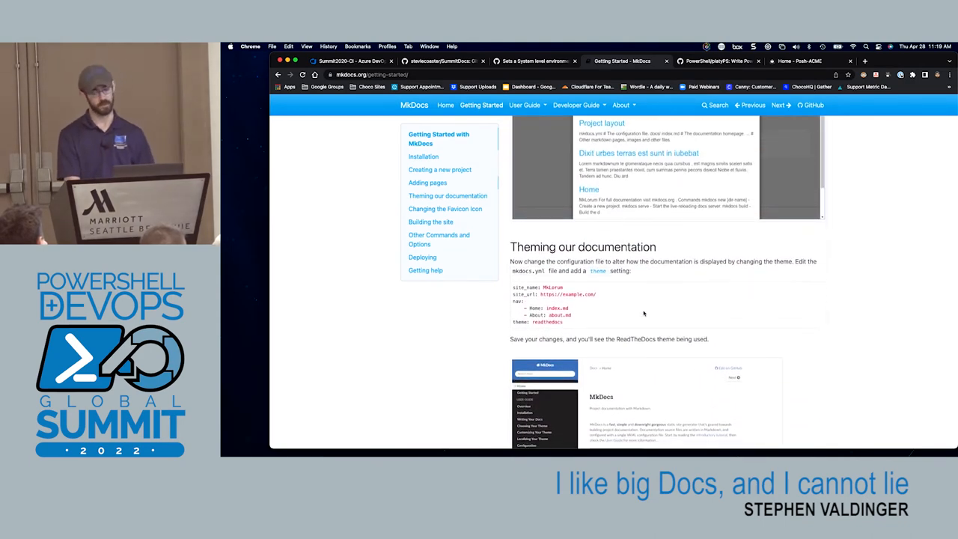
{"action": "scroll", "scroll_direction": "down", "scroll_amount": 3}
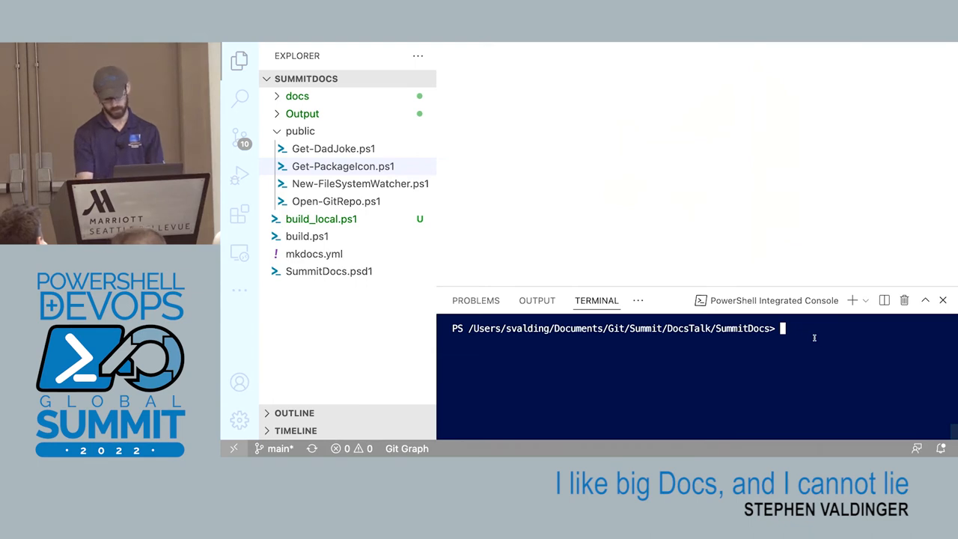
- Run ./build_local.ps1 -GenerateDocs, then start the preview server with mkdocs serve
{"action": "type", "text": "./build"}
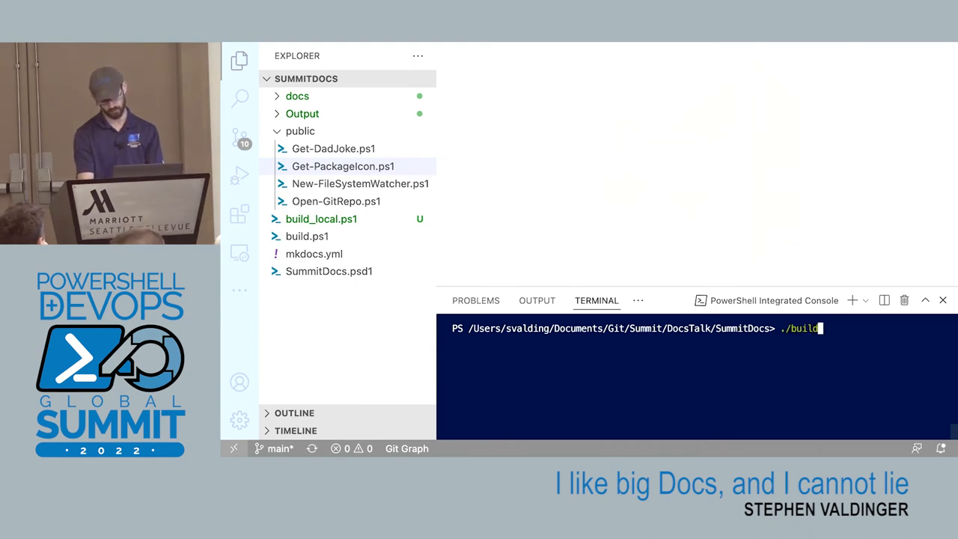
{"action": "type", "text": "_local.ps1 -"}
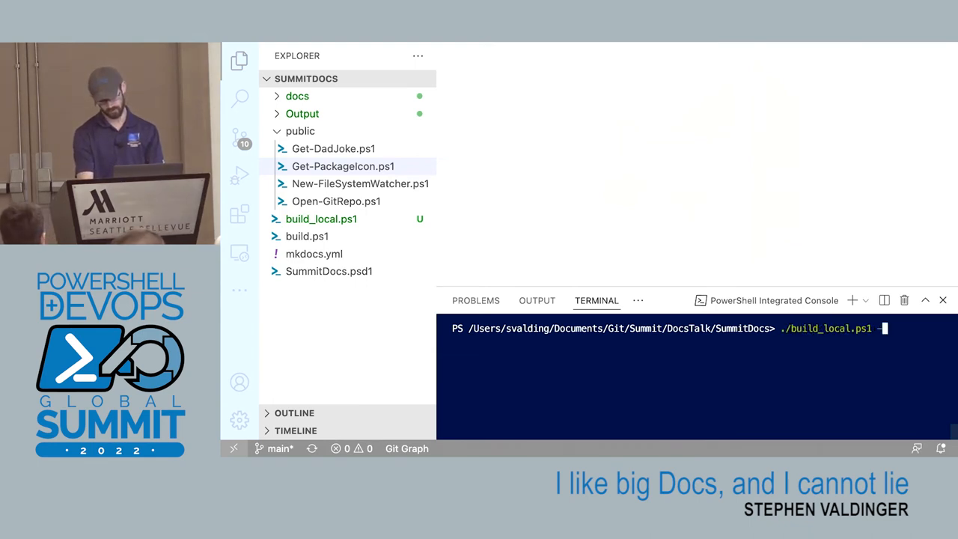
{"action": "type", "text": "-GenerateDocs"}
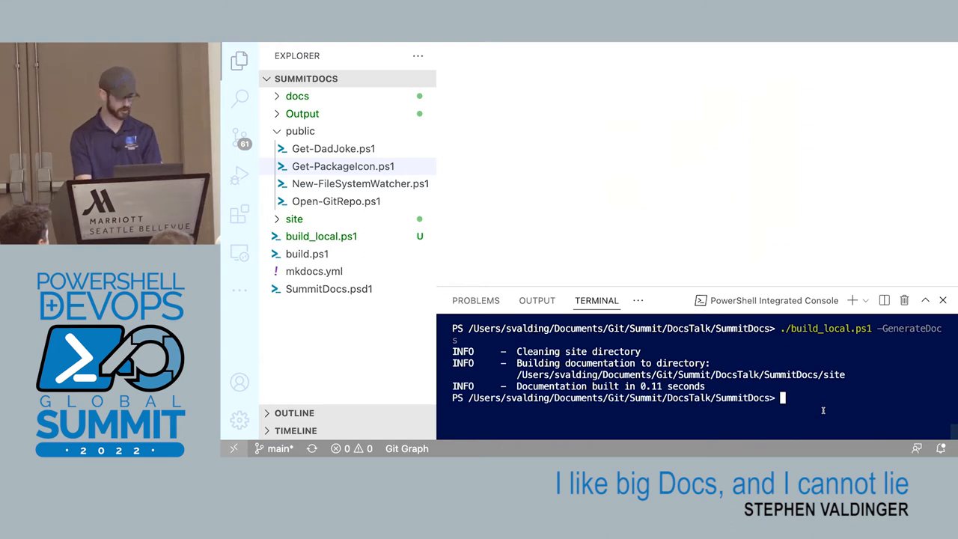
{"action": "type", "text": "mkdocs ser"}
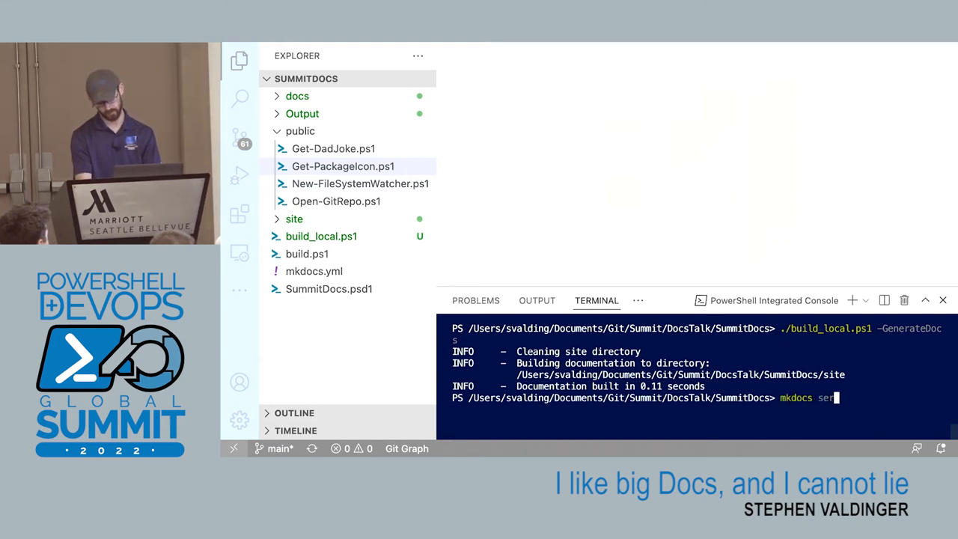
{"action": "key", "text": "Enter"}
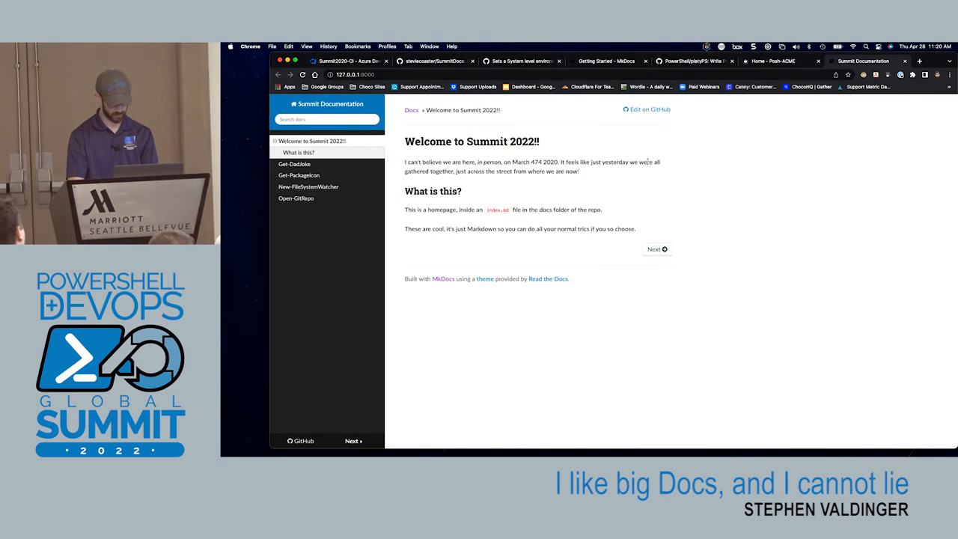
{"action": "mouse_move", "coordinate": [768, 180]}
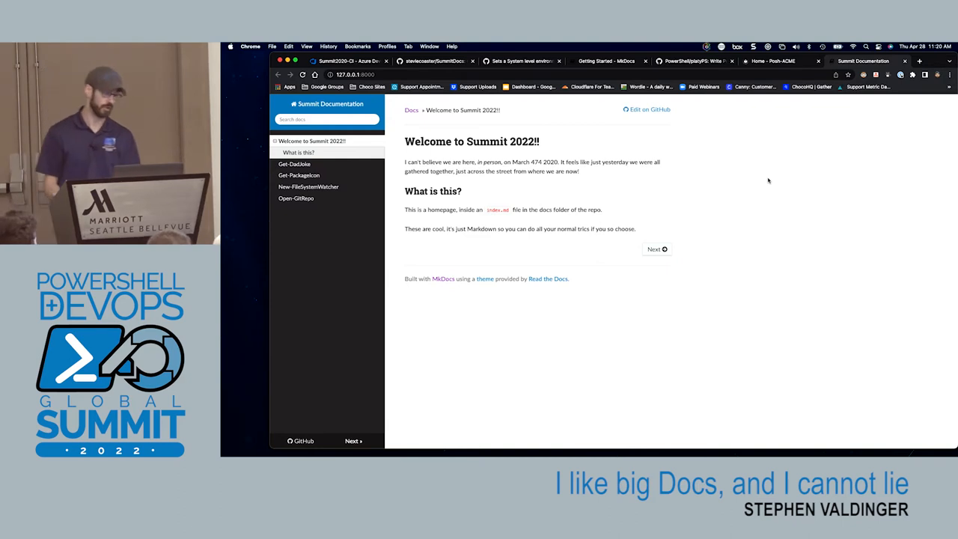
{"action": "mouse_move", "coordinate": [295, 164]}
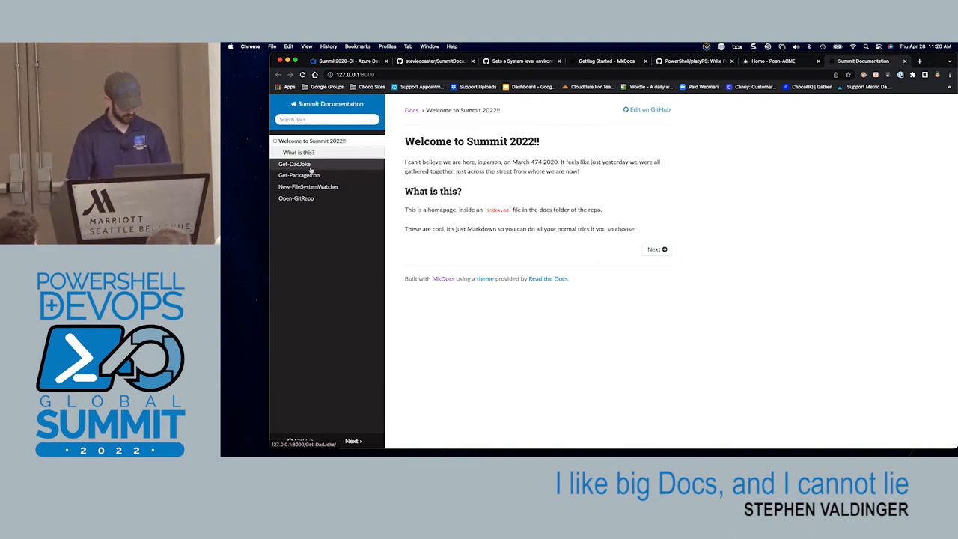
{"action": "left_click", "coordinate": [294, 164]}
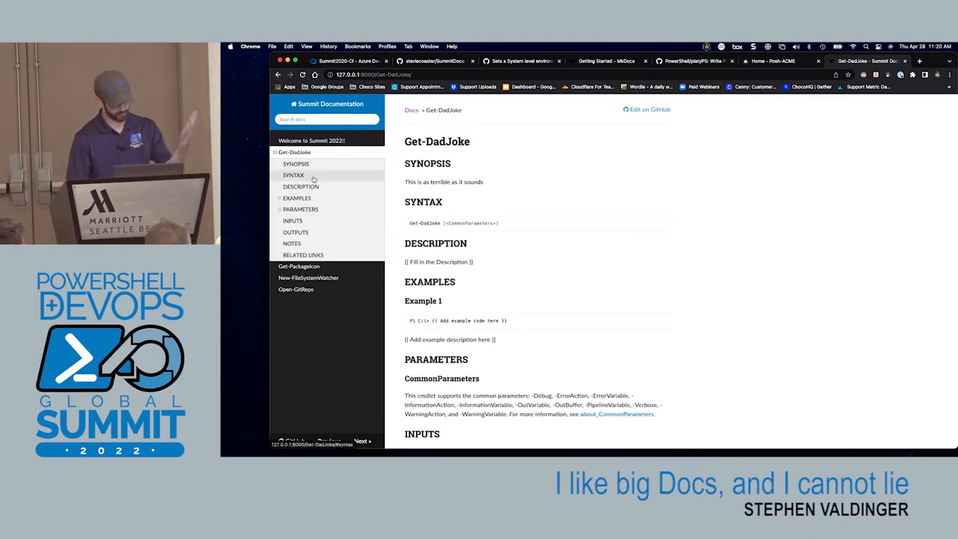
{"action": "left_click", "coordinate": [301, 186]}
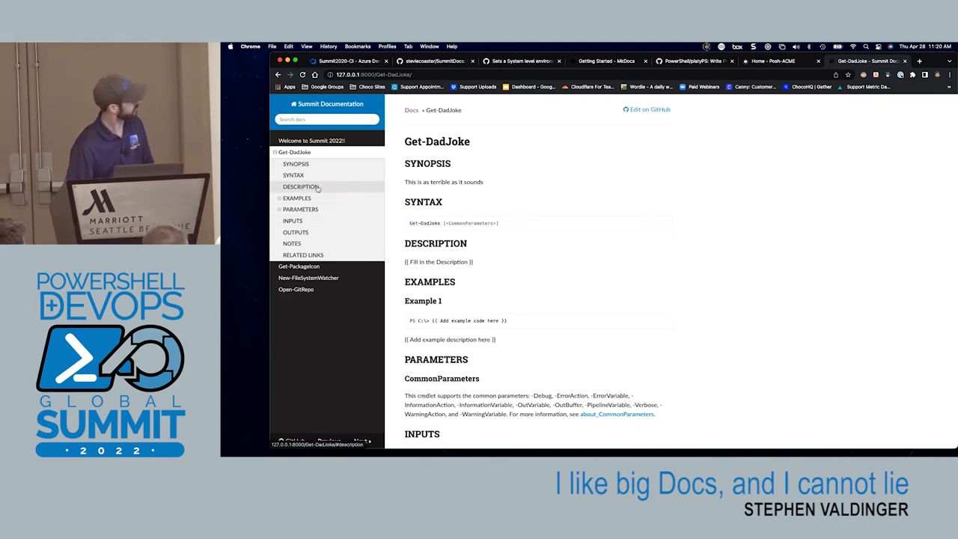
{"action": "left_click", "coordinate": [301, 208]}
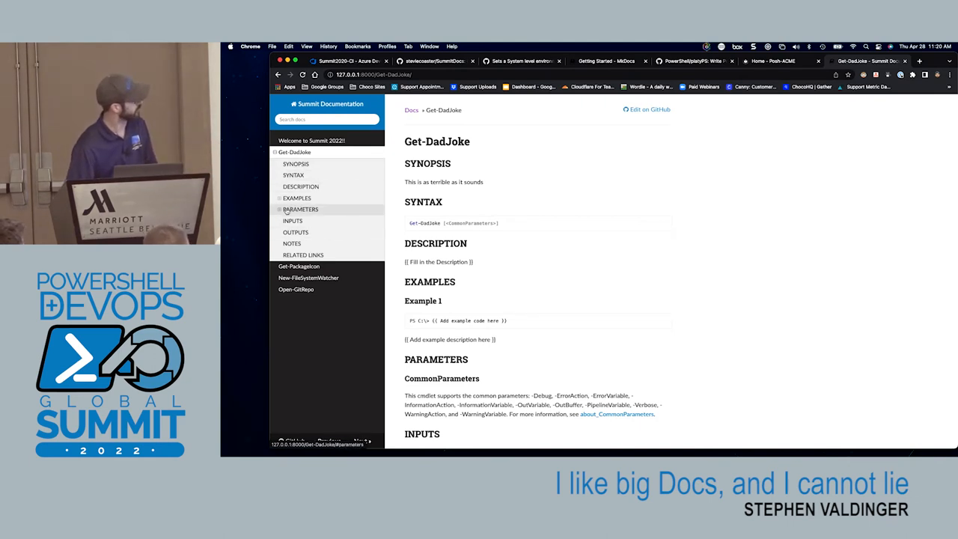
{"action": "left_click", "coordinate": [300, 209]}
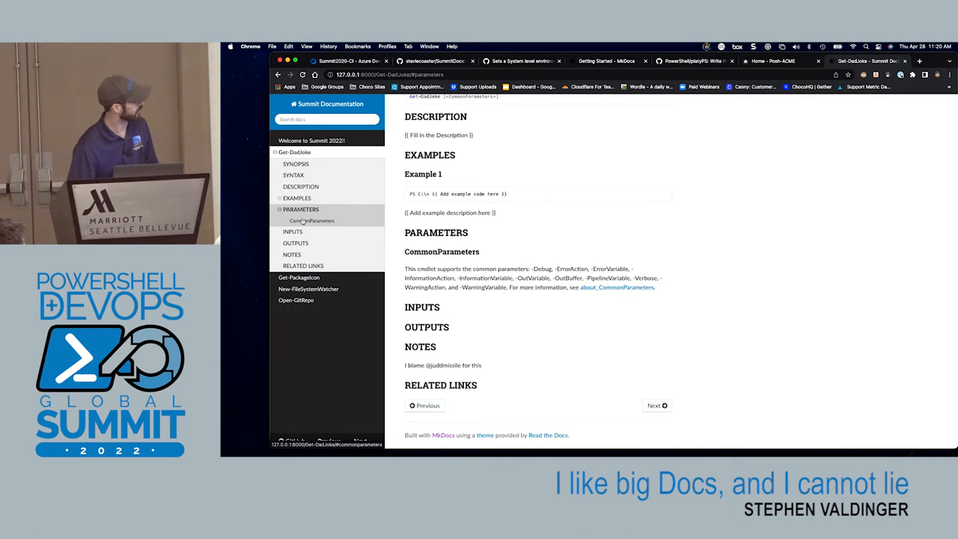
{"action": "left_click", "coordinate": [299, 278]}
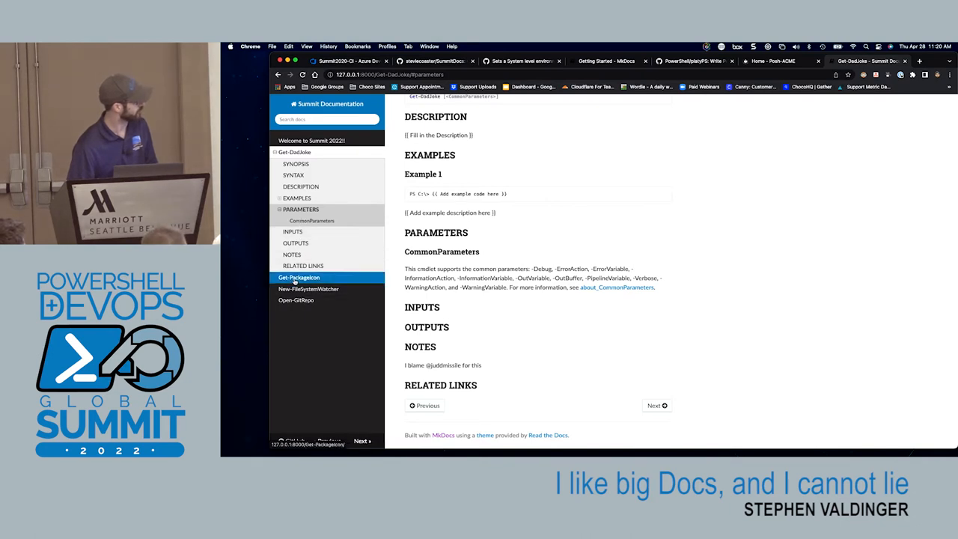
{"action": "left_click", "coordinate": [298, 277]}
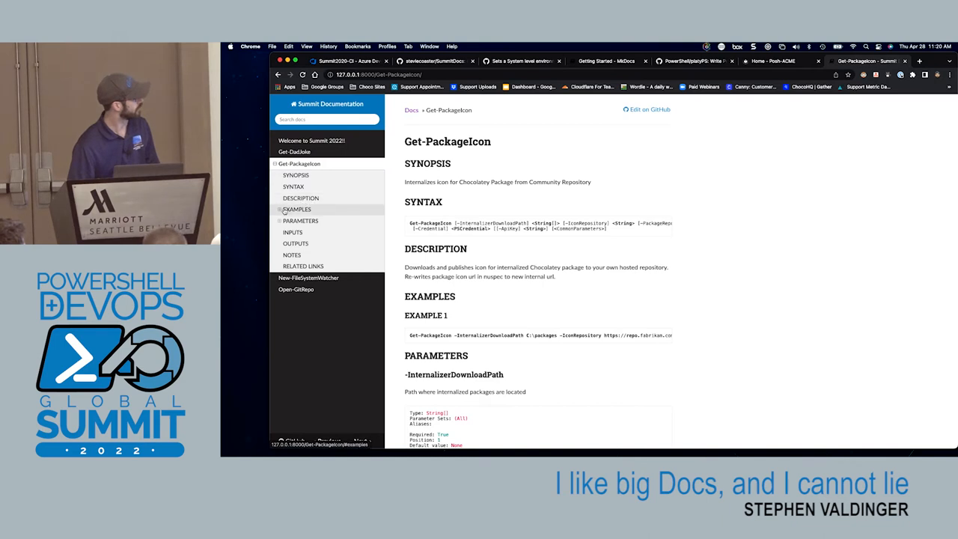
{"action": "left_click", "coordinate": [297, 209]}
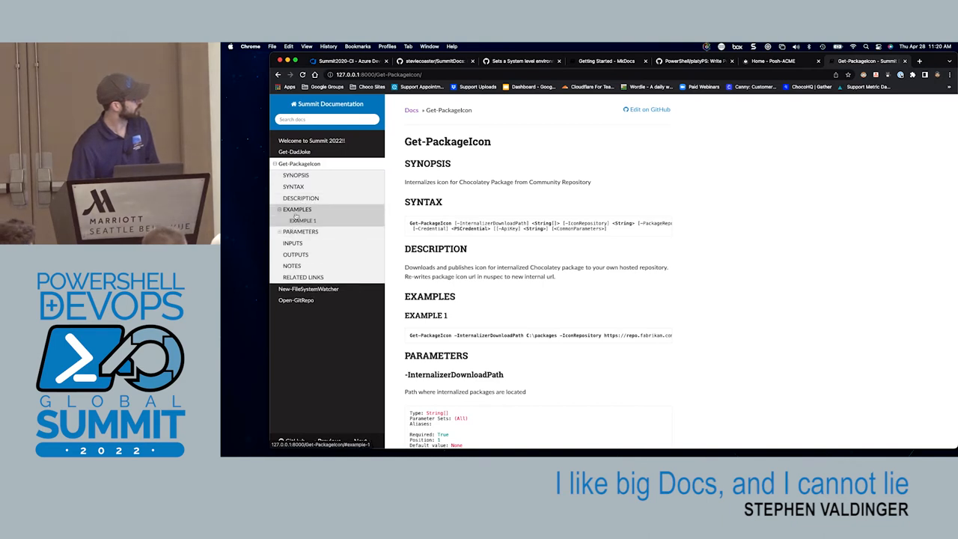
{"action": "left_click", "coordinate": [301, 220]}
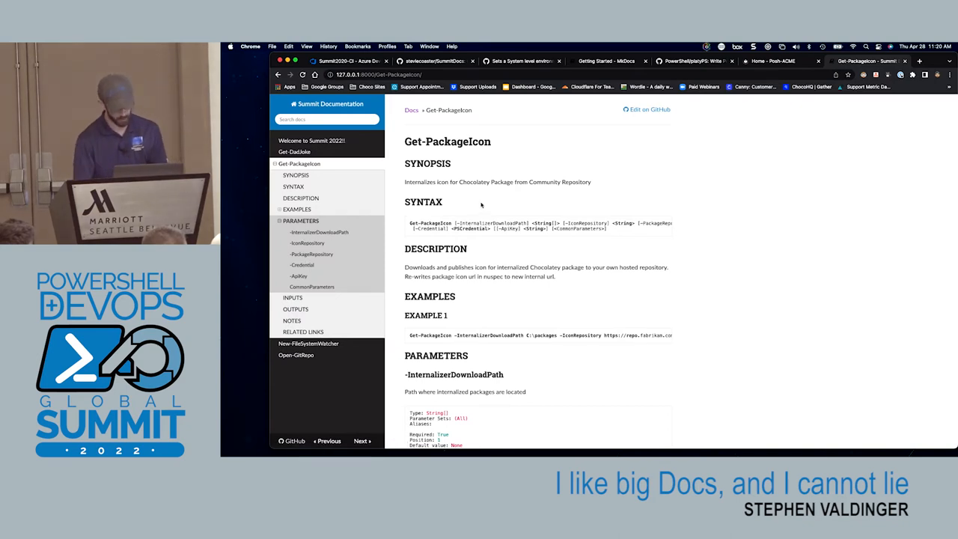
{"action": "scroll", "scroll_direction": "down", "scroll_amount": 3}
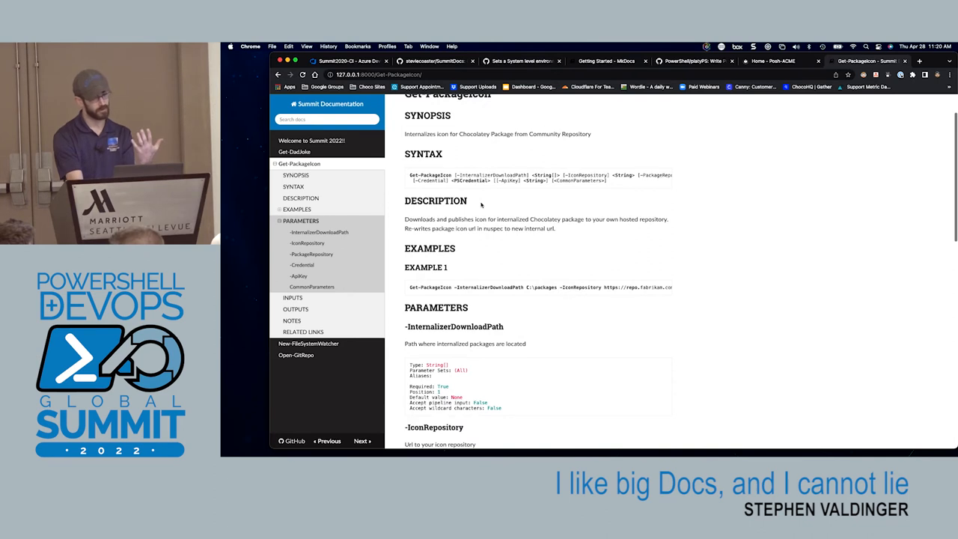
{"action": "scroll", "scroll_direction": "down", "scroll_amount": 3}
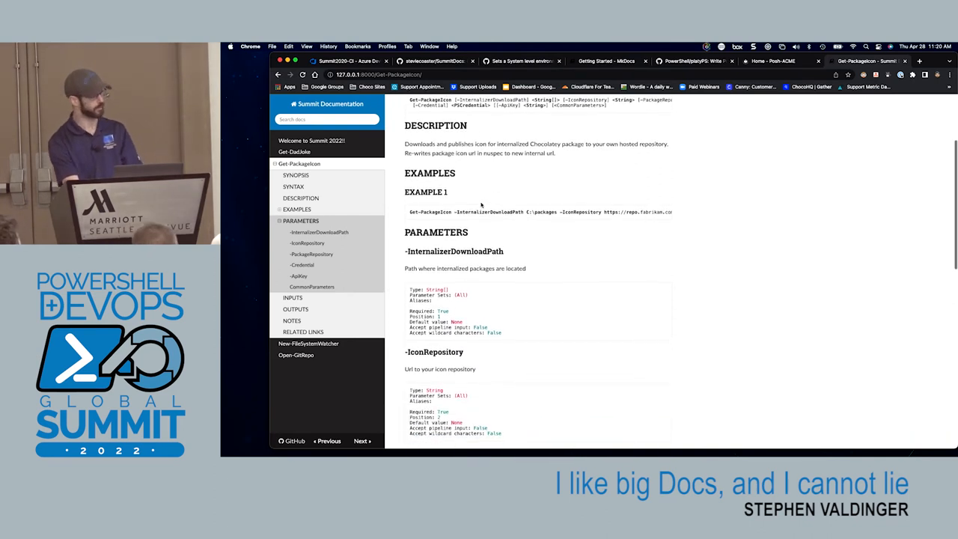
{"action": "scroll", "scroll_direction": "down", "scroll_amount": 3}
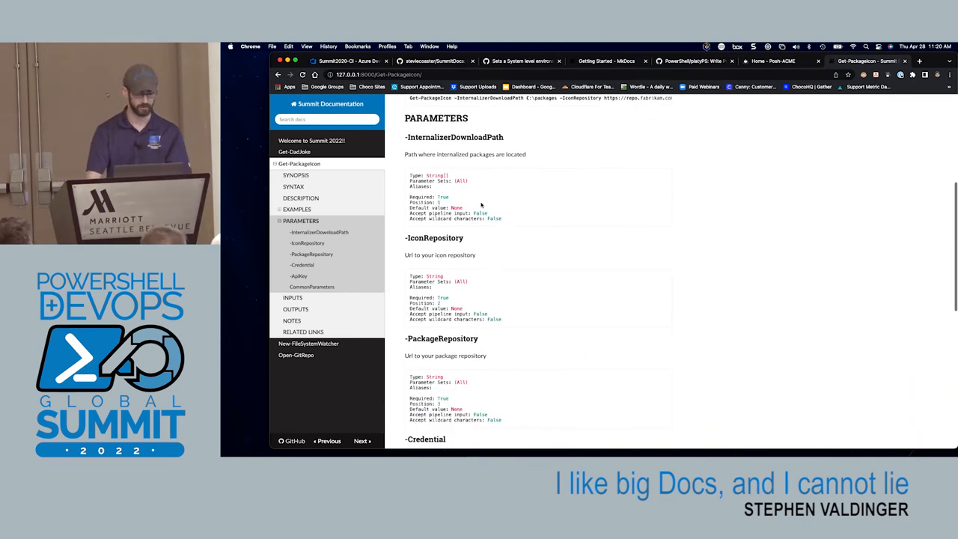
{"action": "scroll", "scroll_direction": "down", "scroll_amount": 3}
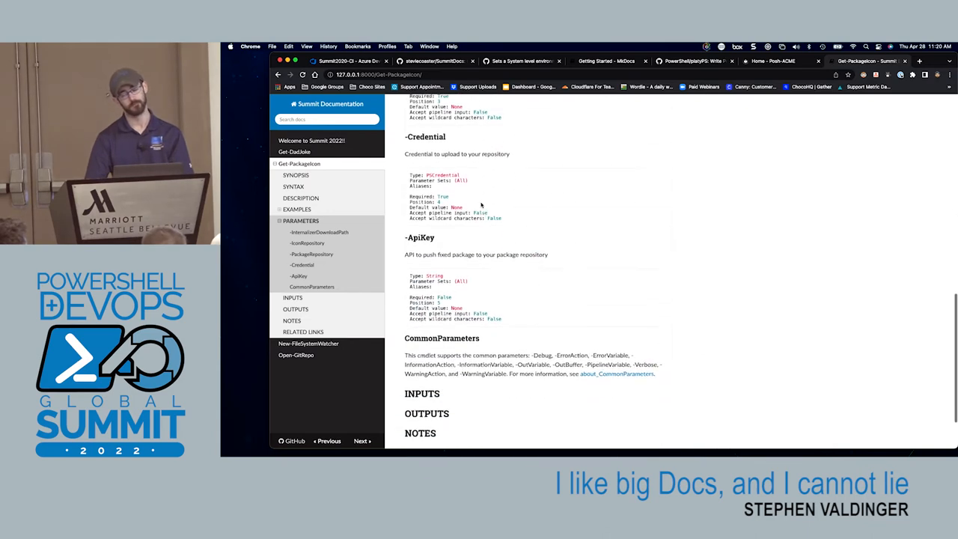
{"action": "scroll", "scroll_direction": "down", "scroll_amount": 3}
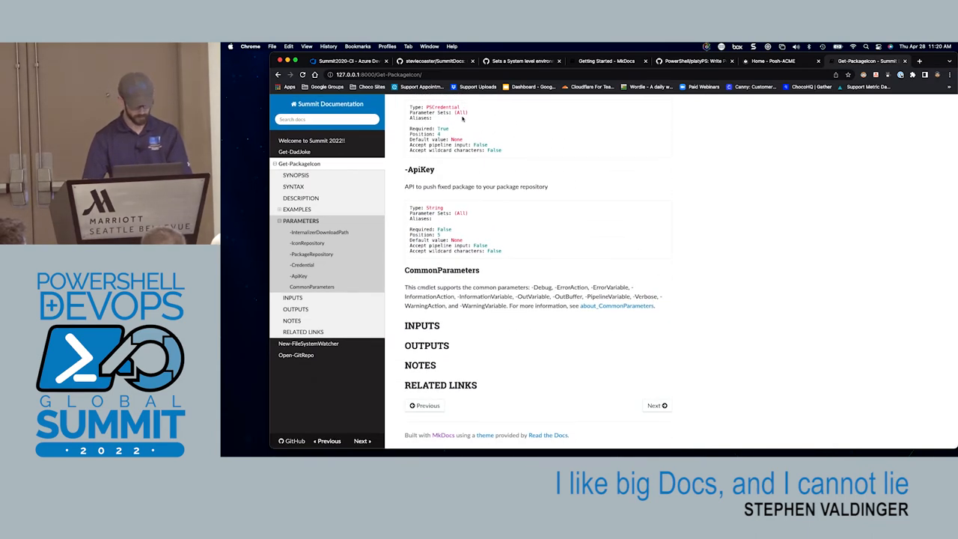
{"action": "scroll", "scroll_direction": "up", "scroll_amount": 3}
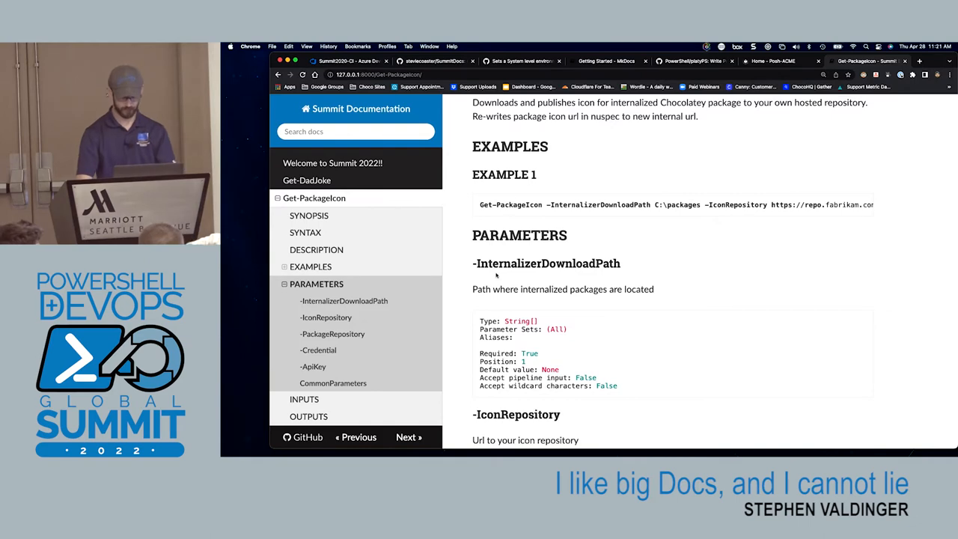
{"action": "scroll", "scroll_direction": "down", "scroll_amount": 3}
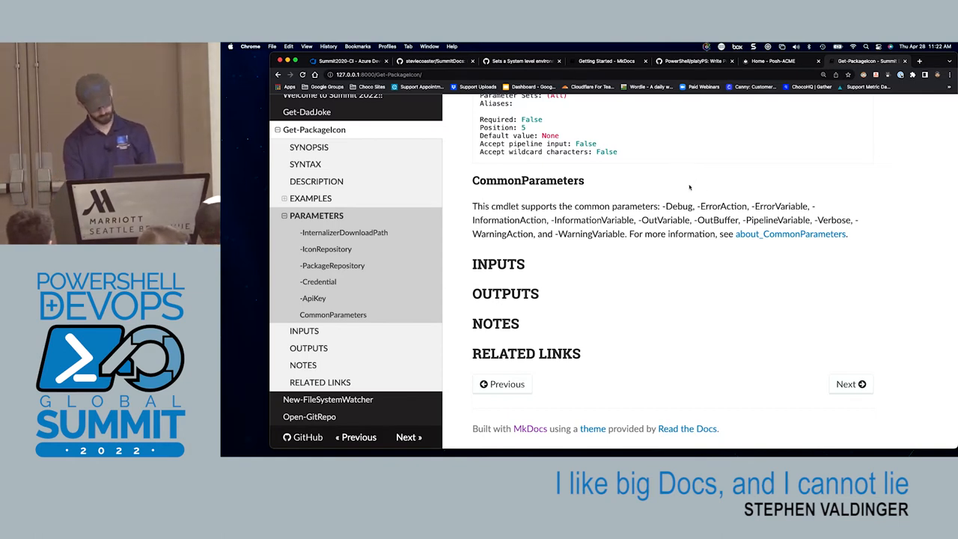
{"action": "scroll", "scroll_direction": "down", "scroll_amount": 3}
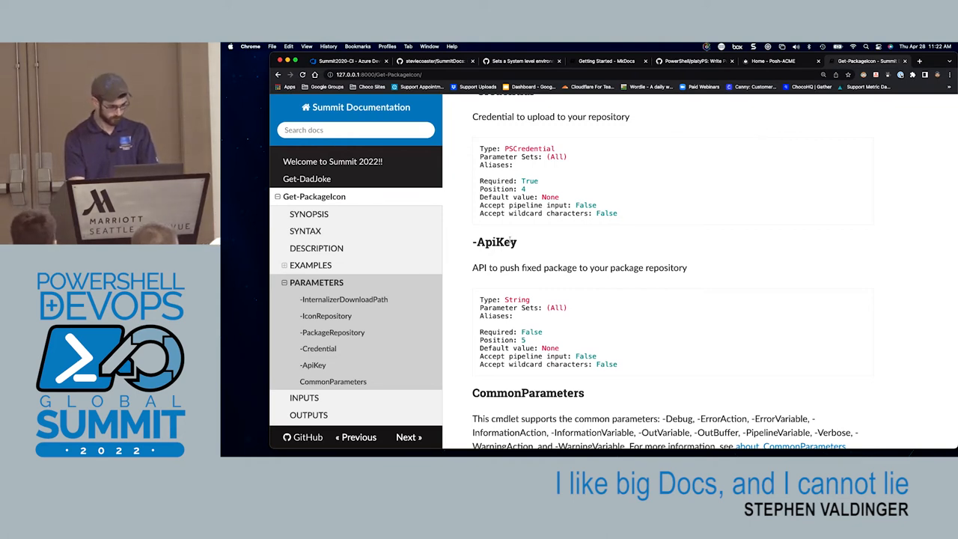
{"action": "scroll", "scroll_direction": "down", "scroll_amount": 3}
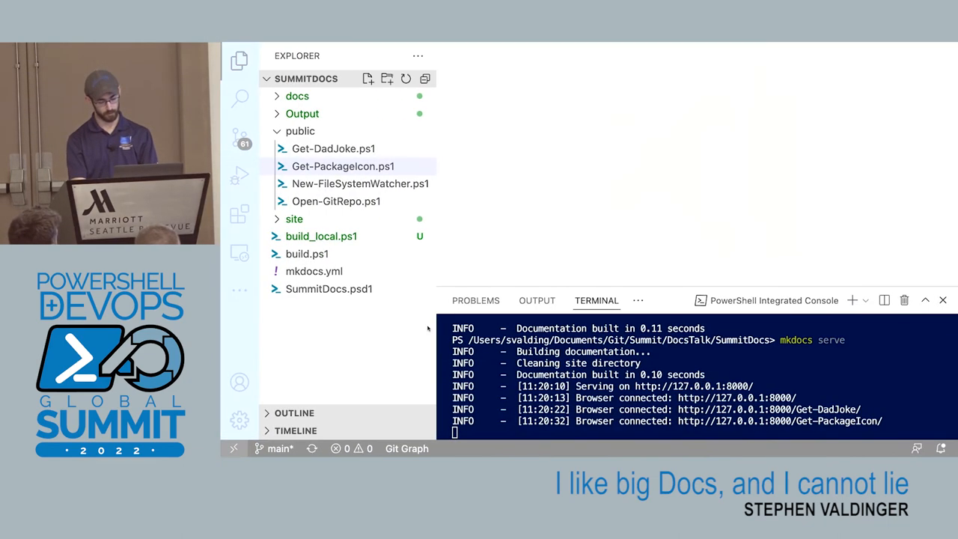
- Stop mkdocs serve with Ctrl+C and start entering ./build_local.ps1 -PublishDocs
{"action": "key", "text": "ctrl+c"}
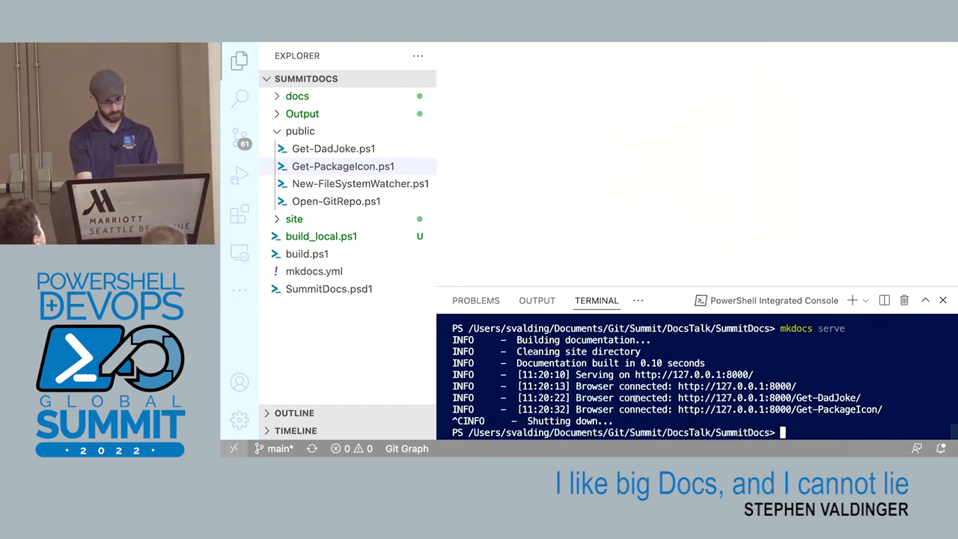
{"action": "type", "text": "./build-"}
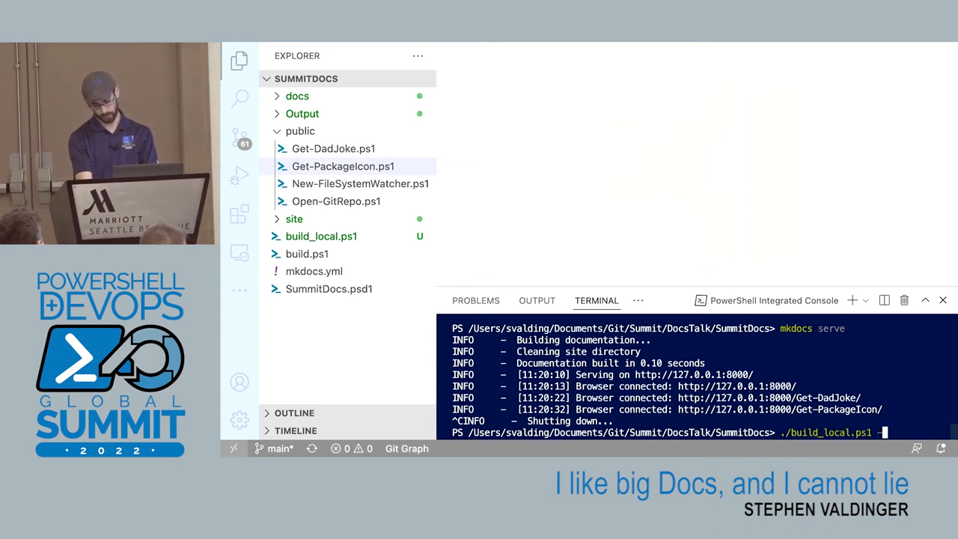
{"action": "type", "text": "-PublishDocs"}
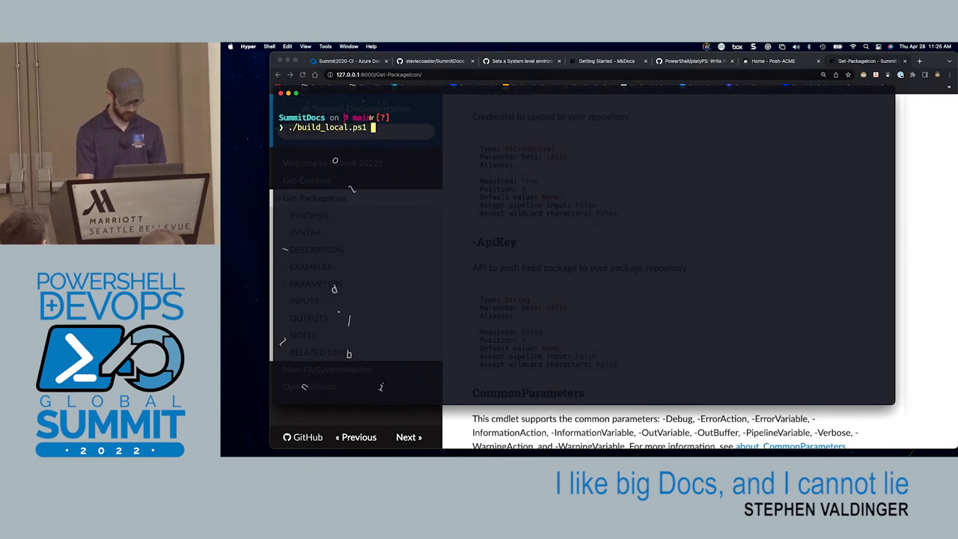
- Run ./build_local.ps1 -PublishDocs to build and push the site to gh-pages
{"action": "type", "text": "-PublishDocs"}
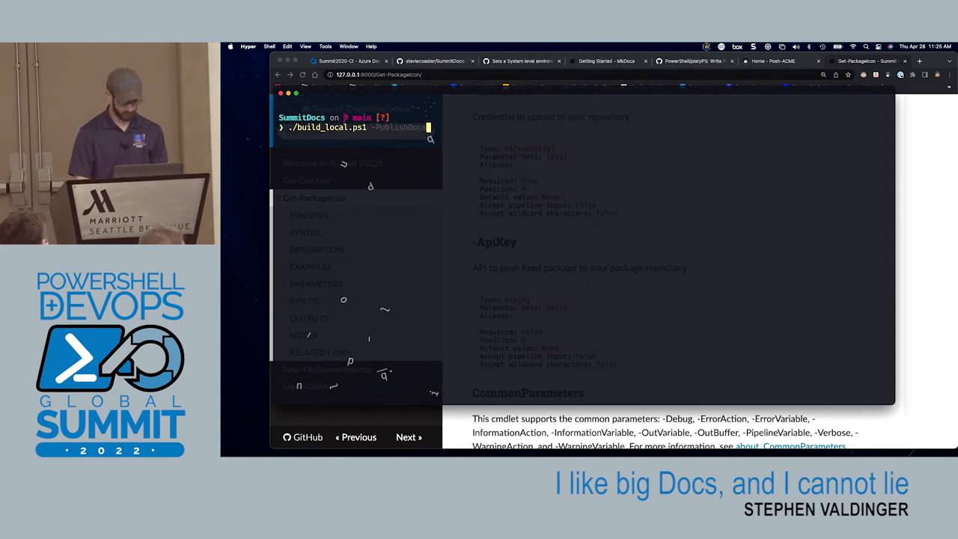
{"action": "key", "text": "enter"}
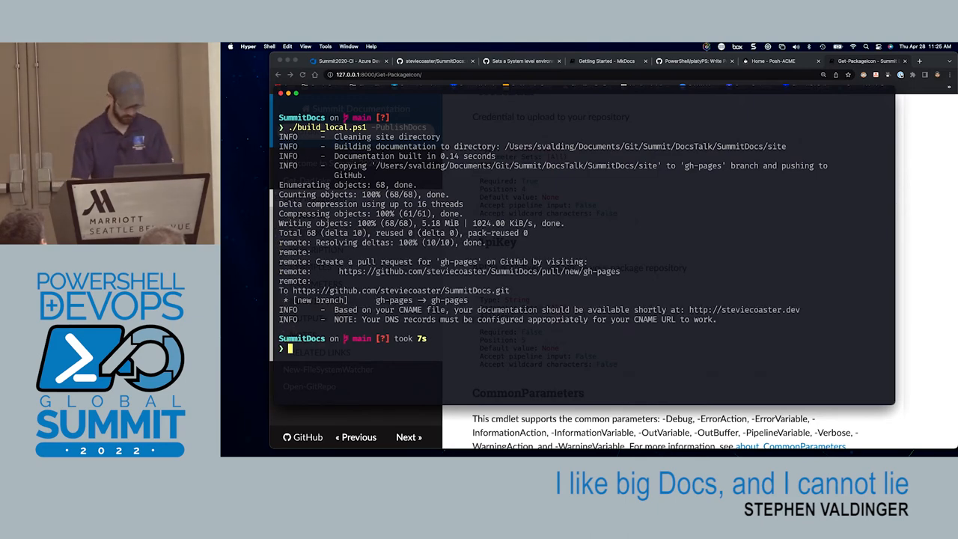
{"action": "mouse_move", "coordinate": [538, 204]}
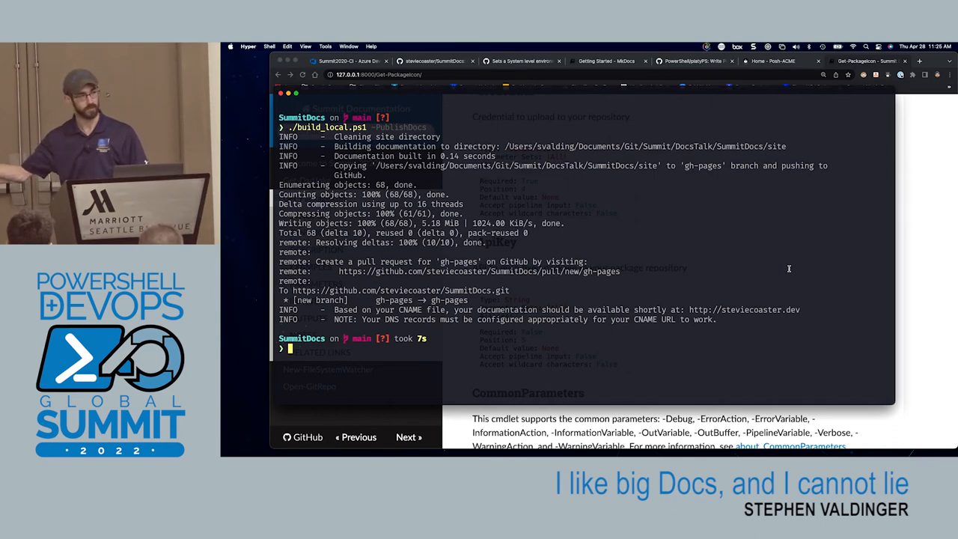
{"action": "mouse_move", "coordinate": [866, 128]}
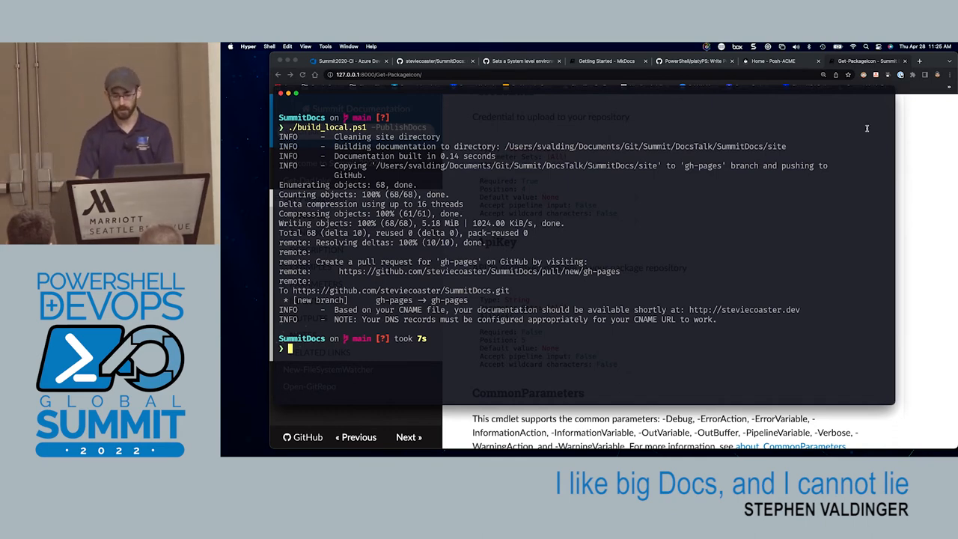
{"action": "left_click", "coordinate": [920, 60]}
{"action": "type", "text": "steviecoaster.dev/SummitDoc"}
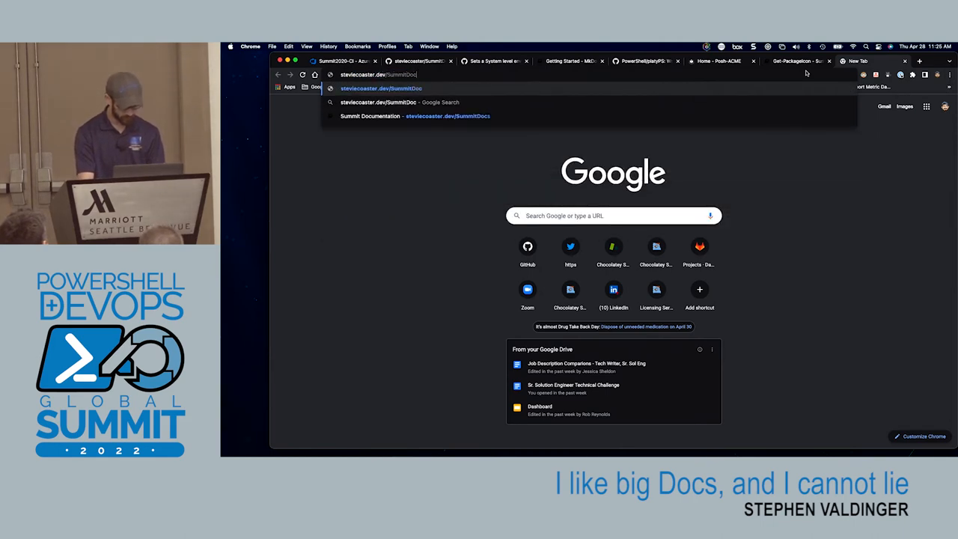
- Load steviecoaster.dev/SummitDocs in the browser
{"action": "key", "text": "Enter"}
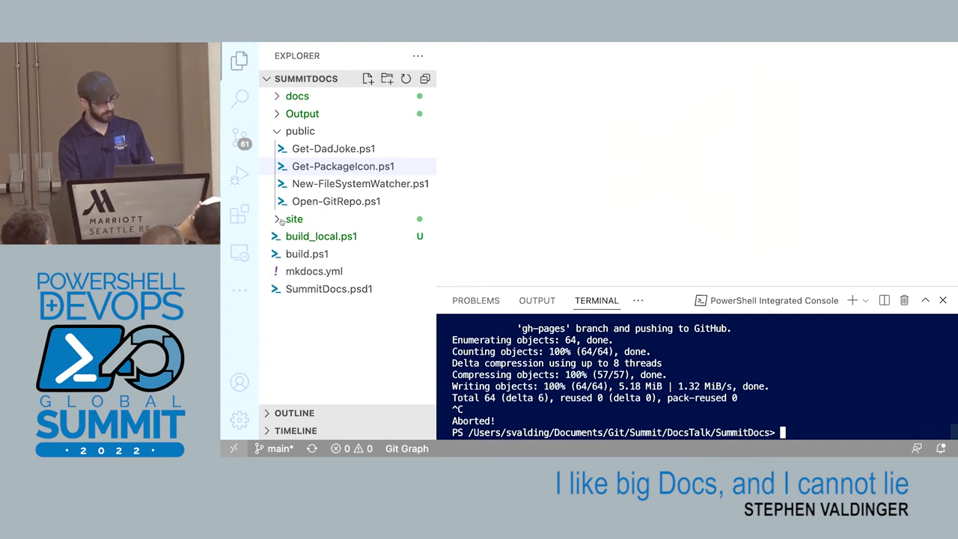
- Expand the generated site folder to see css, fonts and page folders, then collapse it
{"action": "left_click", "coordinate": [295, 218]}
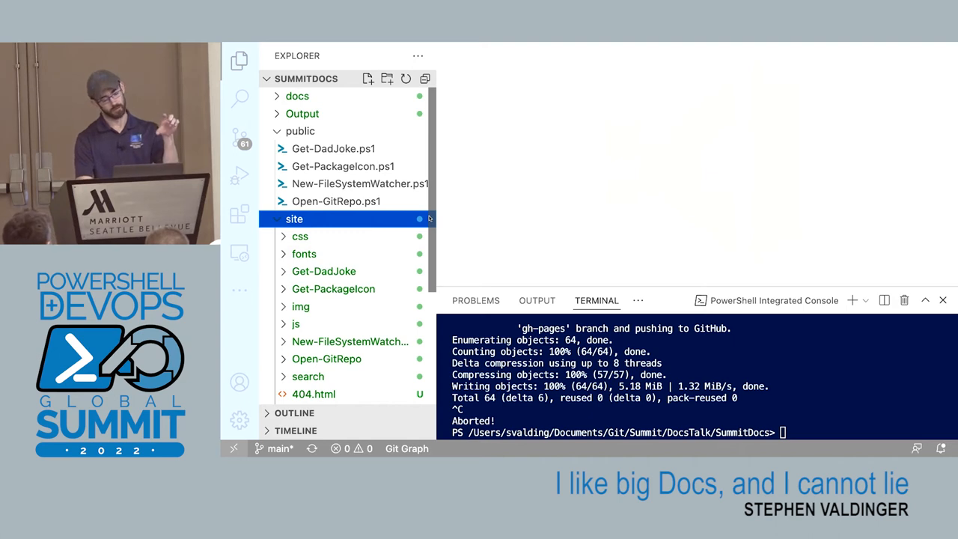
{"action": "left_click", "coordinate": [294, 219]}
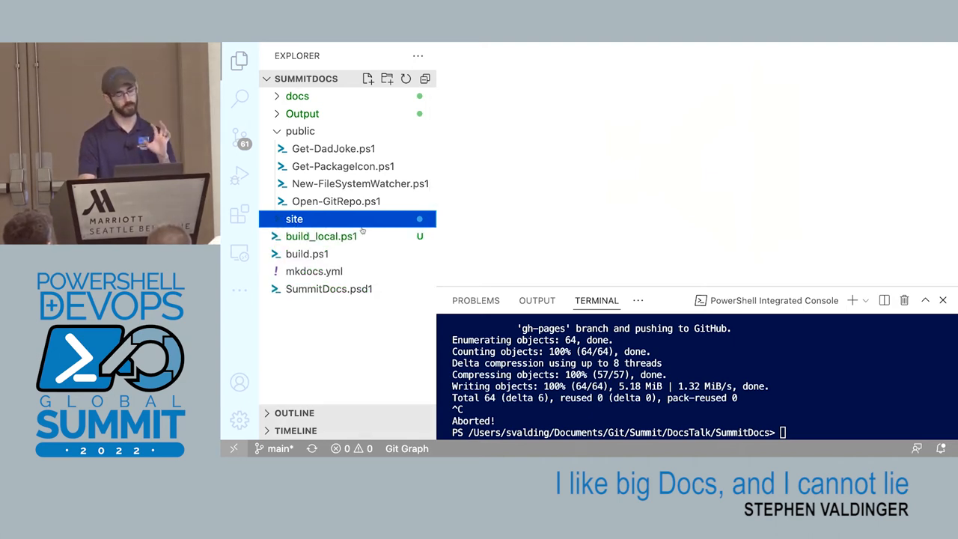
{"action": "mouse_move", "coordinate": [307, 253]}
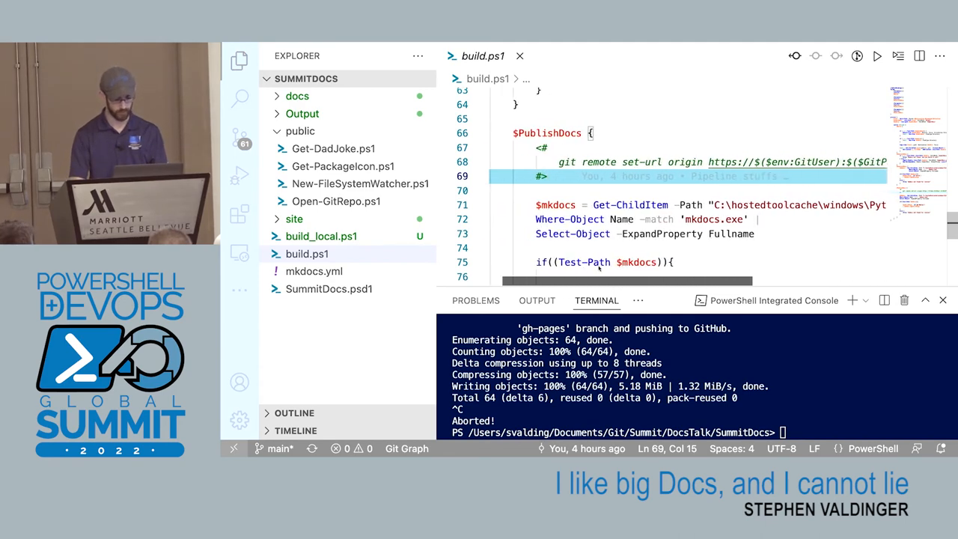
- Scroll build.ps1 right along the PublishDocs git remote set-url origin line
{"action": "scroll", "scroll_direction": "right", "scroll_amount": 3}
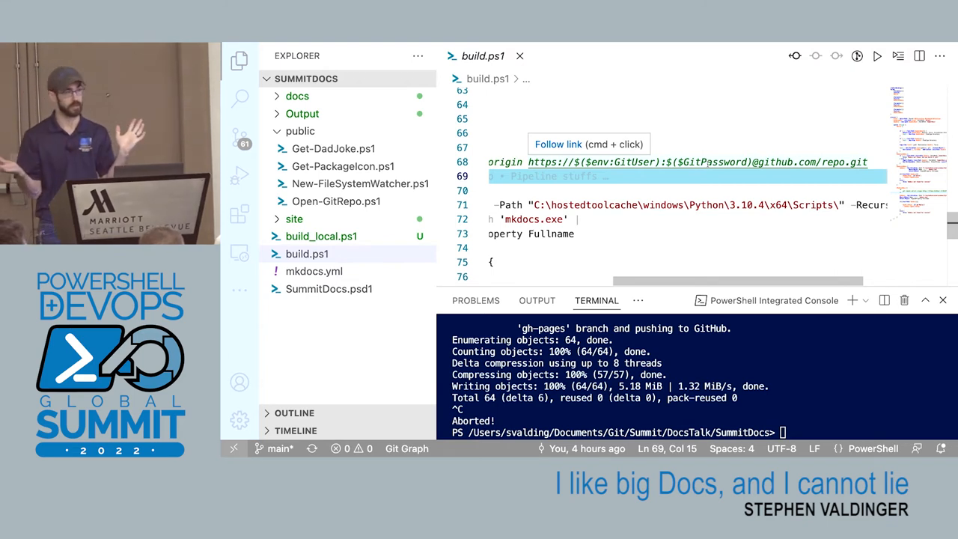
{"action": "mouse_move", "coordinate": [746, 151]}
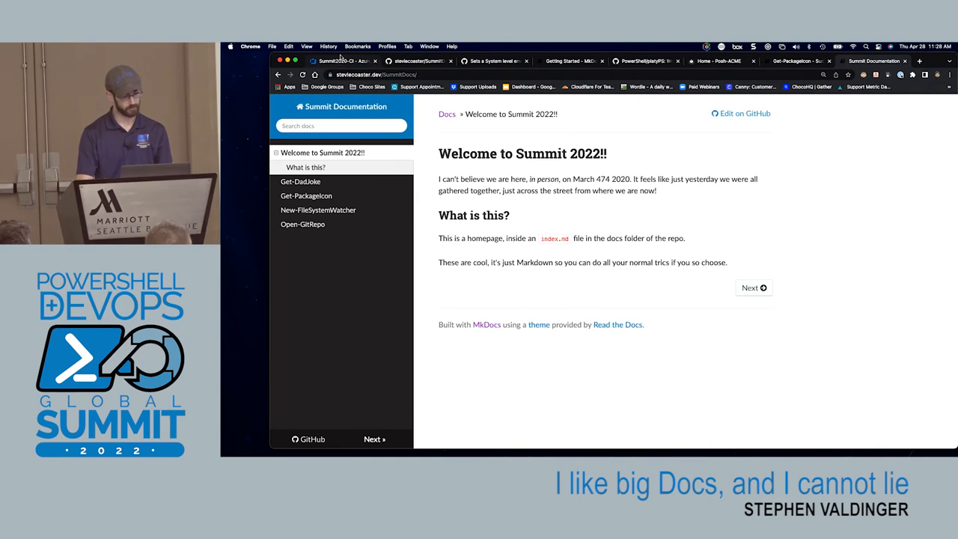
- Switch to the Summit2020-CI pipeline page in Azure DevOps
{"action": "left_click", "coordinate": [343, 61]}
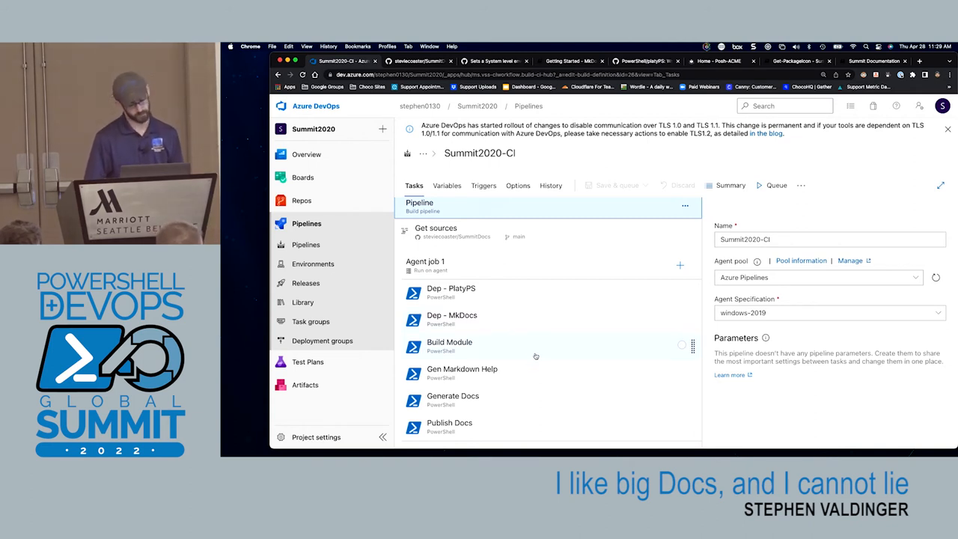
- Inspect the Build Module, Gen Markdown Help, Generate Docs and Publish Docs task settings
{"action": "left_click", "coordinate": [449, 345]}
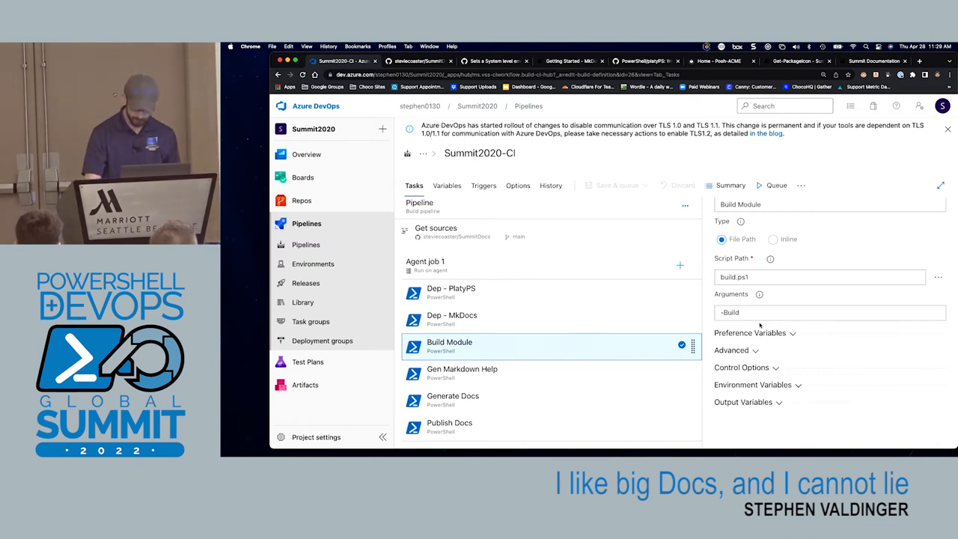
{"action": "left_click", "coordinate": [462, 372]}
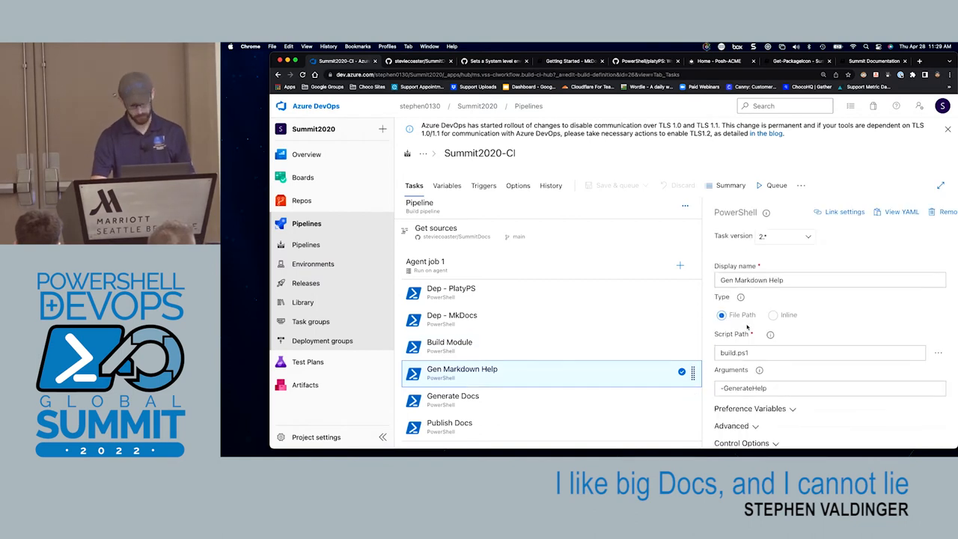
{"action": "scroll", "scroll_direction": "down", "scroll_amount": 3}
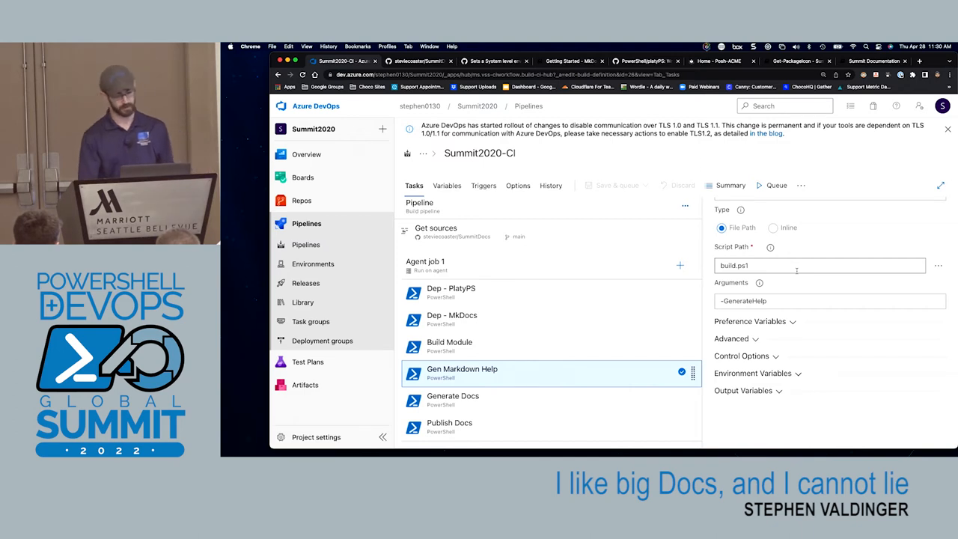
{"action": "left_click", "coordinate": [453, 396]}
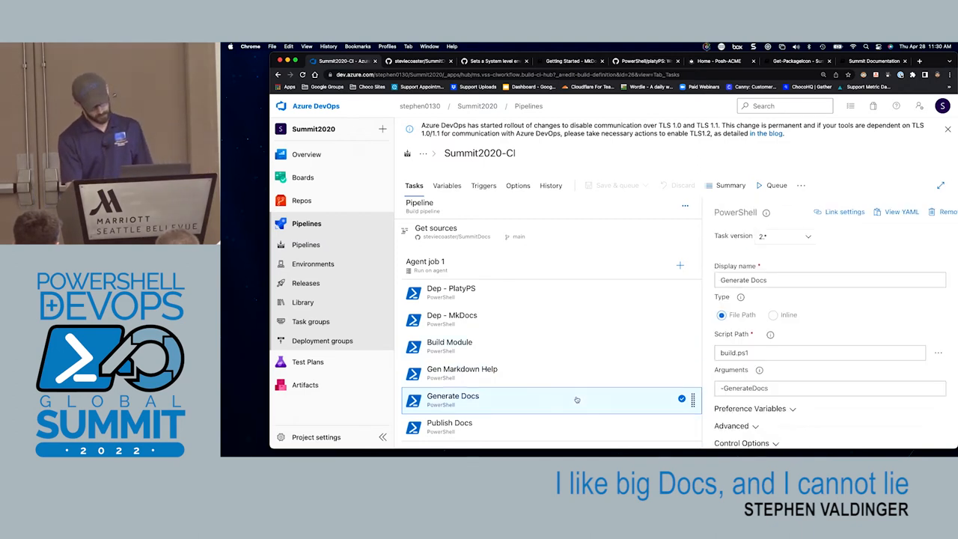
{"action": "scroll", "scroll_direction": "down", "scroll_amount": 3}
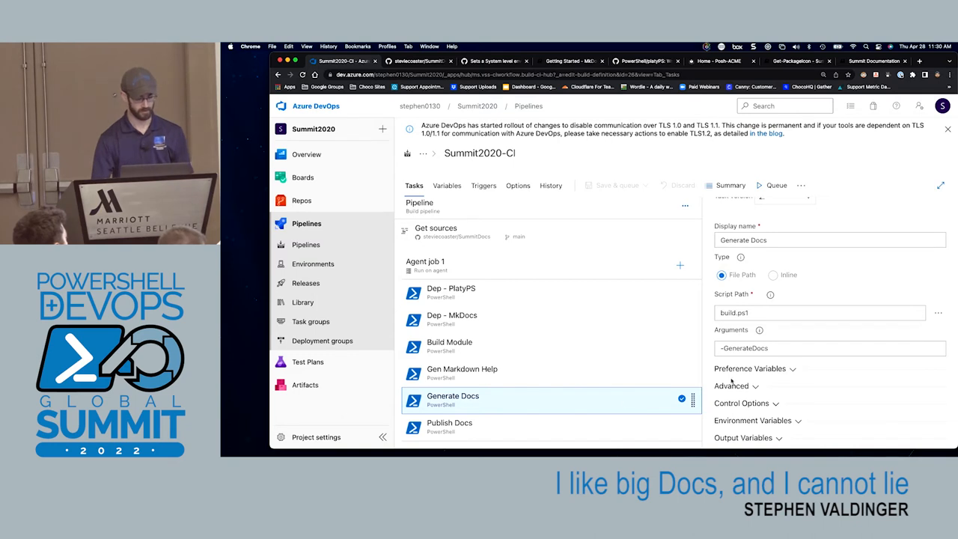
{"action": "left_click", "coordinate": [449, 426]}
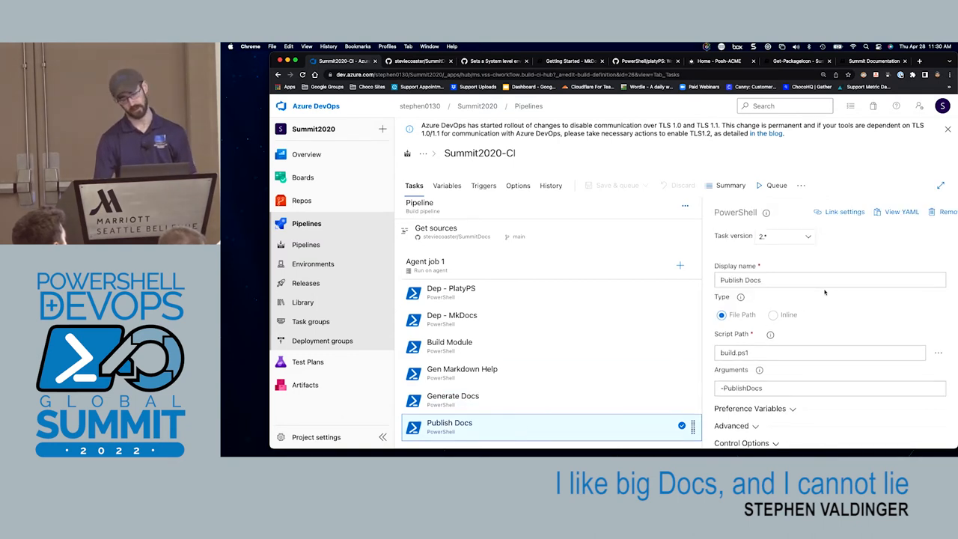
{"action": "scroll", "scroll_direction": "down", "scroll_amount": 3}
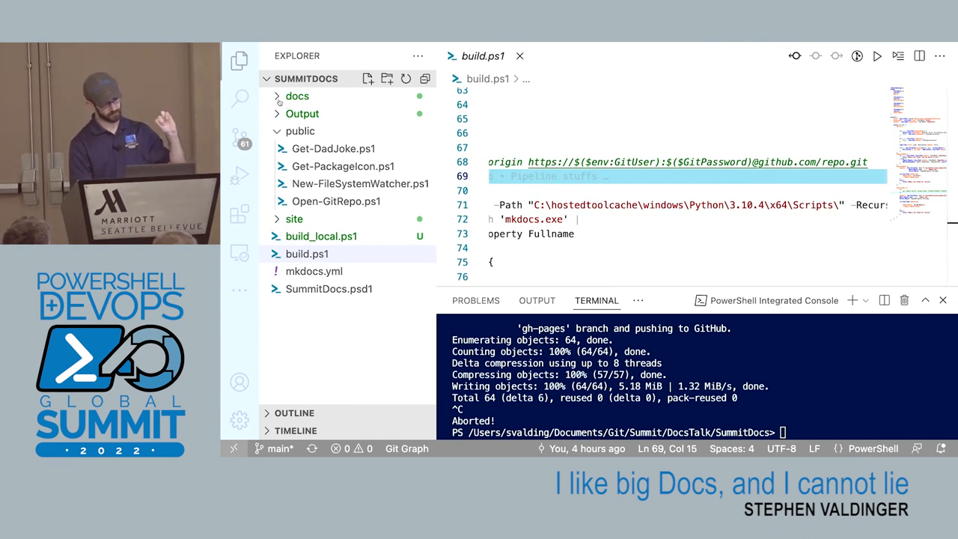
- Expand the docs folder and open its CNAME file containing steviecoaster.dev
{"action": "left_click", "coordinate": [297, 95]}
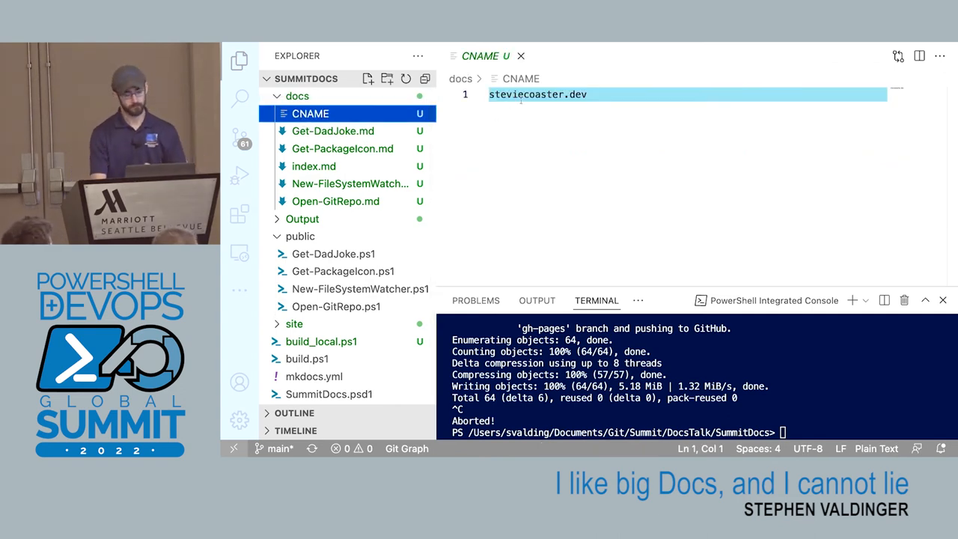
{"action": "left_click", "coordinate": [314, 166]}
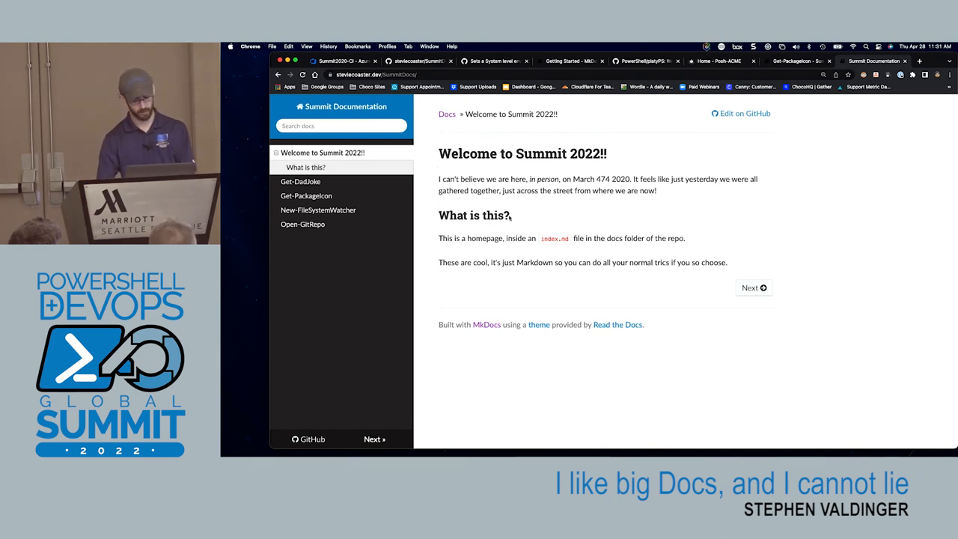
- Highlight the index.md file name on the Summit Documentation homepage
{"action": "double_click", "coordinate": [554, 238]}
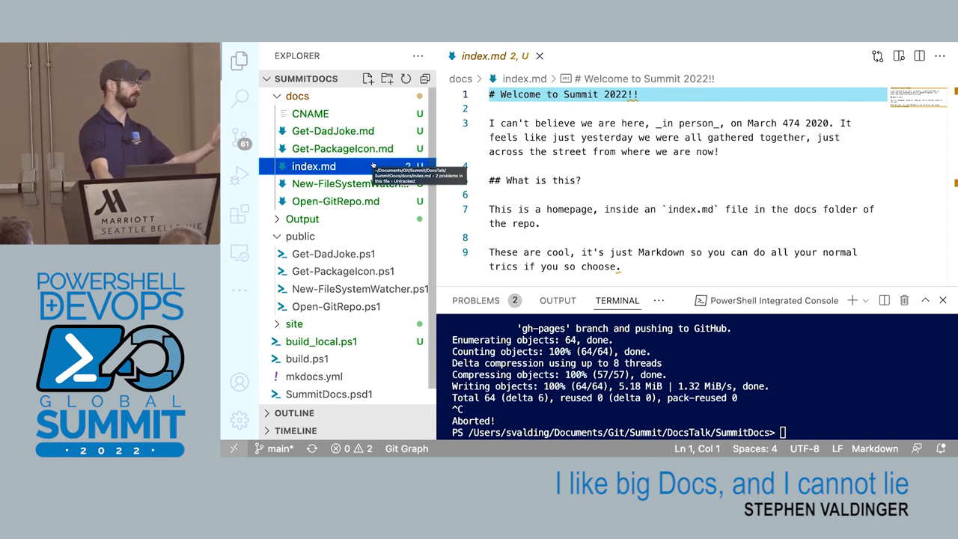
{"action": "mouse_move", "coordinate": [301, 219]}
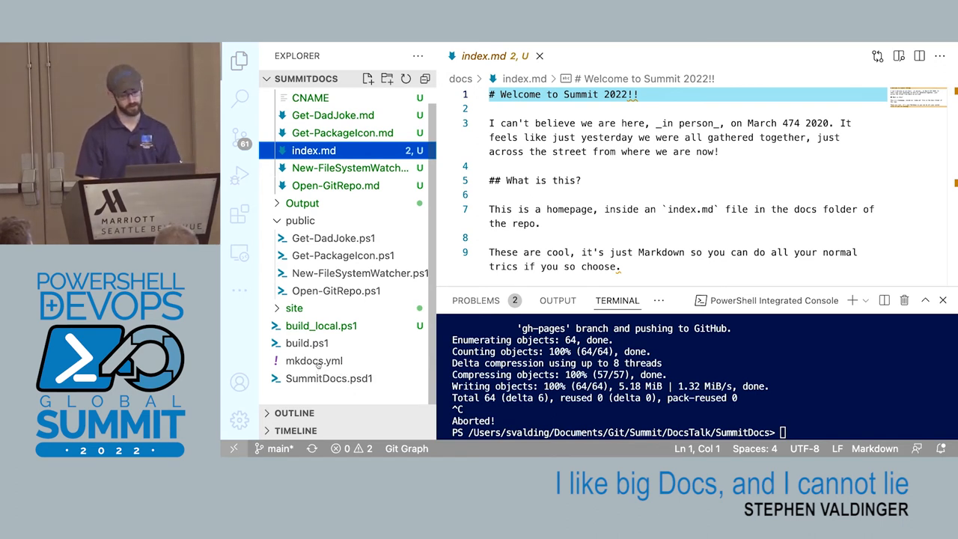
- In mkdocs.yml, add a nav: line after docs_dir and start a '- abou' entry
{"action": "left_click", "coordinate": [313, 361]}
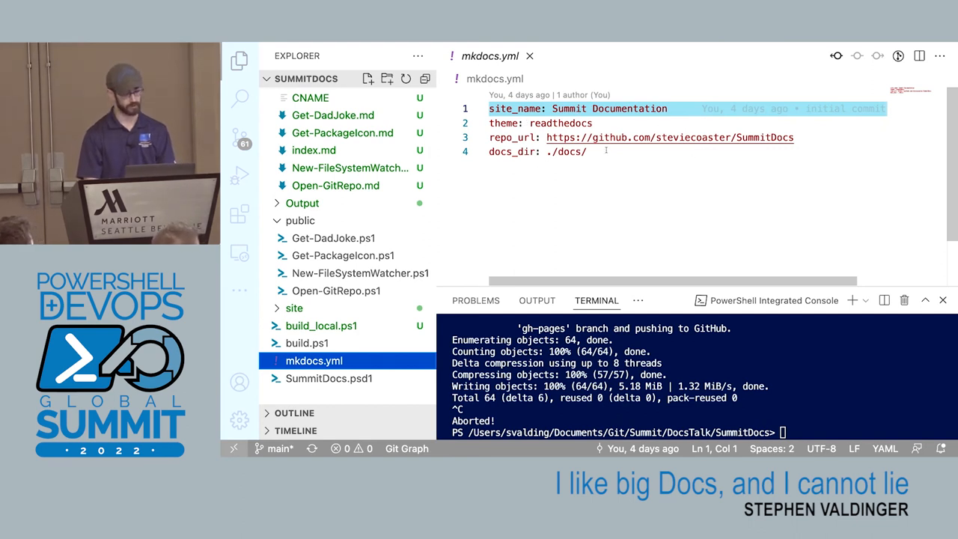
{"action": "key", "text": "enter"}
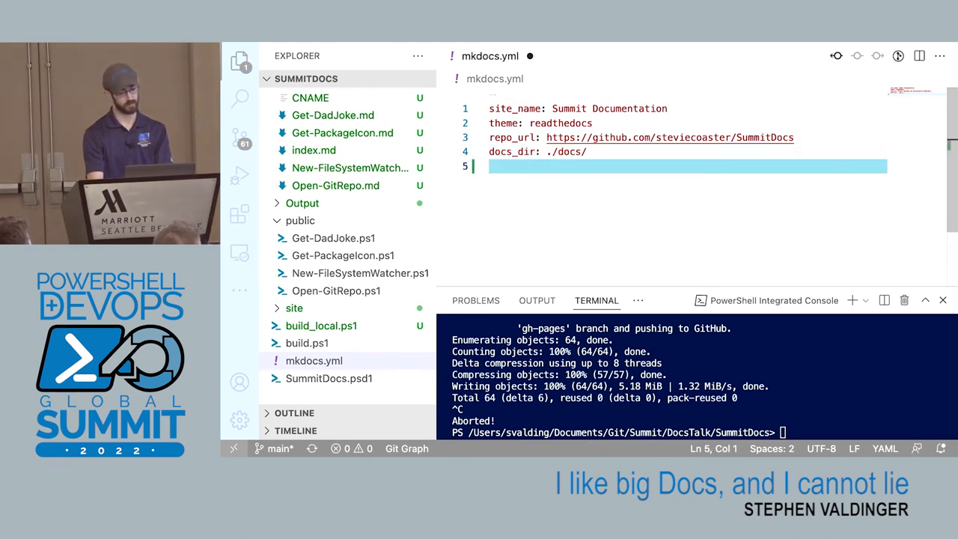
{"action": "type", "text": "nav"}
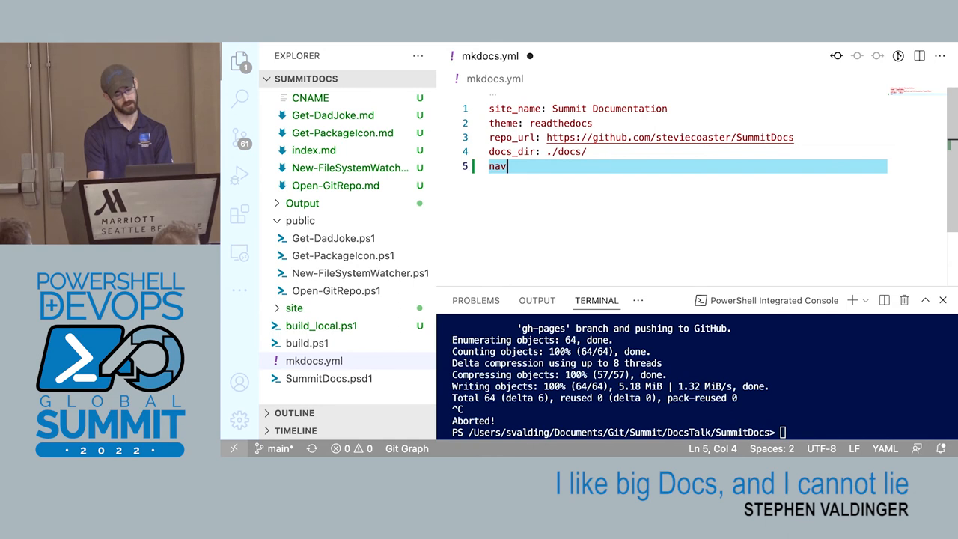
{"action": "key", "text": "enter"}
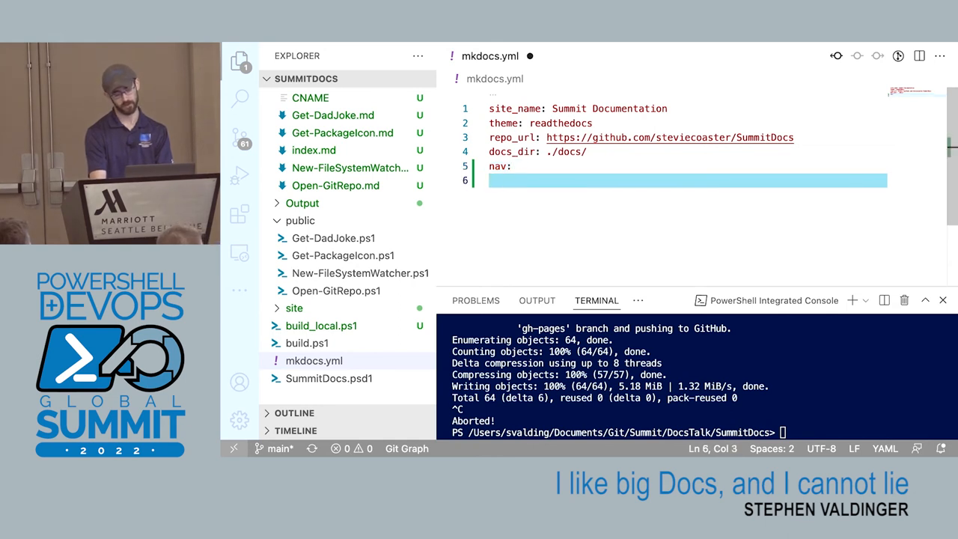
{"action": "type", "text": "- abou"}
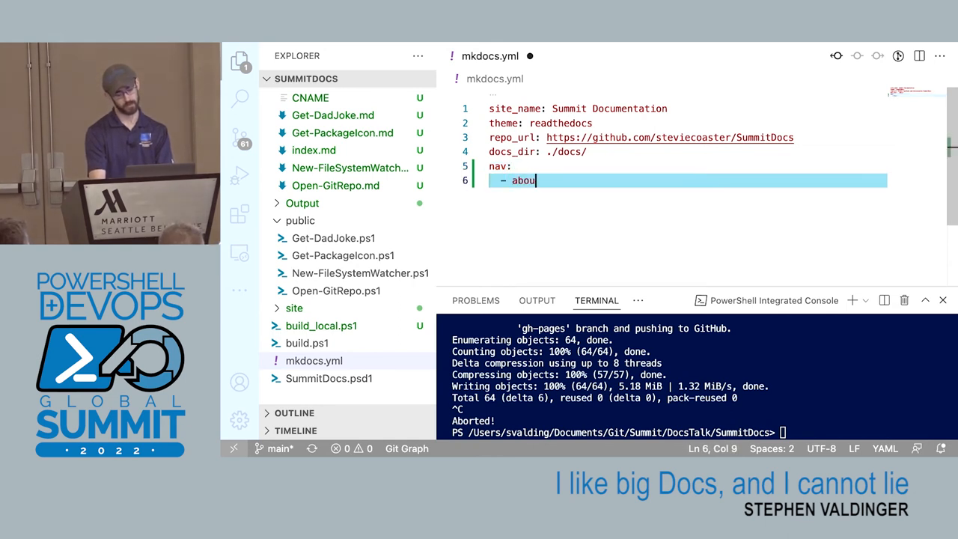
{"action": "key", "text": "enter"}
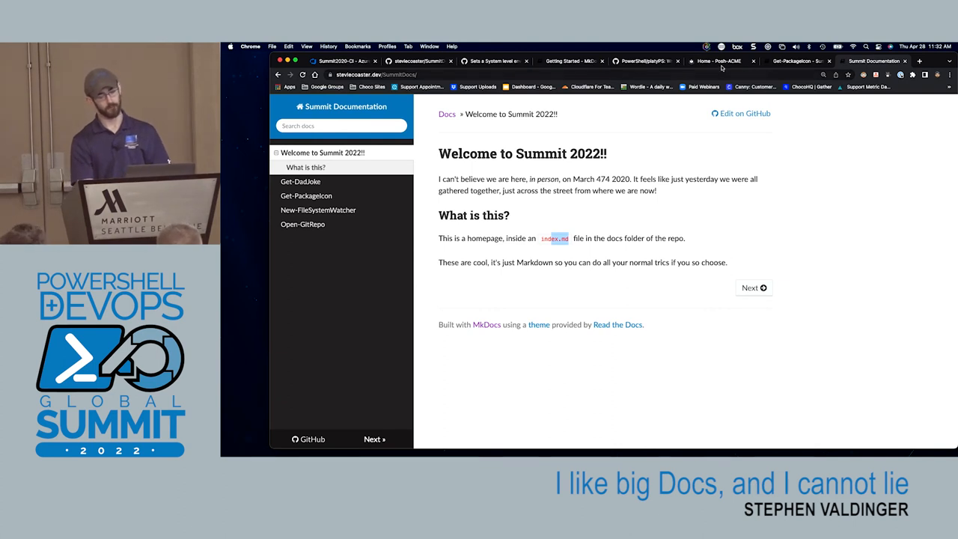
{"action": "mouse_move", "coordinate": [720, 61]}
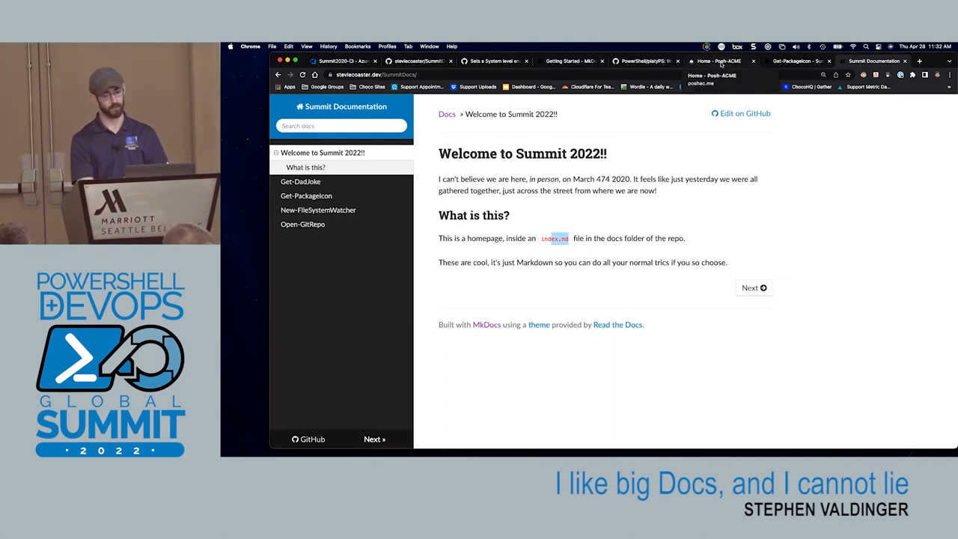
- Switch to the Posh-ACME documentation tab, then to the NexuShell documentation site
{"action": "left_click", "coordinate": [719, 60]}
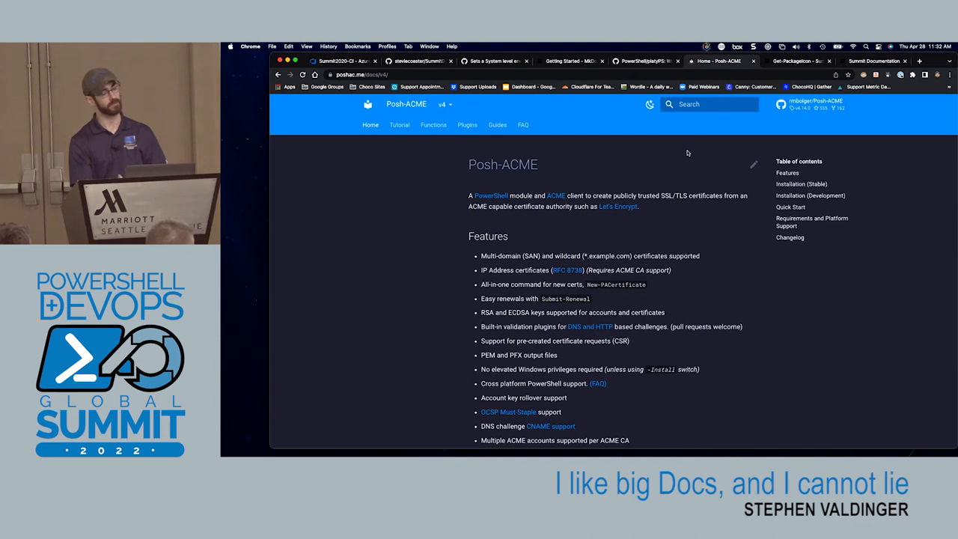
{"action": "mouse_move", "coordinate": [685, 157]}
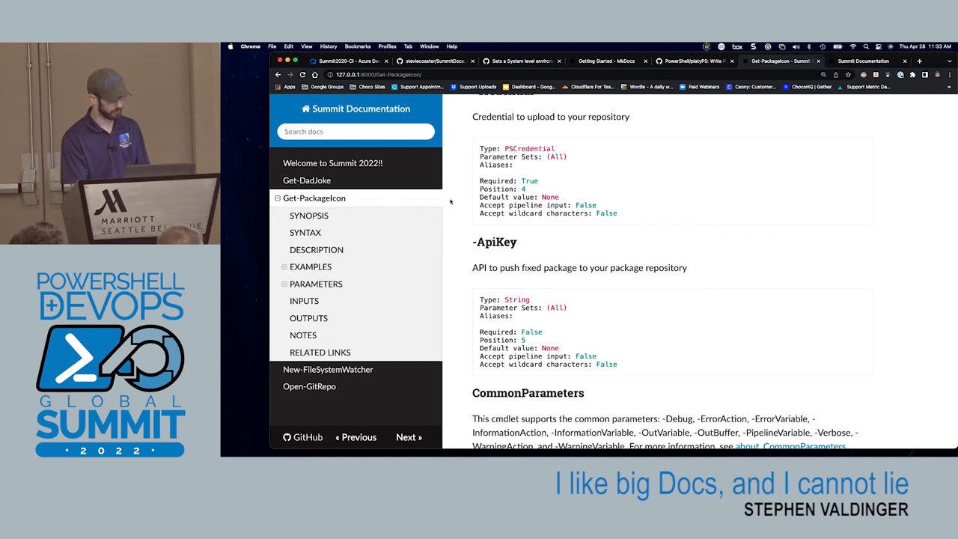
{"action": "mouse_move", "coordinate": [306, 181]}
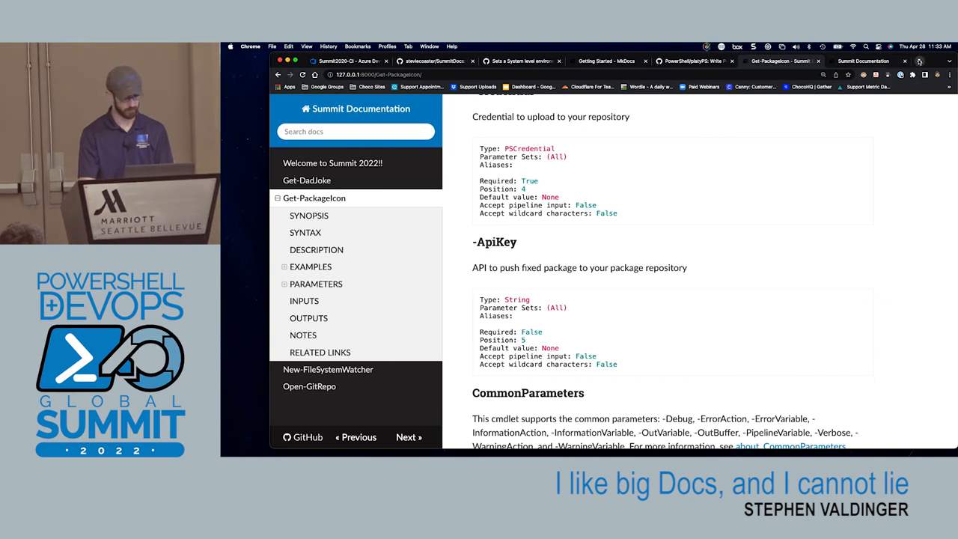
{"action": "left_click", "coordinate": [919, 60]}
{"action": "type", "text": "steviecoaster.dev/NexuShell/"}
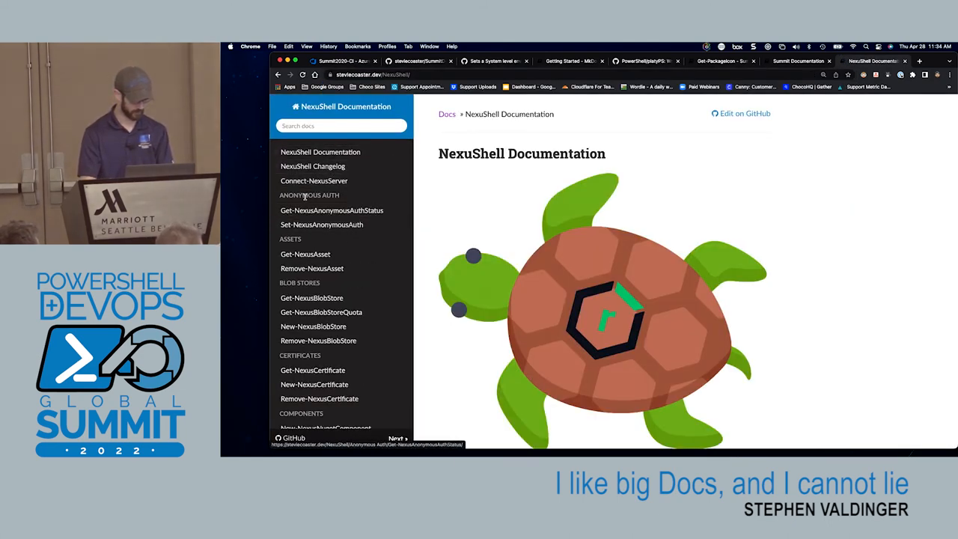
- Scroll through the NexuShell docs page, then return to the Summit Documentation tab
{"action": "scroll", "scroll_direction": "down", "scroll_amount": 3}
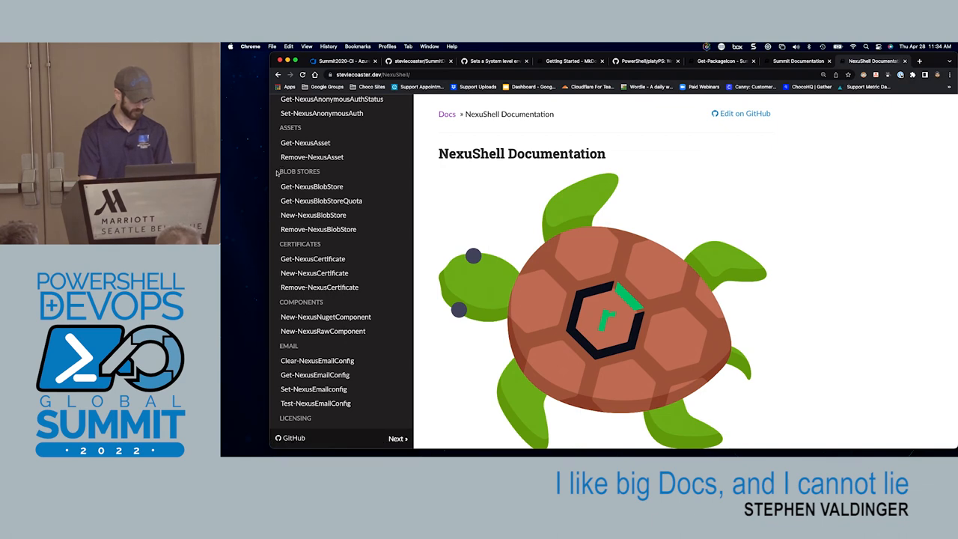
{"action": "scroll", "scroll_direction": "down", "scroll_amount": 3}
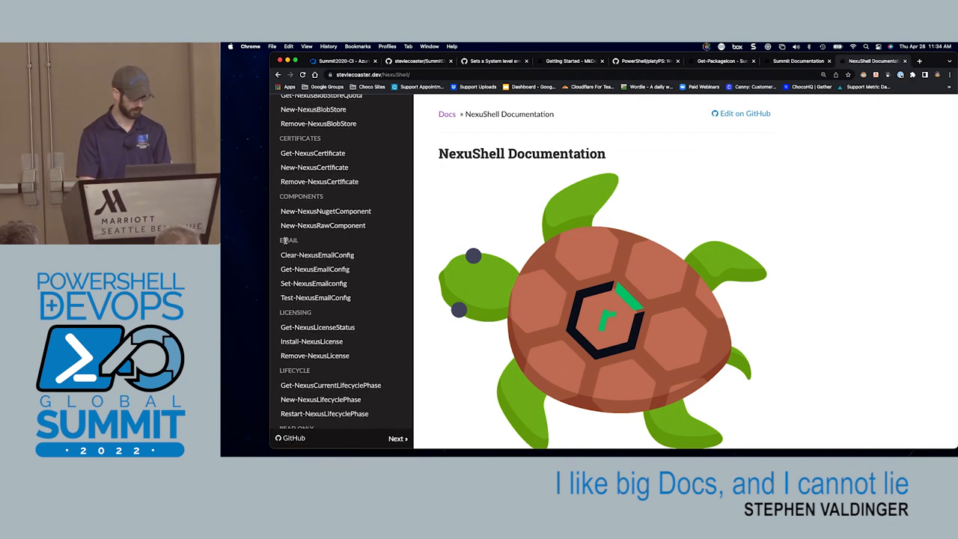
{"action": "scroll", "scroll_direction": "down", "scroll_amount": 3}
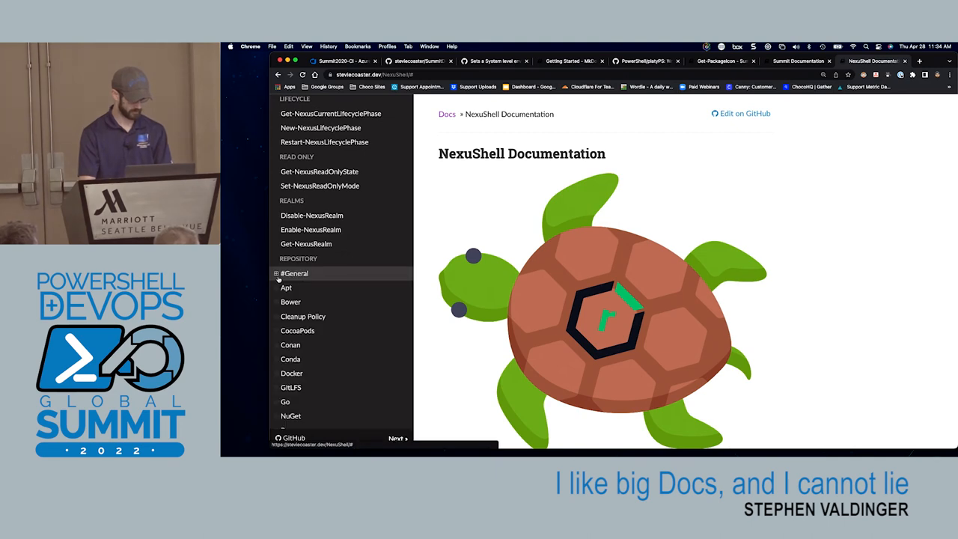
{"action": "scroll", "scroll_direction": "down", "scroll_amount": 3}
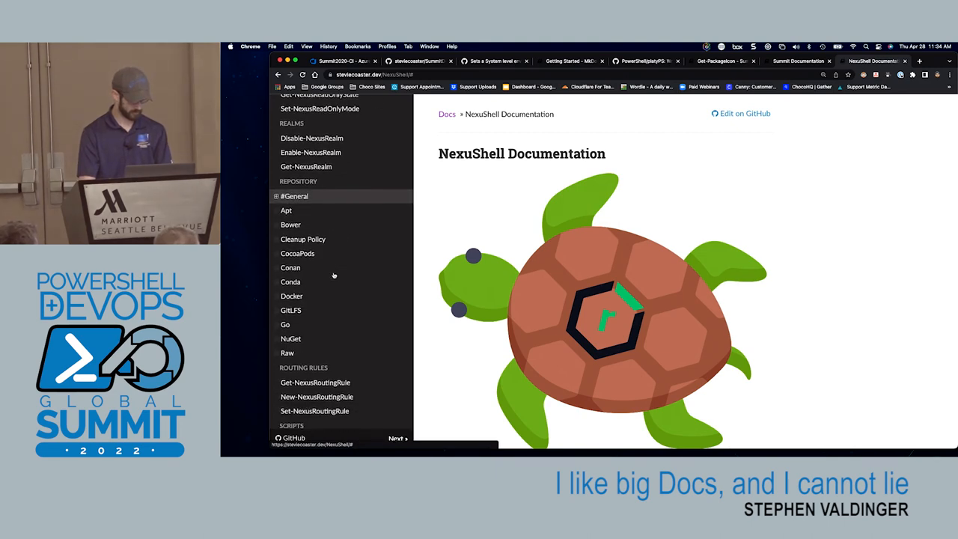
{"action": "scroll", "scroll_direction": "down", "scroll_amount": 3}
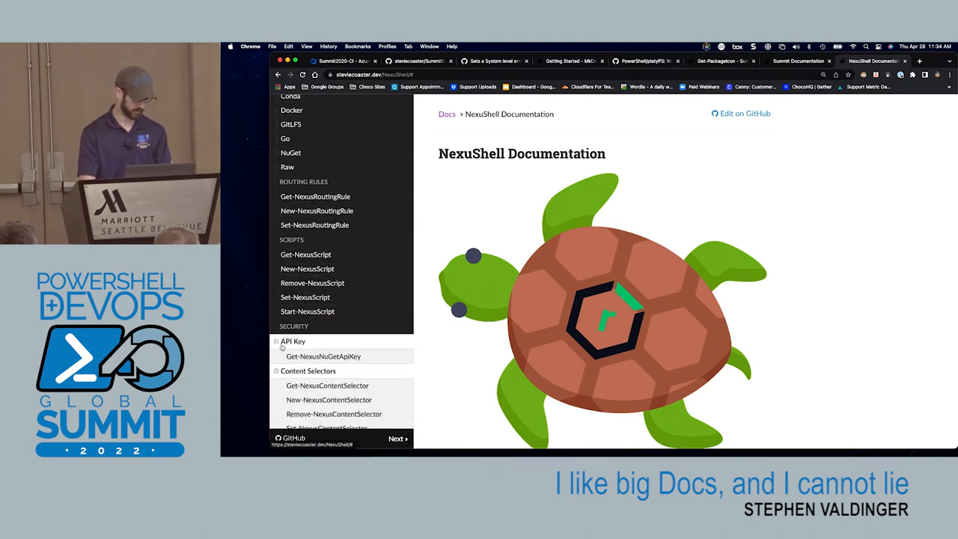
{"action": "scroll", "scroll_direction": "down", "scroll_amount": 3}
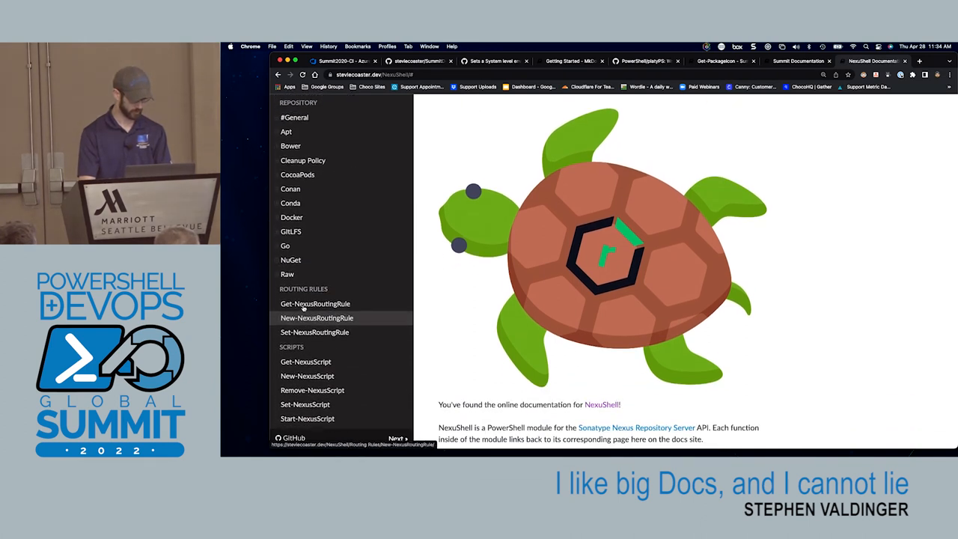
{"action": "scroll", "scroll_direction": "down", "scroll_amount": 3}
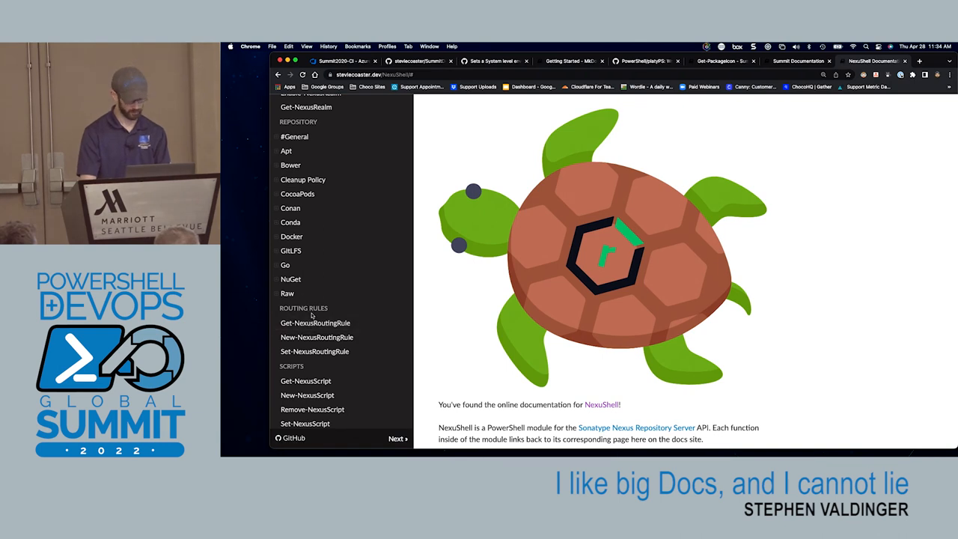
{"action": "mouse_move", "coordinate": [316, 322]}
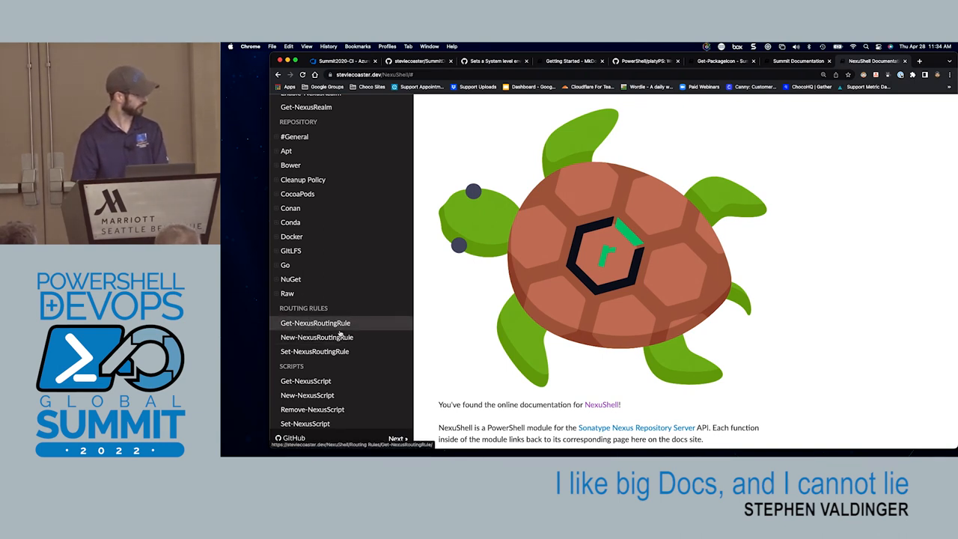
{"action": "mouse_move", "coordinate": [462, 310]}
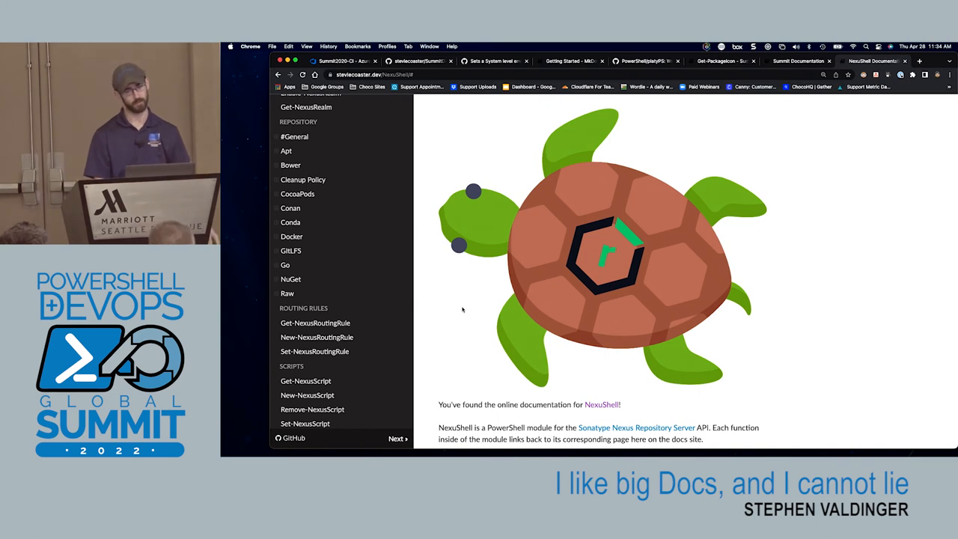
{"action": "mouse_move", "coordinate": [546, 272]}
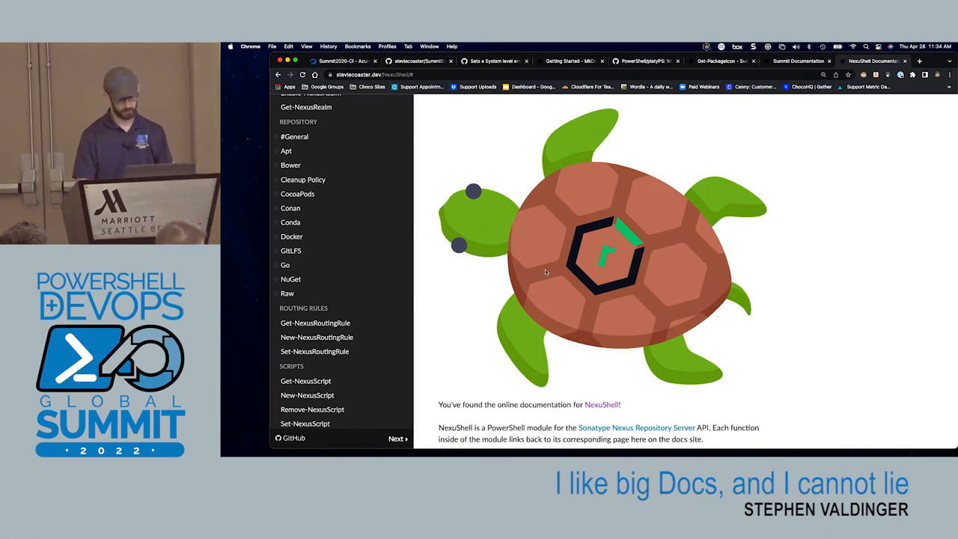
{"action": "mouse_move", "coordinate": [354, 51]}
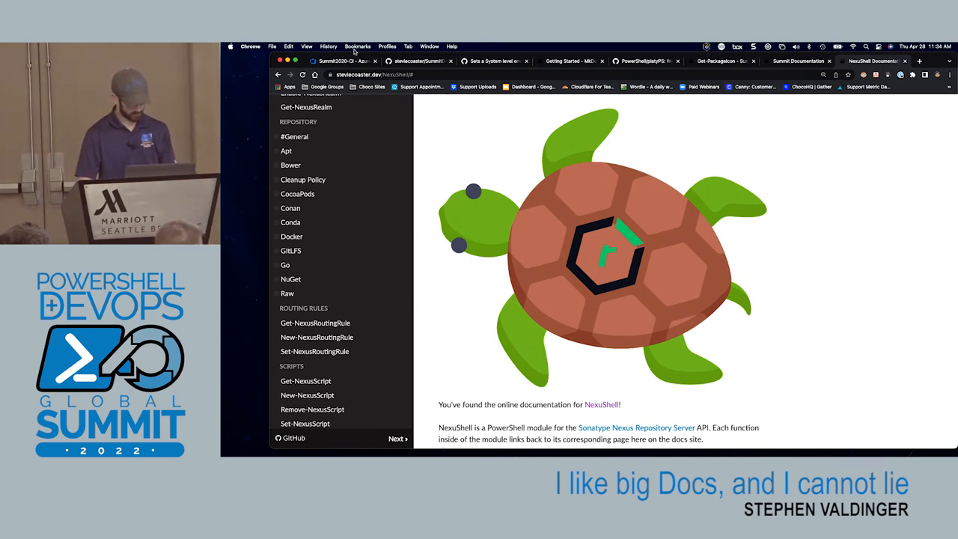
{"action": "mouse_move", "coordinate": [533, 156]}
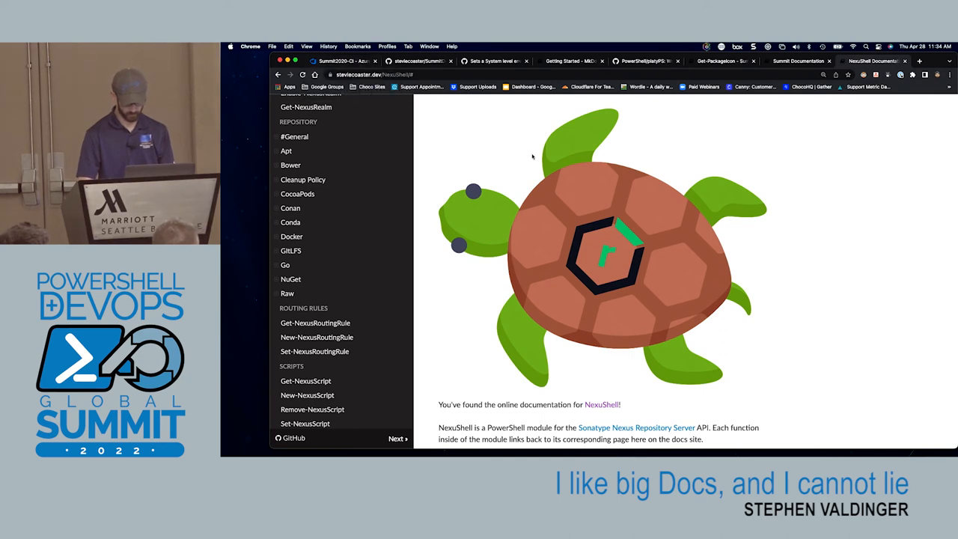
{"action": "left_click", "coordinate": [797, 61]}
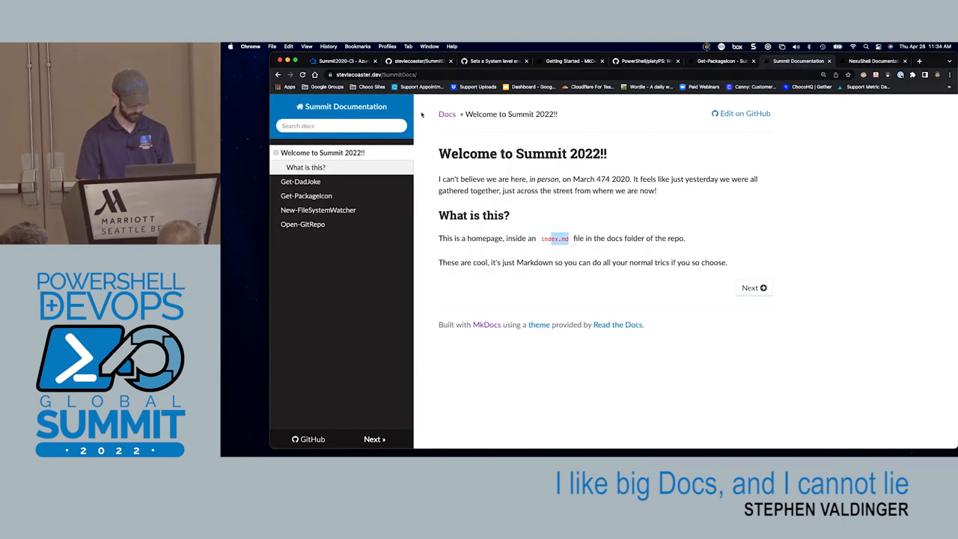
{"action": "mouse_move", "coordinate": [318, 209]}
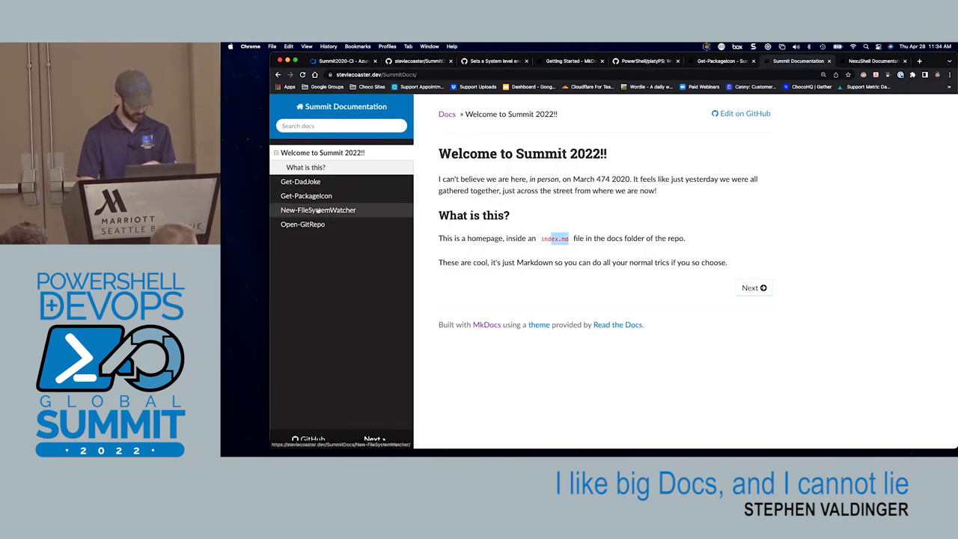
- View the Open-GitRepo documentation page, then switch back to the code editor
{"action": "left_click", "coordinate": [302, 224]}
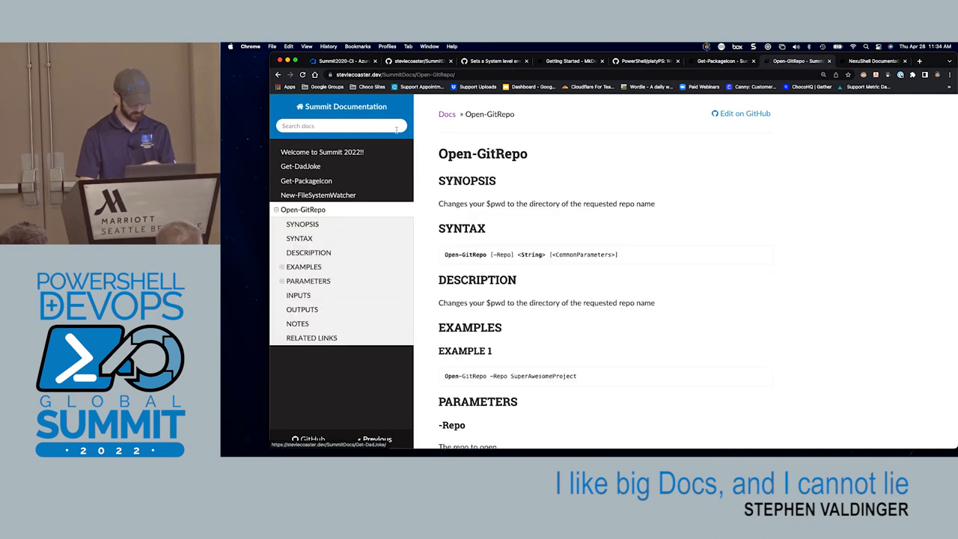
{"action": "left_click", "coordinate": [397, 74]}
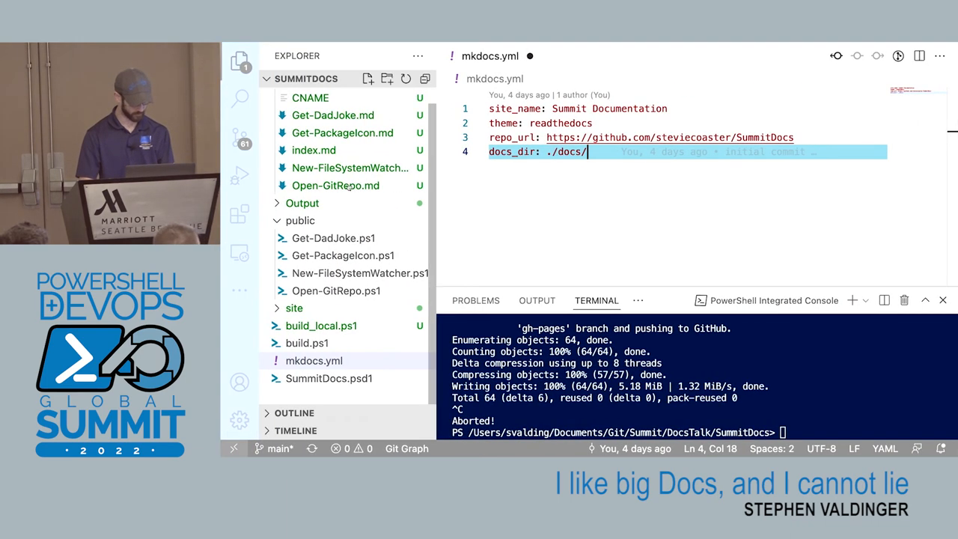
{"action": "left_click", "coordinate": [336, 291]}
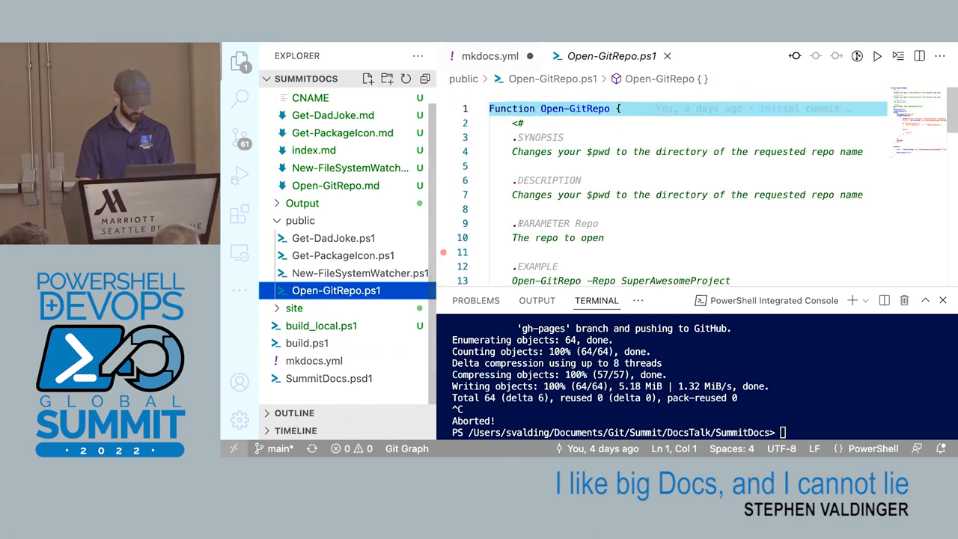
{"action": "scroll", "scroll_direction": "down", "scroll_amount": 3}
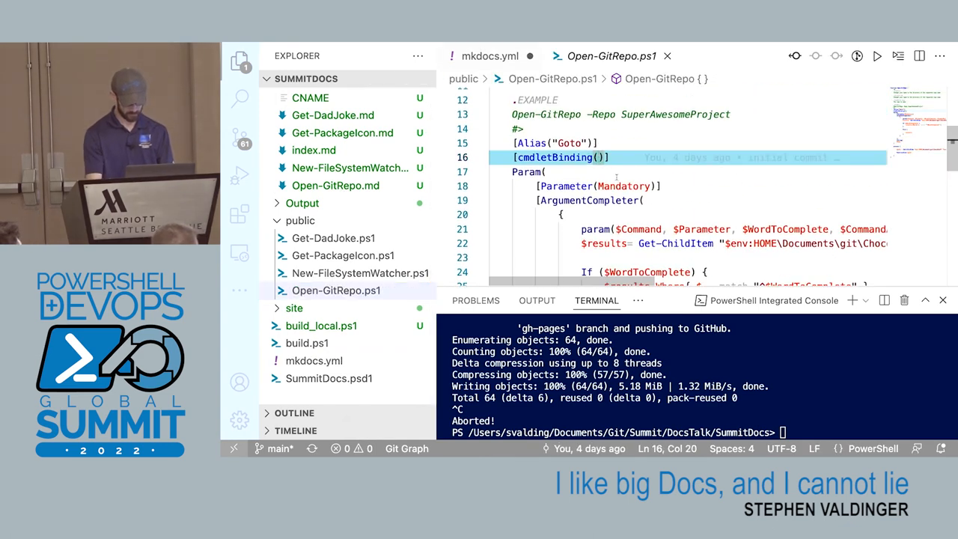
{"action": "type", "text": "help"}
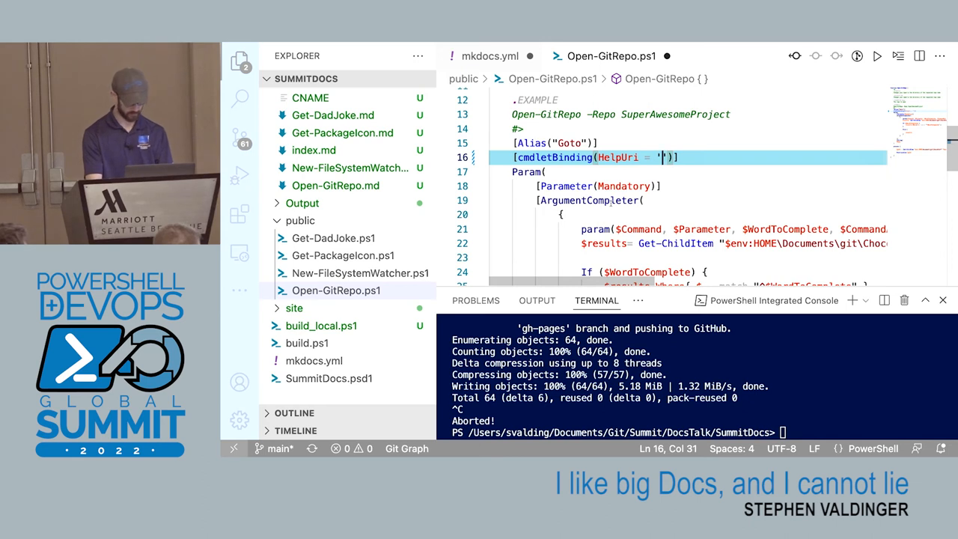
{"action": "type", "text": "https://steviecoaster.dev/SummitDocs/Open-GitRepo/"}
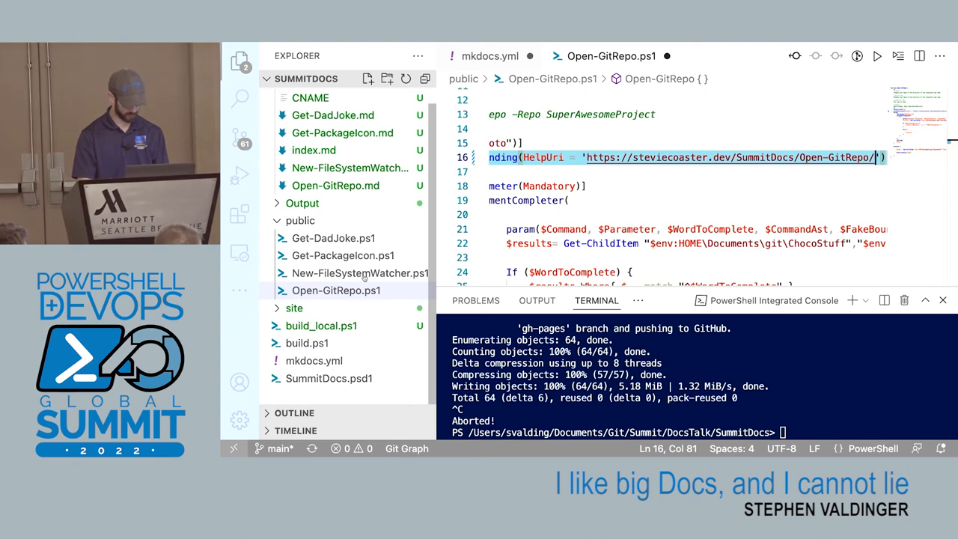
{"action": "left_click", "coordinate": [351, 273]}
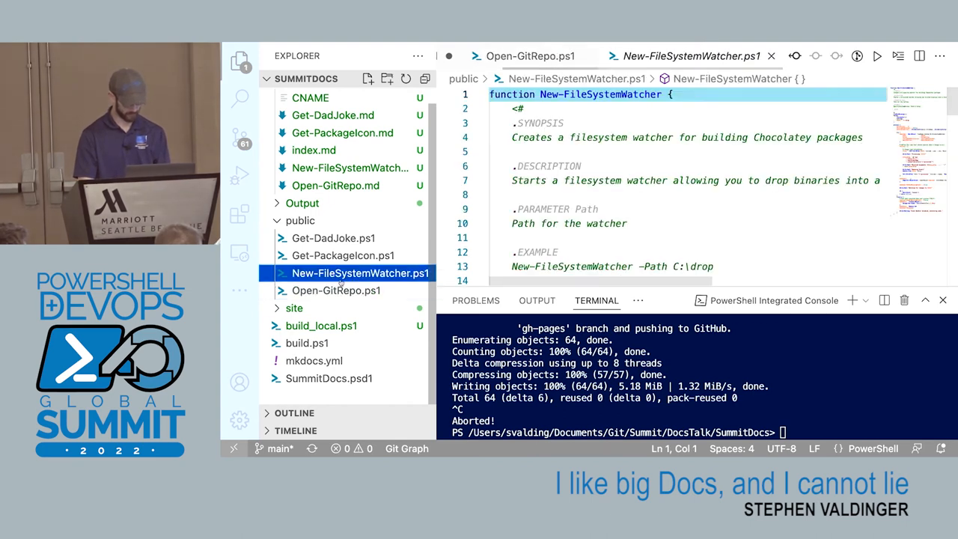
- Add a HelpUri to New-FileSystemWatcher's CmdletBinding pointing to its SummitDocs page
{"action": "scroll", "scroll_direction": "down", "scroll_amount": 3}
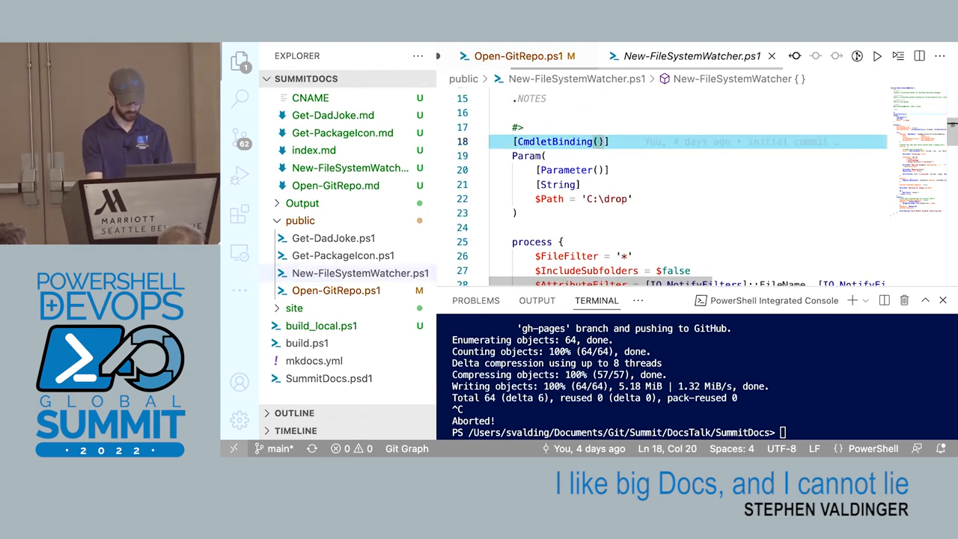
{"action": "type", "text": "HelpUri"}
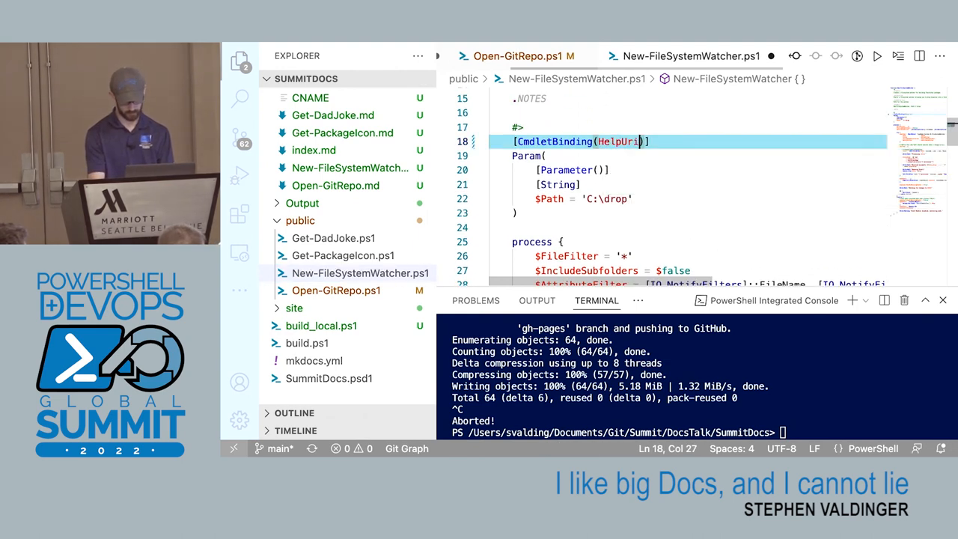
{"action": "type", "text": "= ''"}
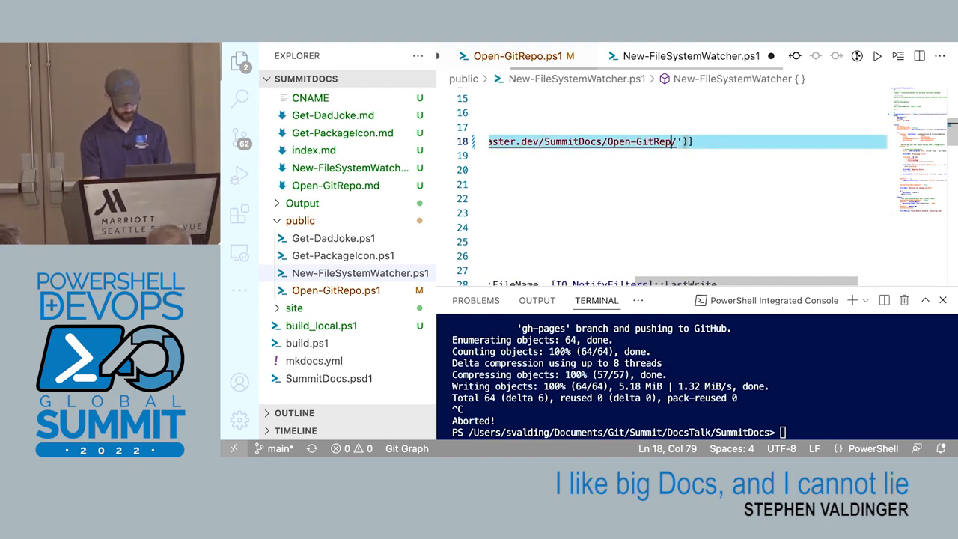
{"action": "key", "text": "Backspace"}
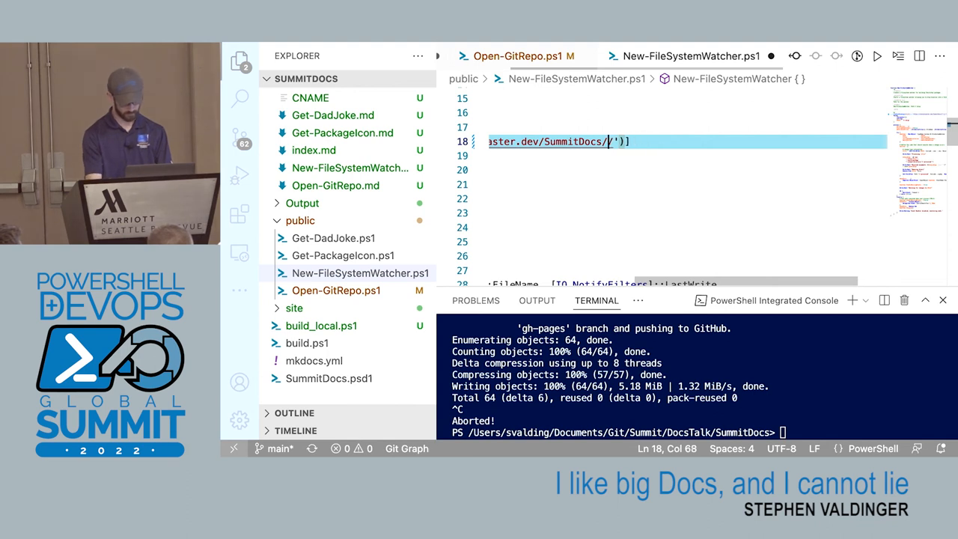
{"action": "type", "text": "New-File"}
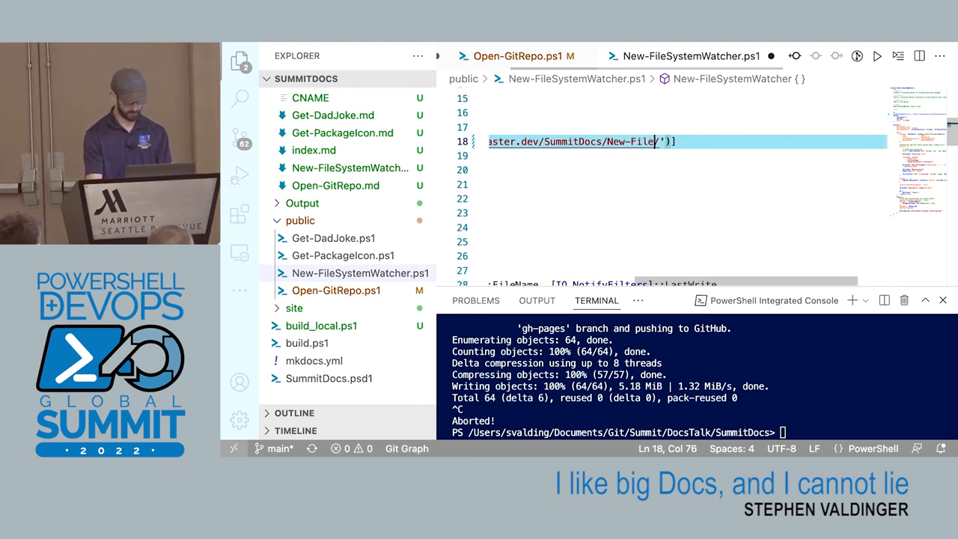
{"action": "type", "text": "SystemWatcher"}
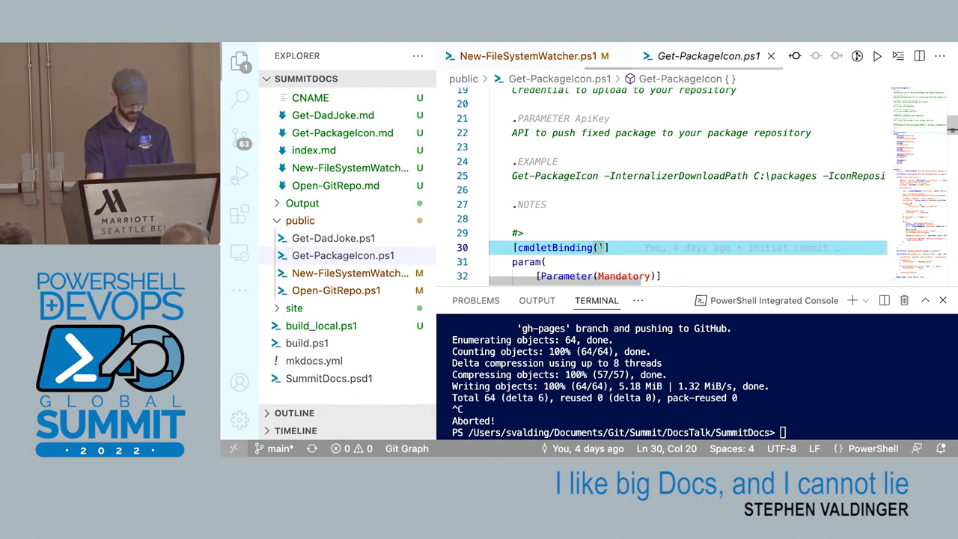
{"action": "type", "text": "HelpUri = ''"}
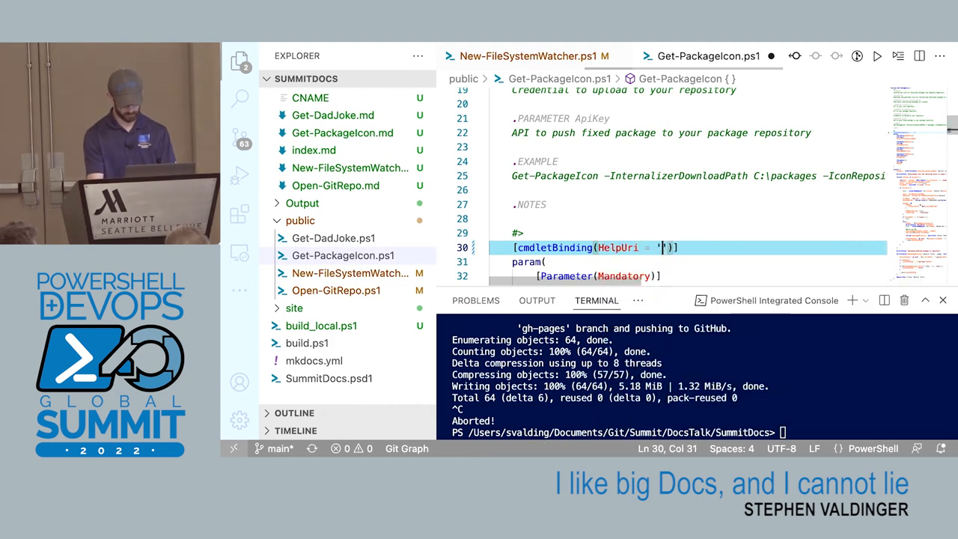
{"action": "type", "text": "https://steviecoaster.dev/SummitDocs/Open-GitRepo/"}
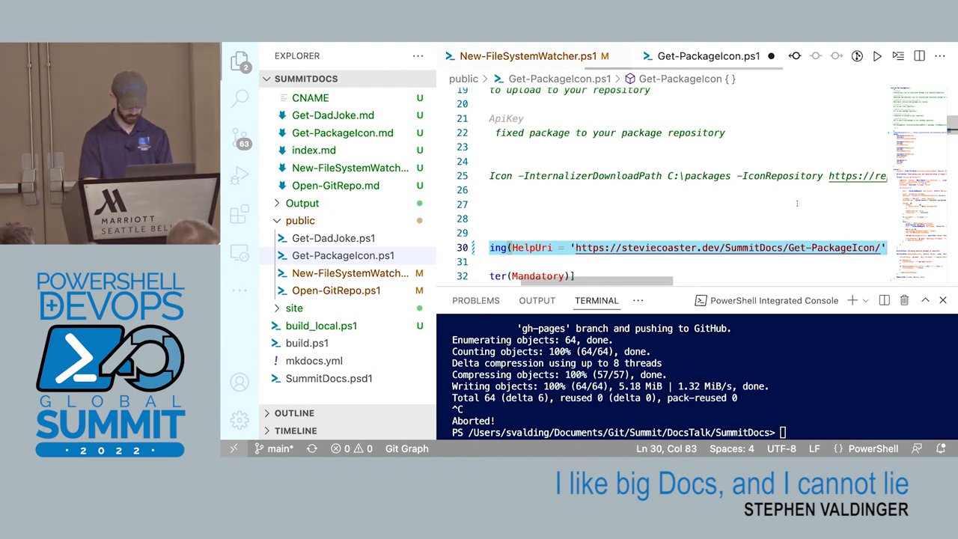
{"action": "key", "text": "ctrl+s"}
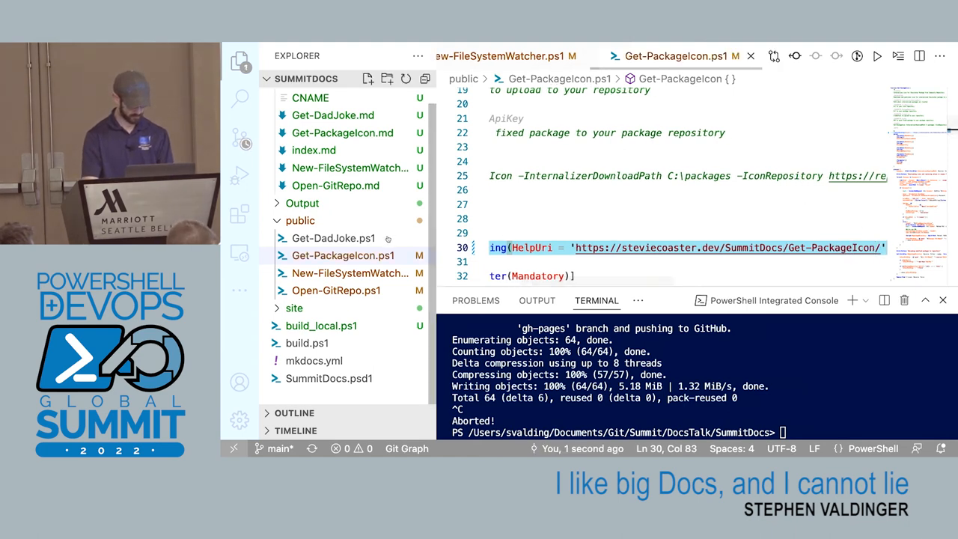
{"action": "left_click", "coordinate": [333, 237]}
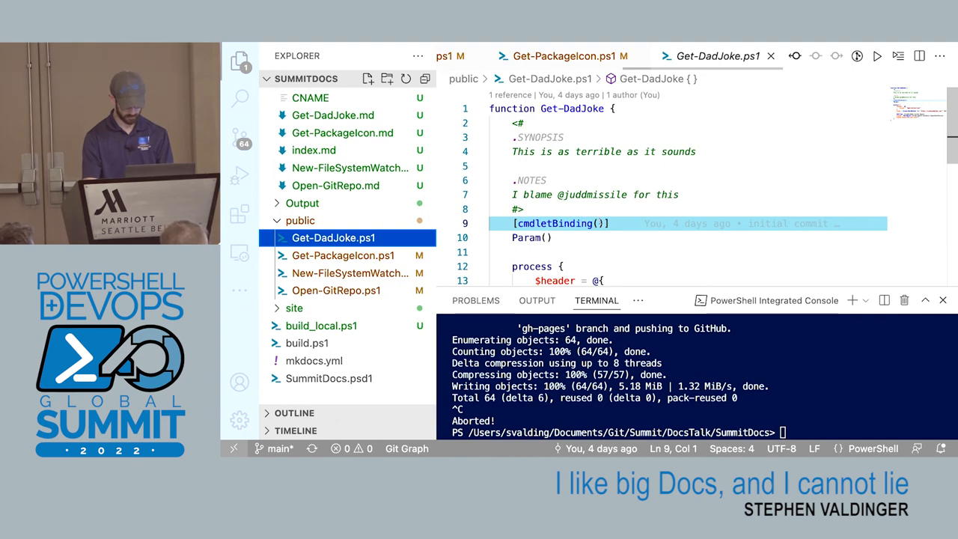
{"action": "type", "text": "HelpUri = 'https://steviecoaster.dev/SummitDocs/Get-DadJoke/')]"}
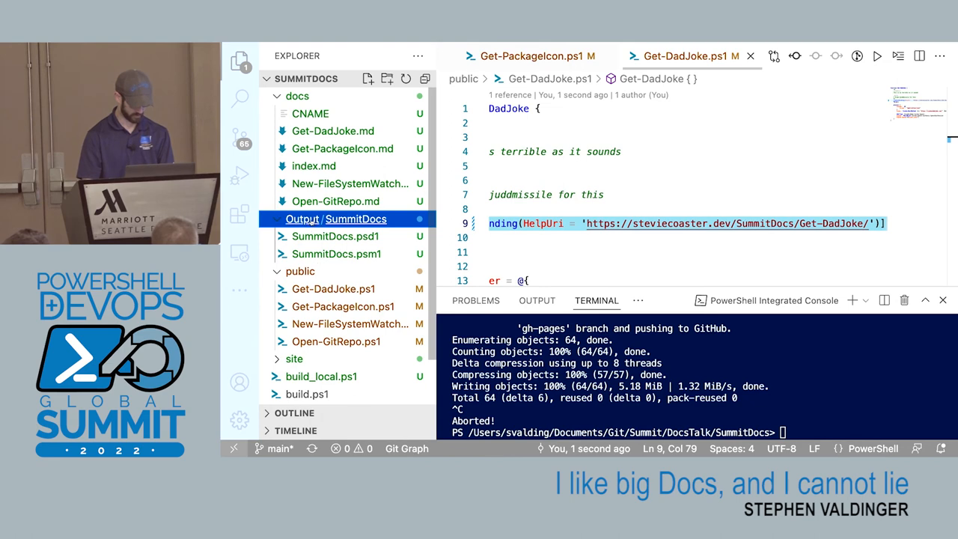
- Delete Output/SummitDocs and the function Markdown pages, keeping only CNAME and index.md
{"action": "right_click", "coordinate": [335, 218]}
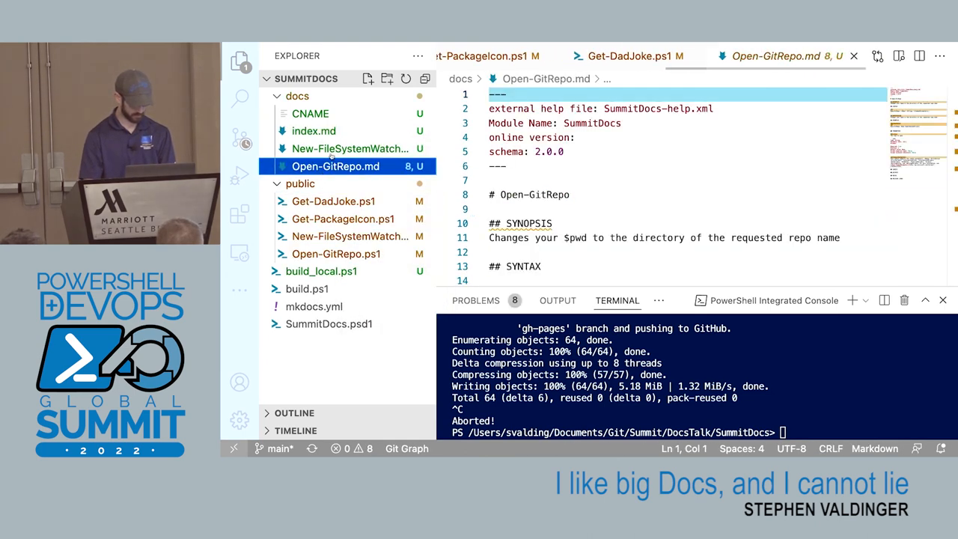
{"action": "right_click", "coordinate": [336, 166]}
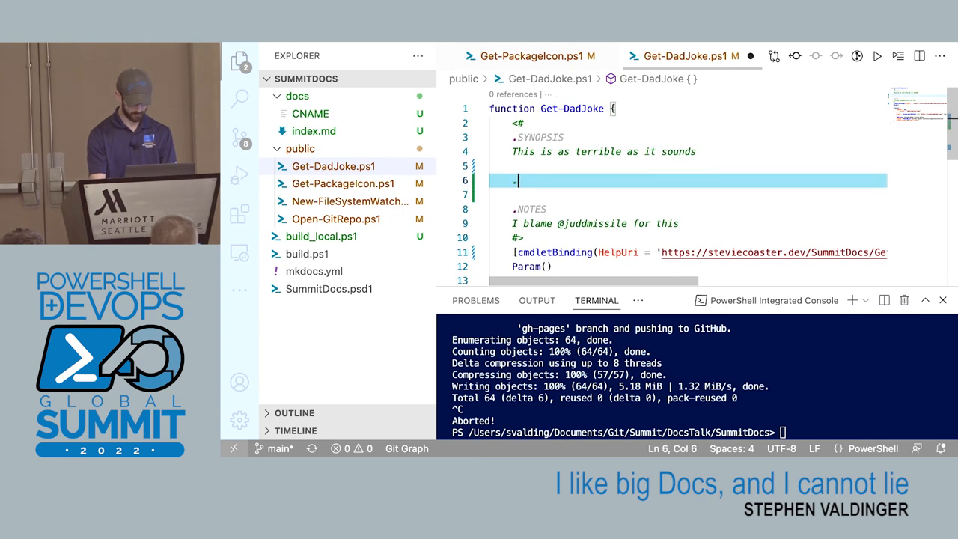
- Extend Get-DadJoke's description to "Tells you a dad joke. It's really creepy."
{"action": "type", "text": "ES"}
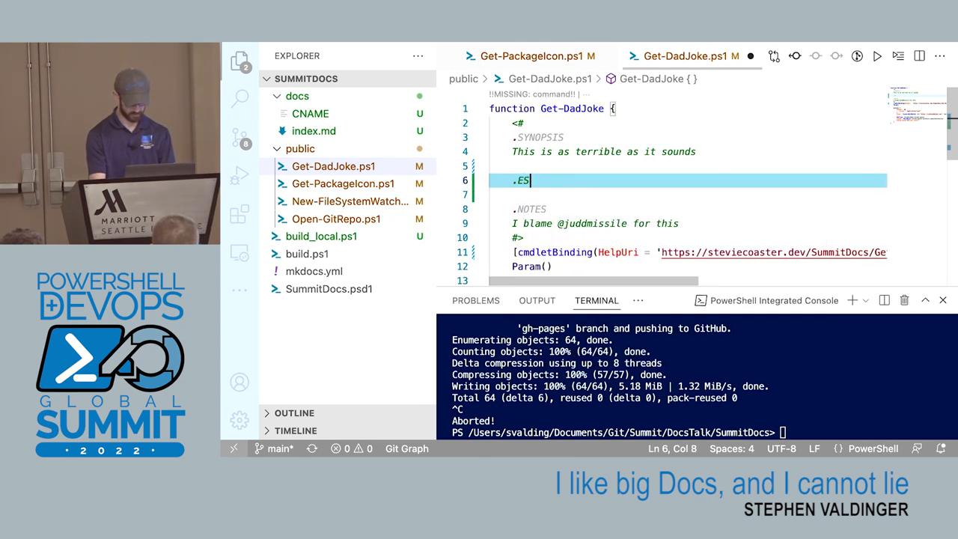
{"action": "type", "text": "D"}
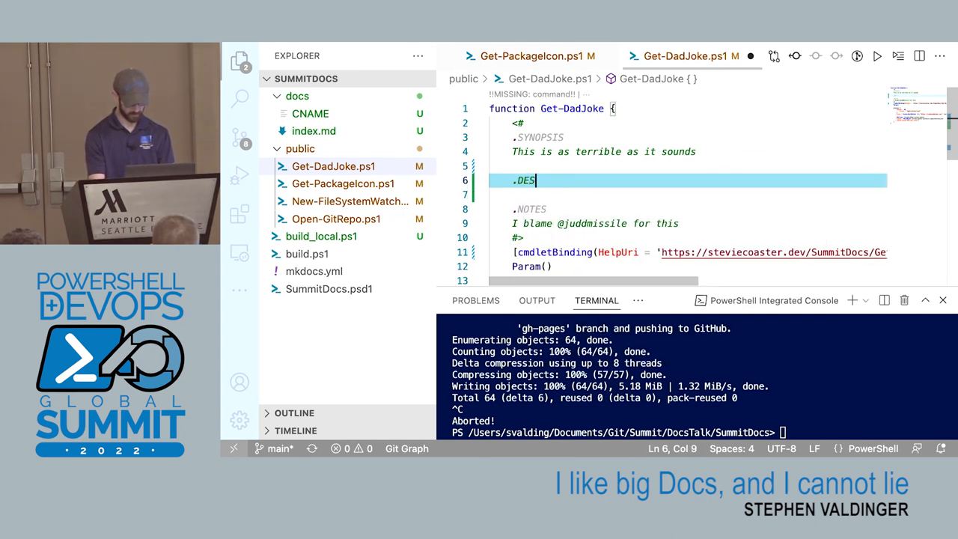
{"action": "type", "text": "CRIPTION"}
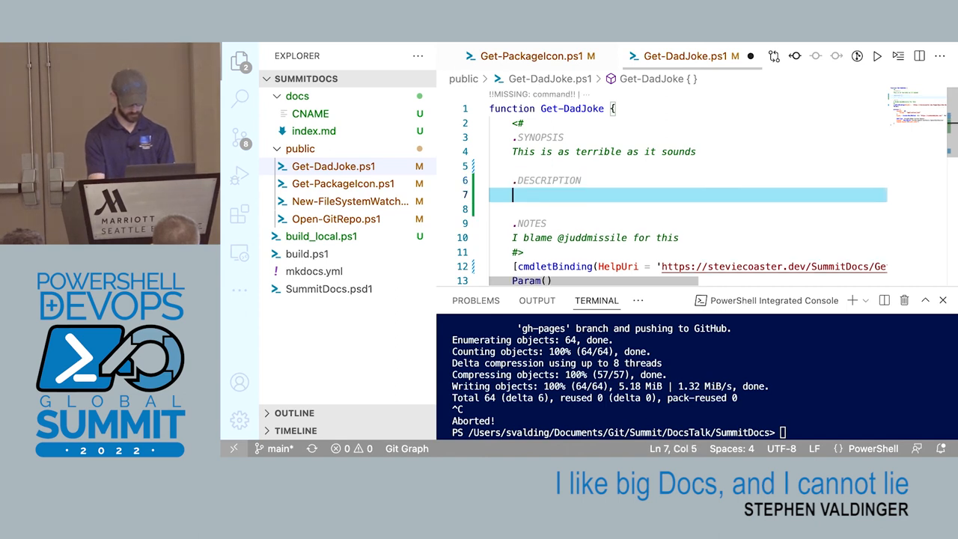
{"action": "type", "text": "Re"}
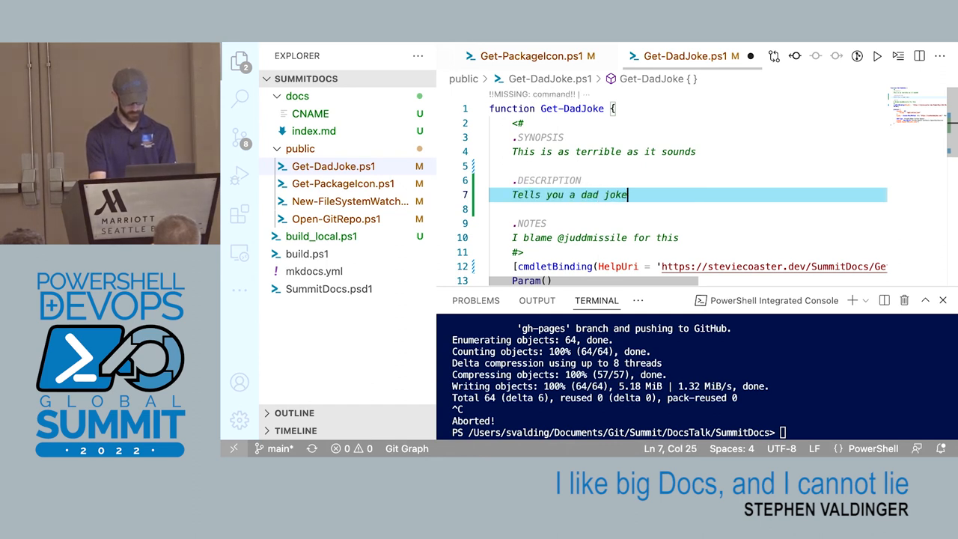
{"action": "type", "text": ". It's really"}
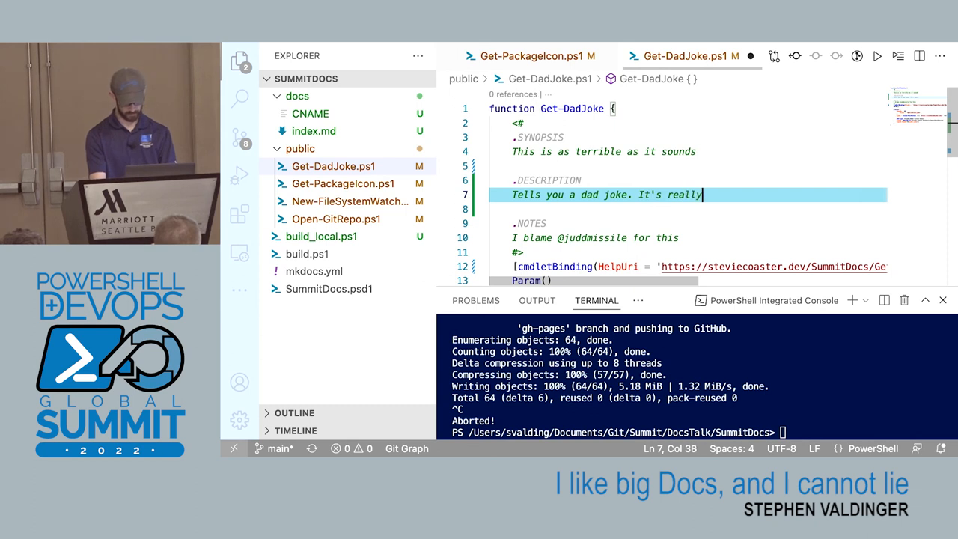
{"action": "type", "text": "creepy."}
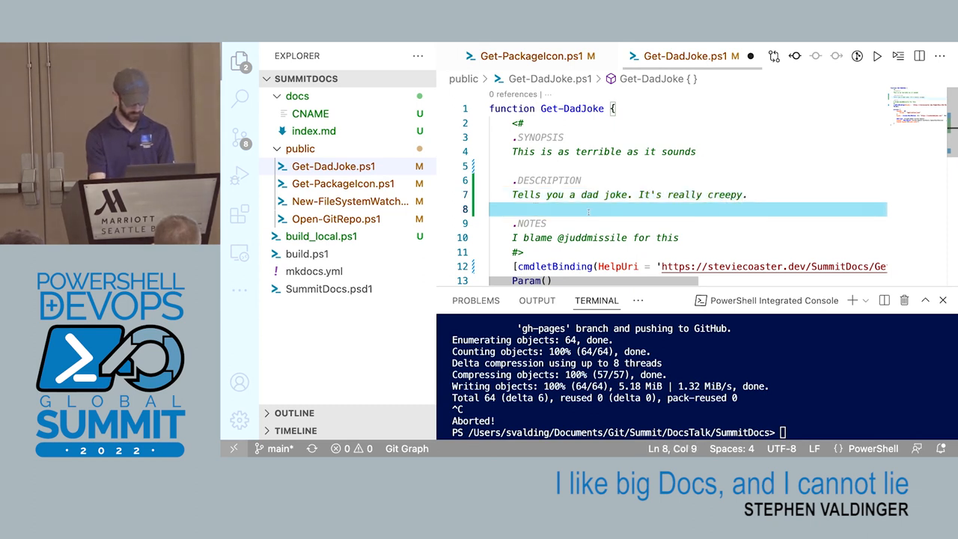
- Add an .EXAMPLE section showing Get-DadJoke with a short note
{"action": "type", "text": ".EXAMP"}
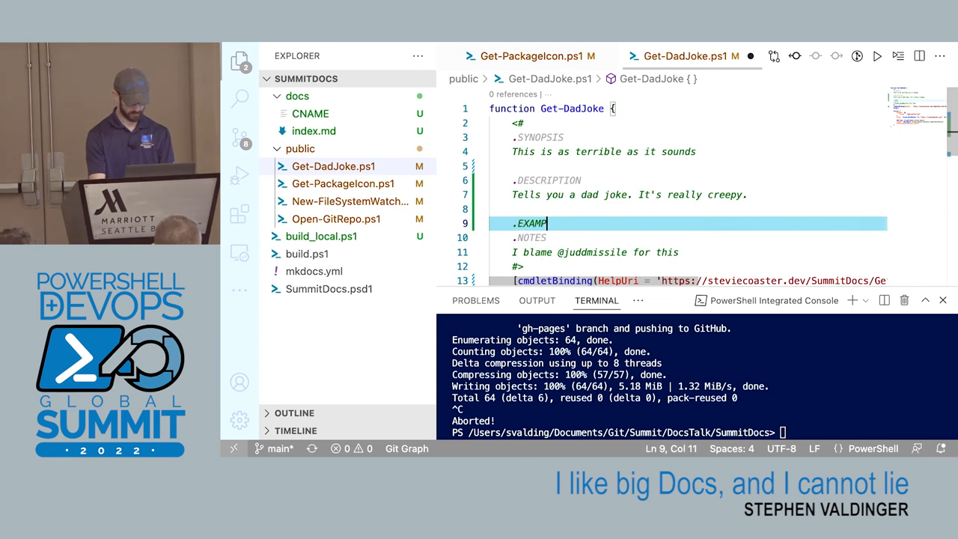
{"action": "key", "text": "enter"}
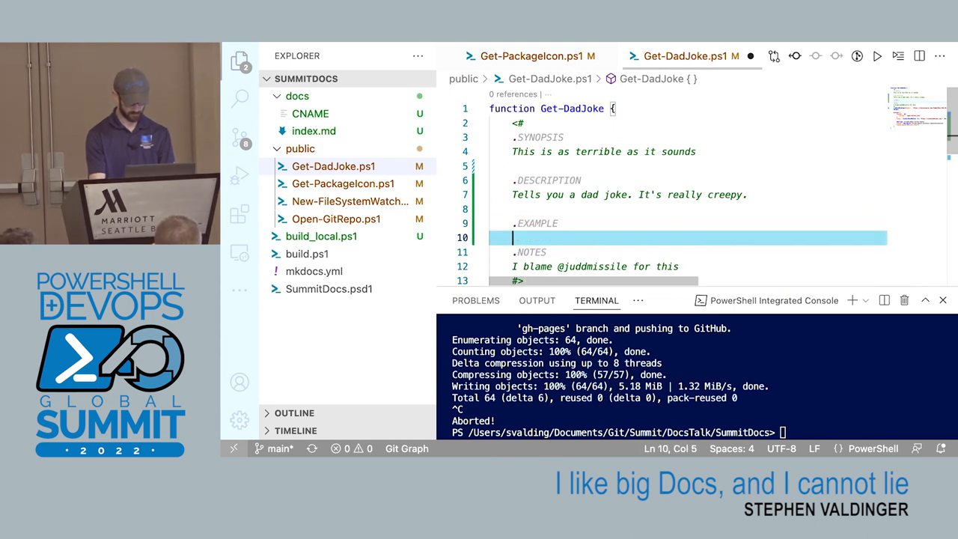
{"action": "type", "text": "Get-DadJok"}
{"action": "type", "text": "It's super simpl"}
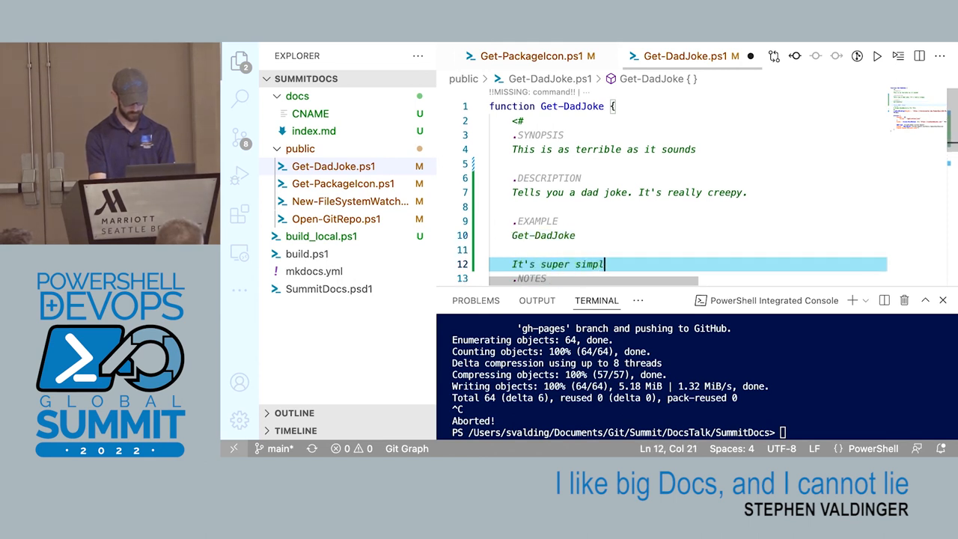
{"action": "type", "text": "e"}
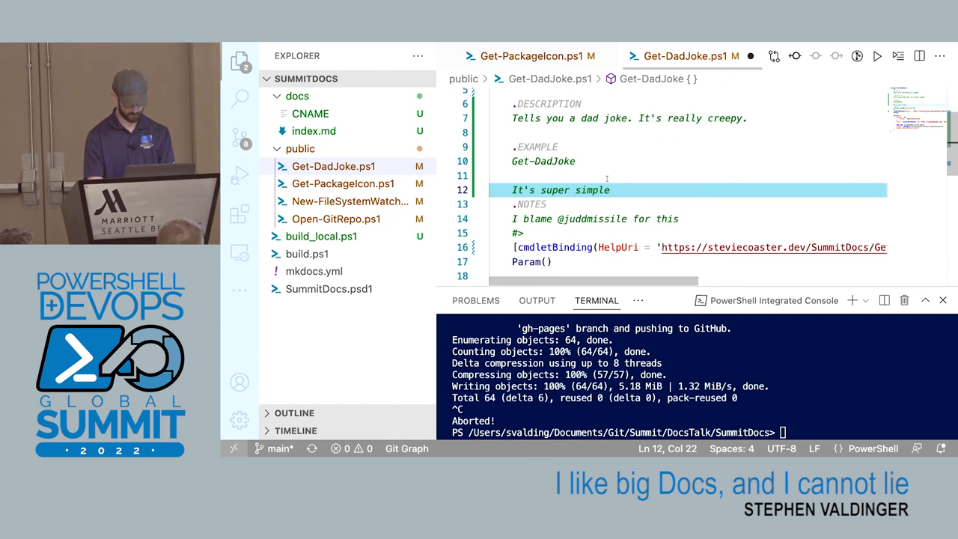
{"action": "key", "text": "Enter"}
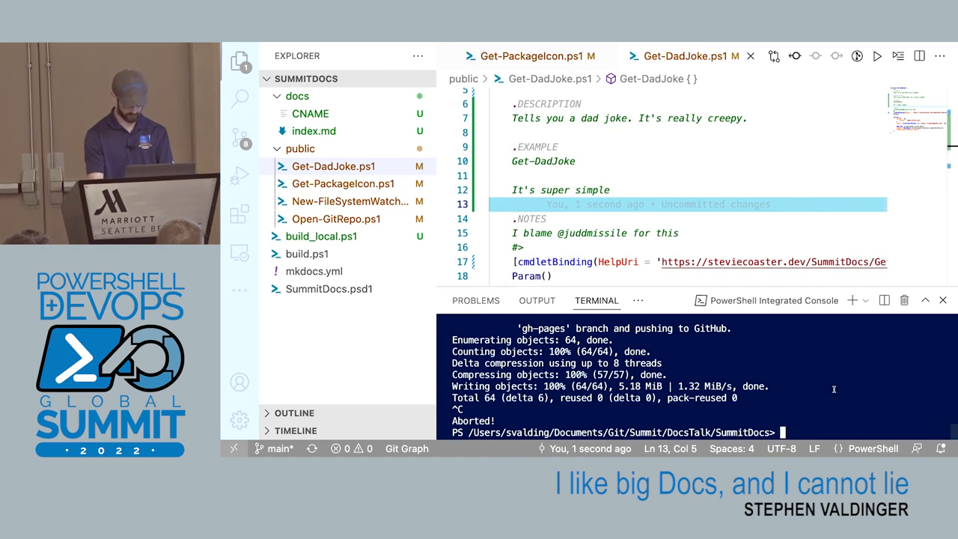
- Run ./build_local.ps1 chained with -Build, -GenerateHelp, -GenerateDocs and -PublishDocs
{"action": "type", "text": "./b"}
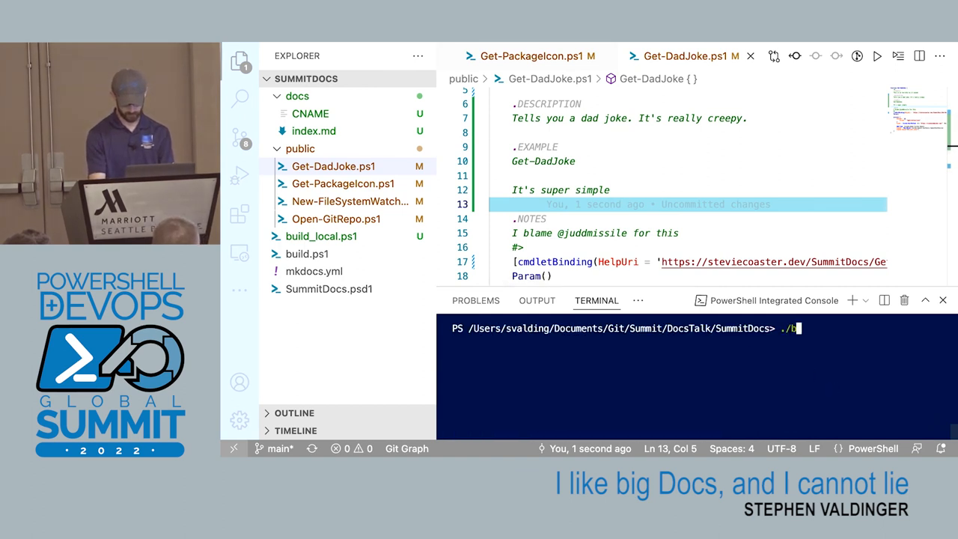
{"action": "type", "text": "uild_local.ps1 -"}
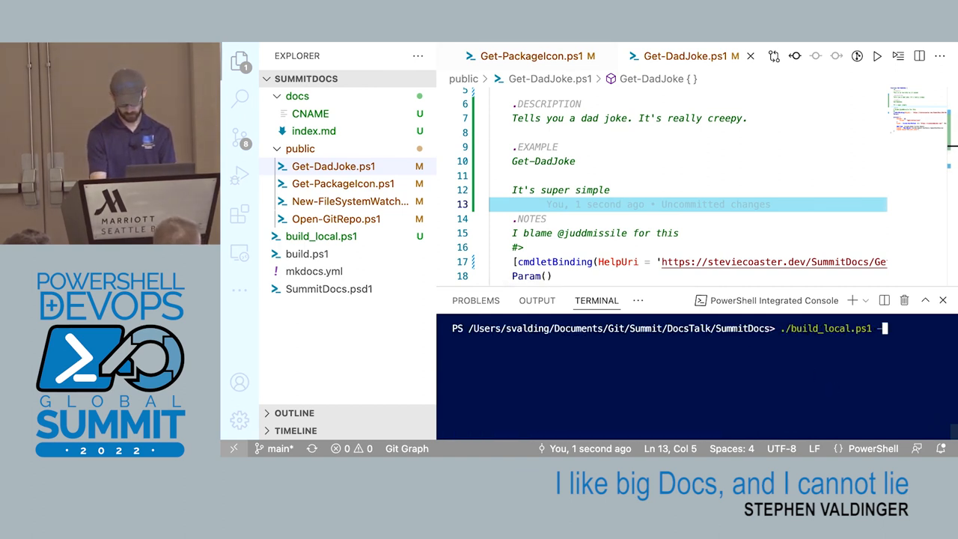
{"action": "type", "text": "Build ; ./build_l"}
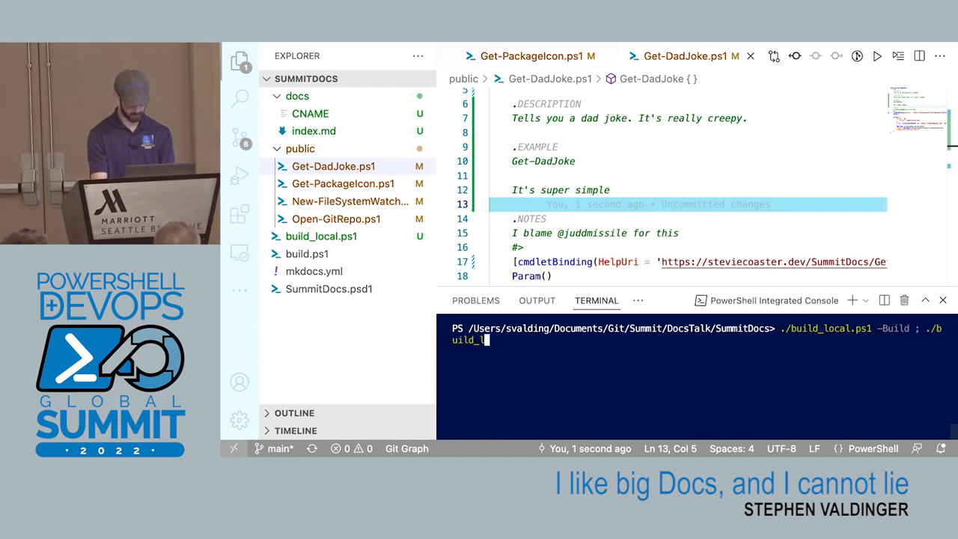
{"action": "type", "text": "-Ger"}
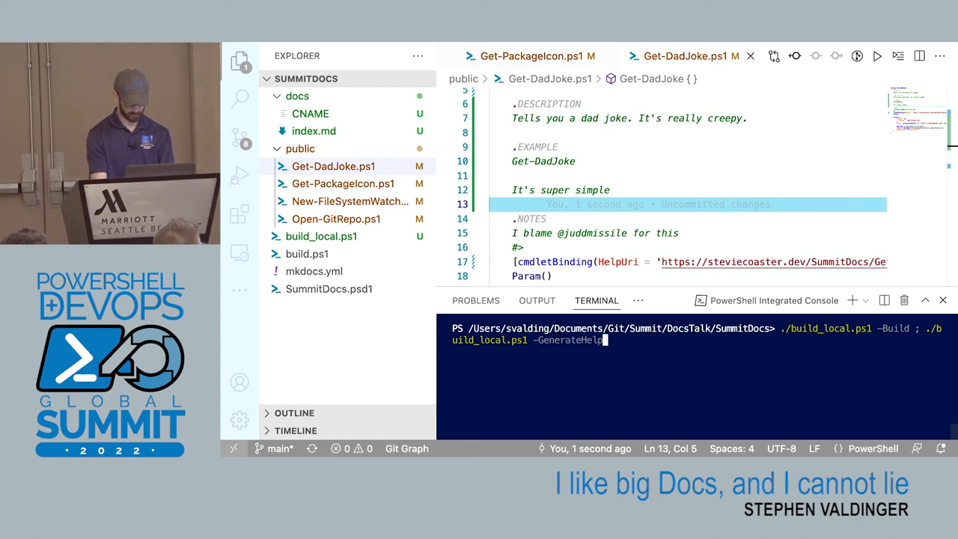
{"action": "type", "text": "; ./build_local.ps1 -GenerateDocs ; ./build_local.ps1"}
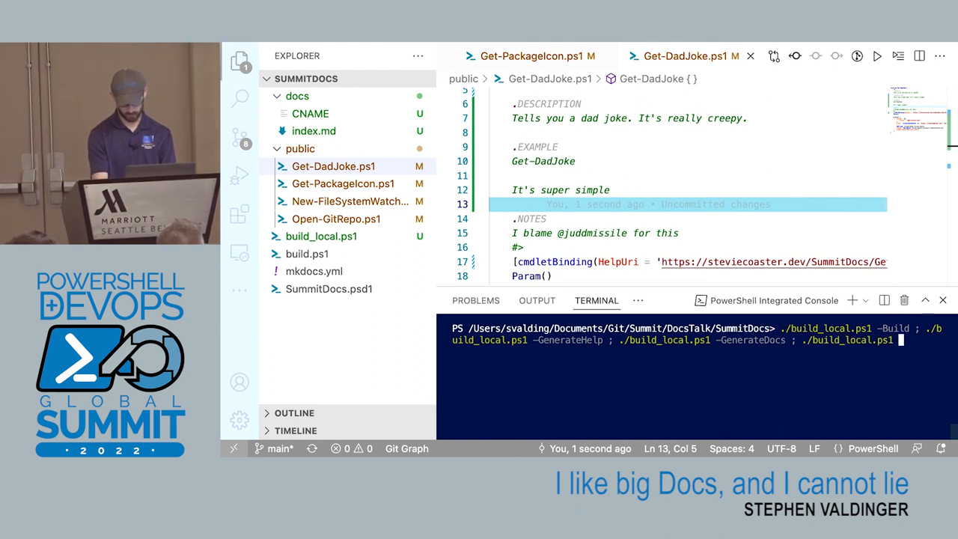
{"action": "type", "text": "-PublishDocs"}
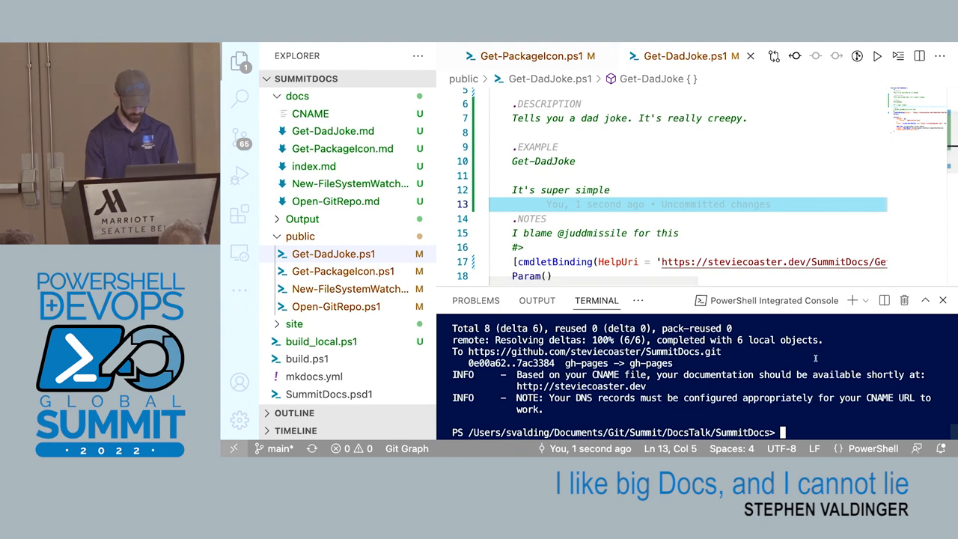
- Import ./Output/SummitDocs/SummitDocs.psd1 and view Get-Help Get-PackageIcon -Online in Chrome
{"action": "type", "text": "ipmo"}
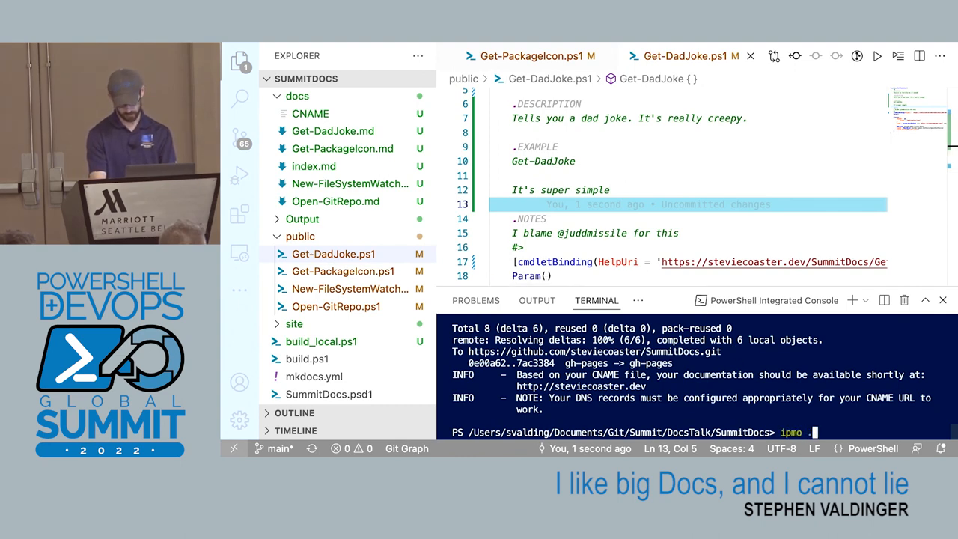
{"action": "type", "text": "./Output/SummitDocs/s"}
{"action": "type", "text": "Get"}
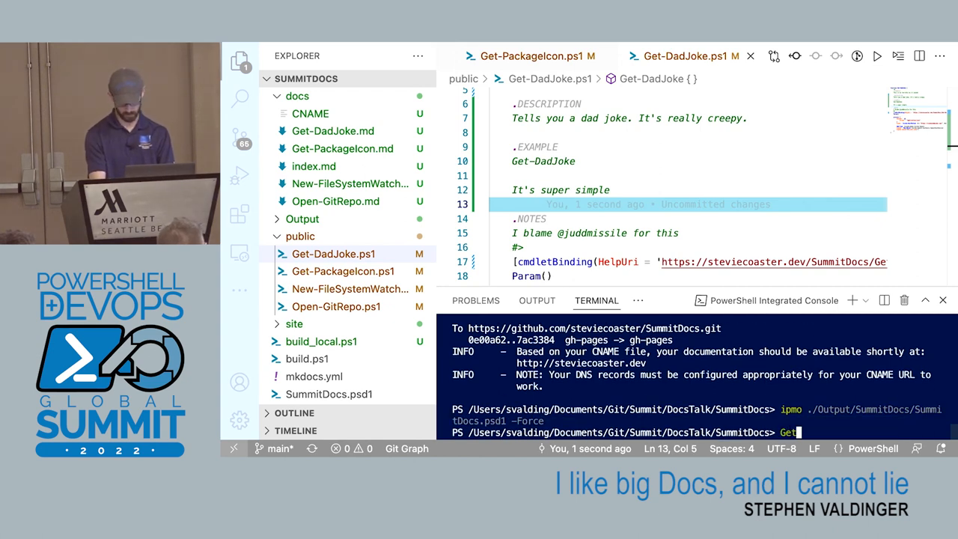
{"action": "type", "text": "-help Get-Packag"}
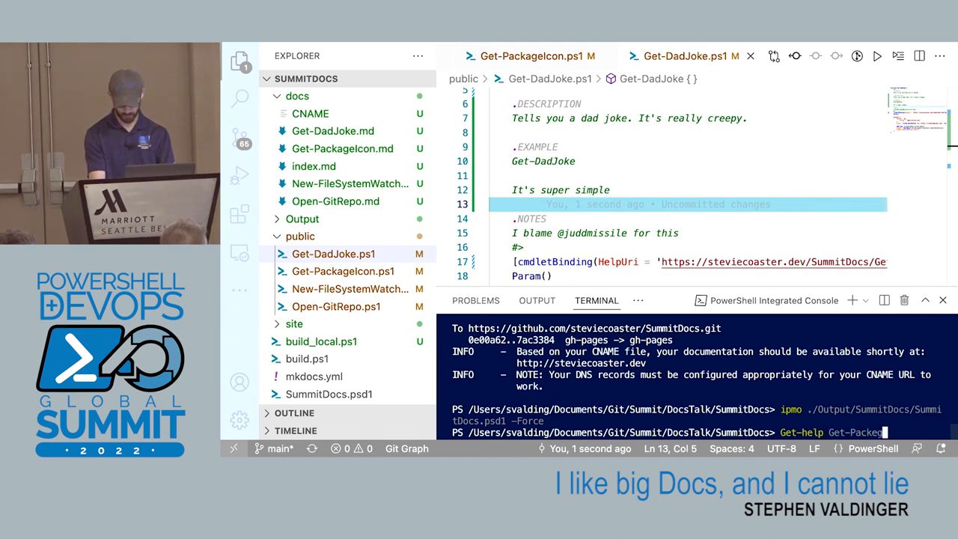
{"action": "type", "text": "Icon"}
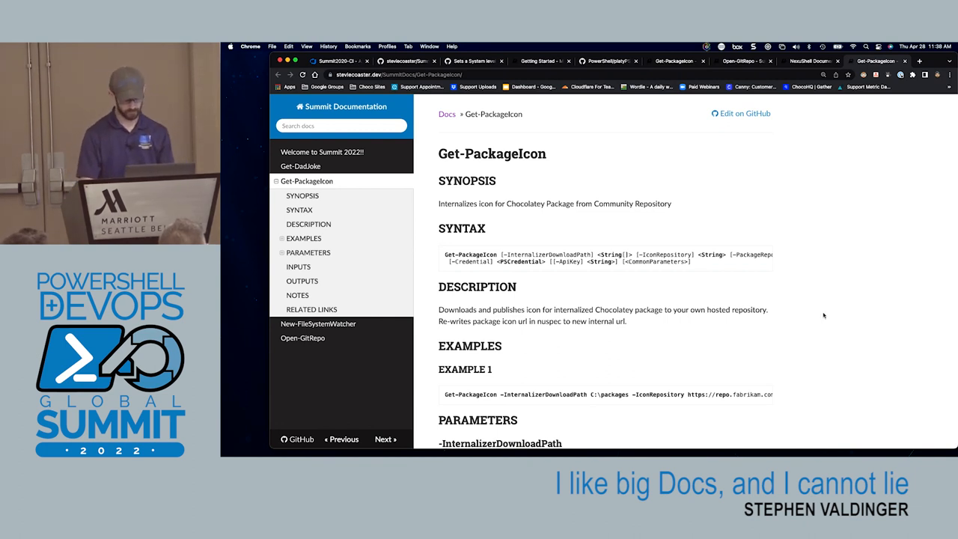
{"action": "scroll", "scroll_direction": "down", "scroll_amount": 3}
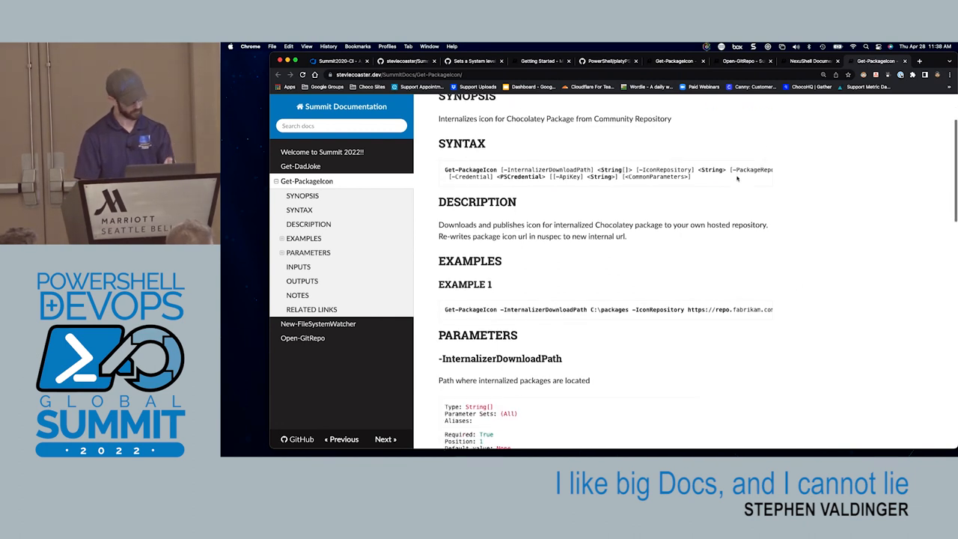
{"action": "scroll", "scroll_direction": "down", "scroll_amount": 3}
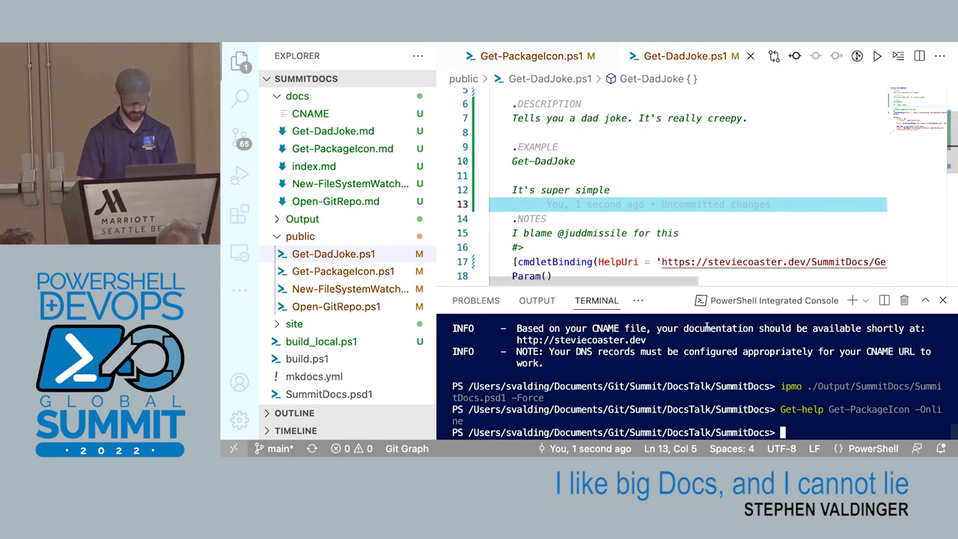
- Type Get-Help Get-PackageIcon, then clear the terminal to an empty prompt
{"action": "type", "text": "Get-Help"}
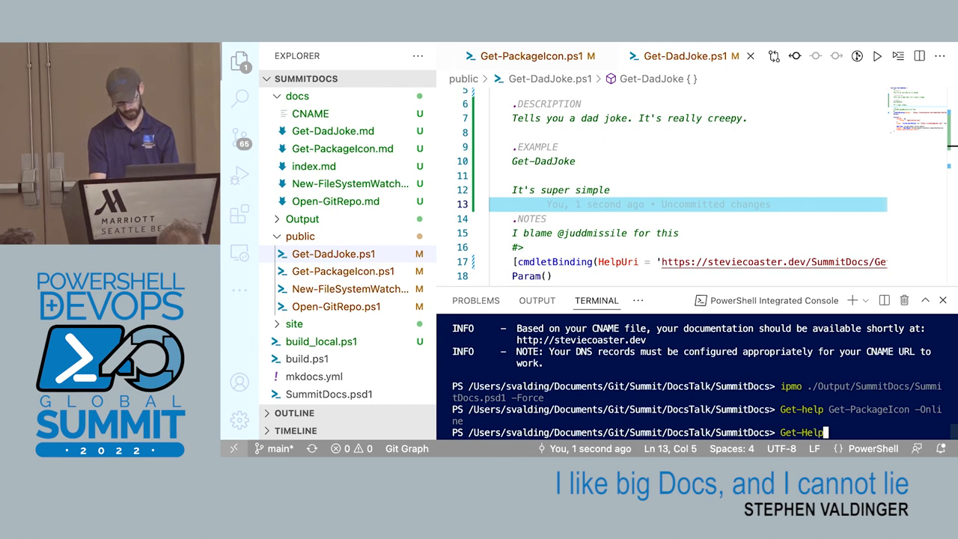
{"action": "type", "text": "Get-PackageI"}
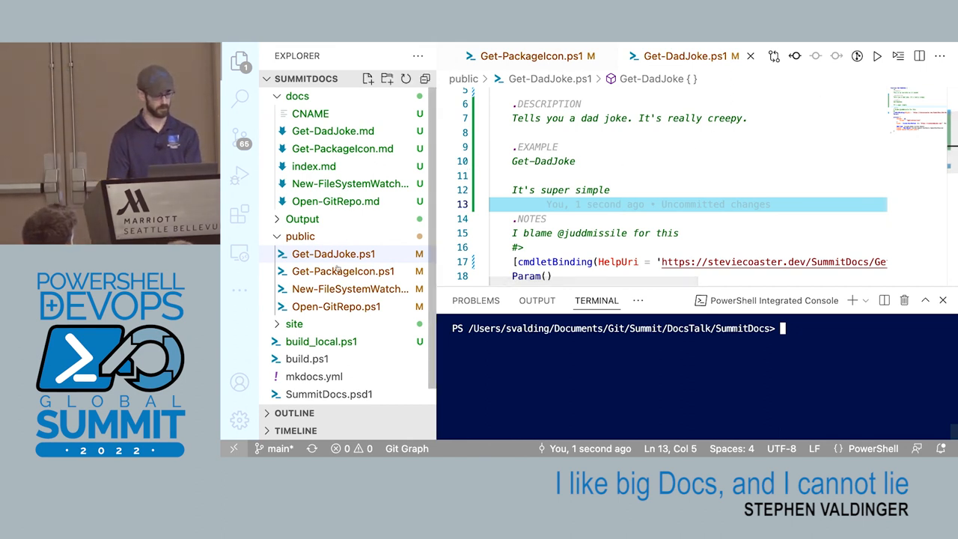
- Open Get-PackageIcon.ps1 and scroll through its parameter help comments
{"action": "left_click", "coordinate": [343, 271]}
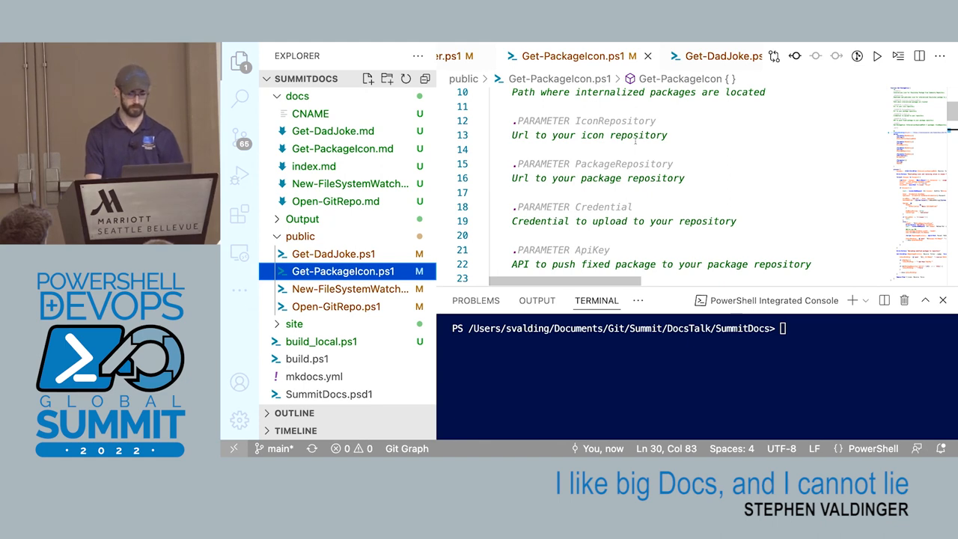
{"action": "scroll", "scroll_direction": "down", "scroll_amount": 3}
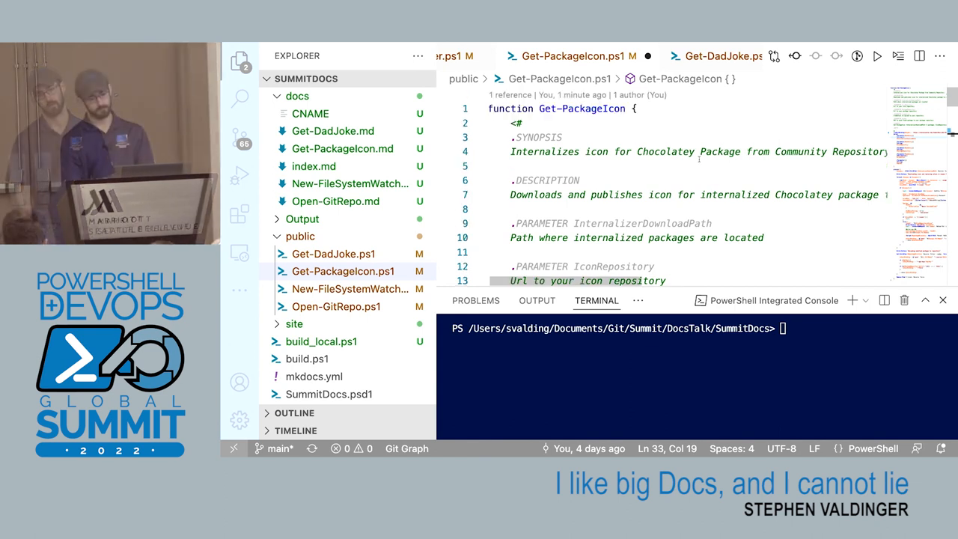
{"action": "scroll", "scroll_direction": "down", "scroll_amount": 3}
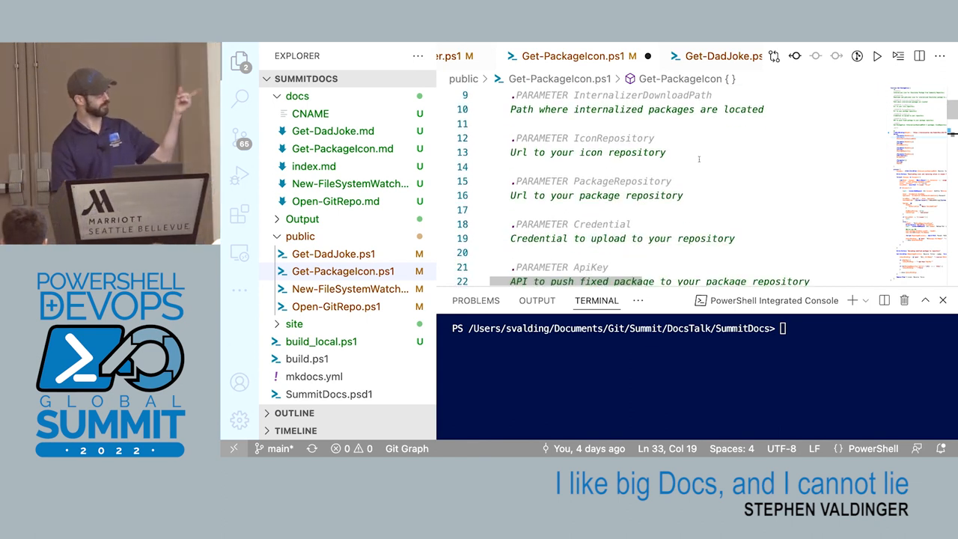